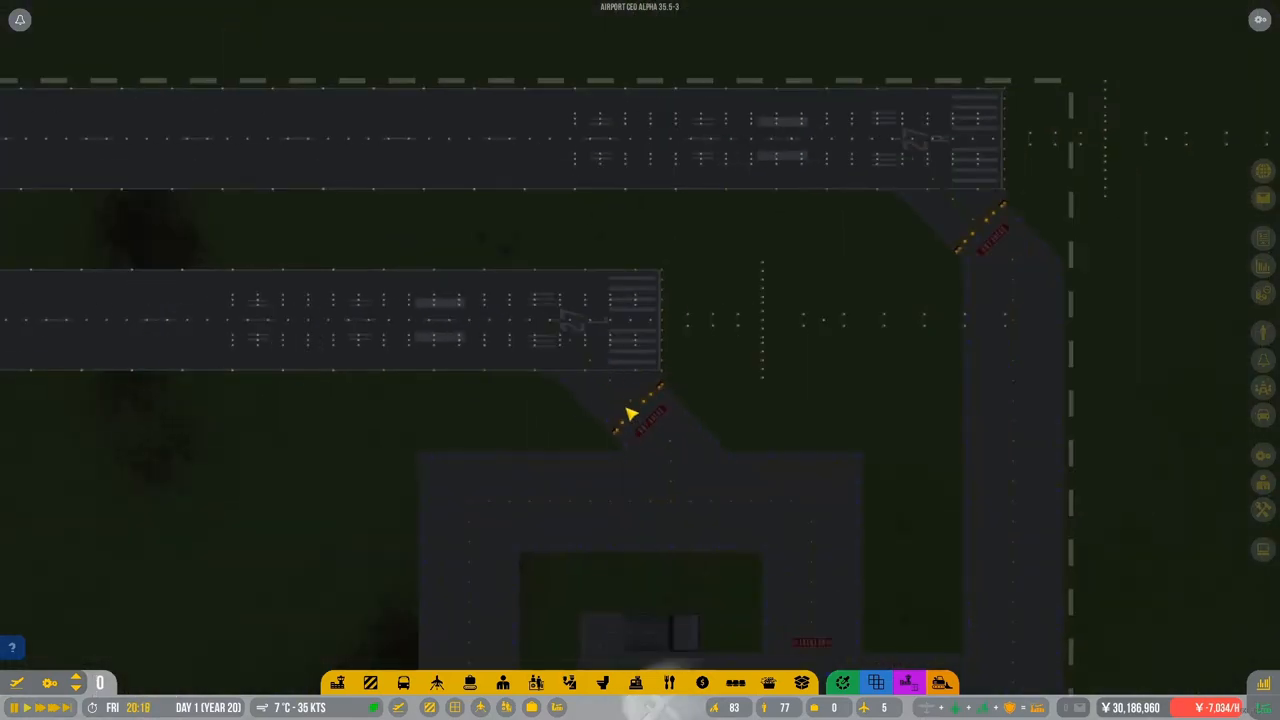
Check the airport budget overview, return to the map and launch the Flight Planner.
click(634, 404)
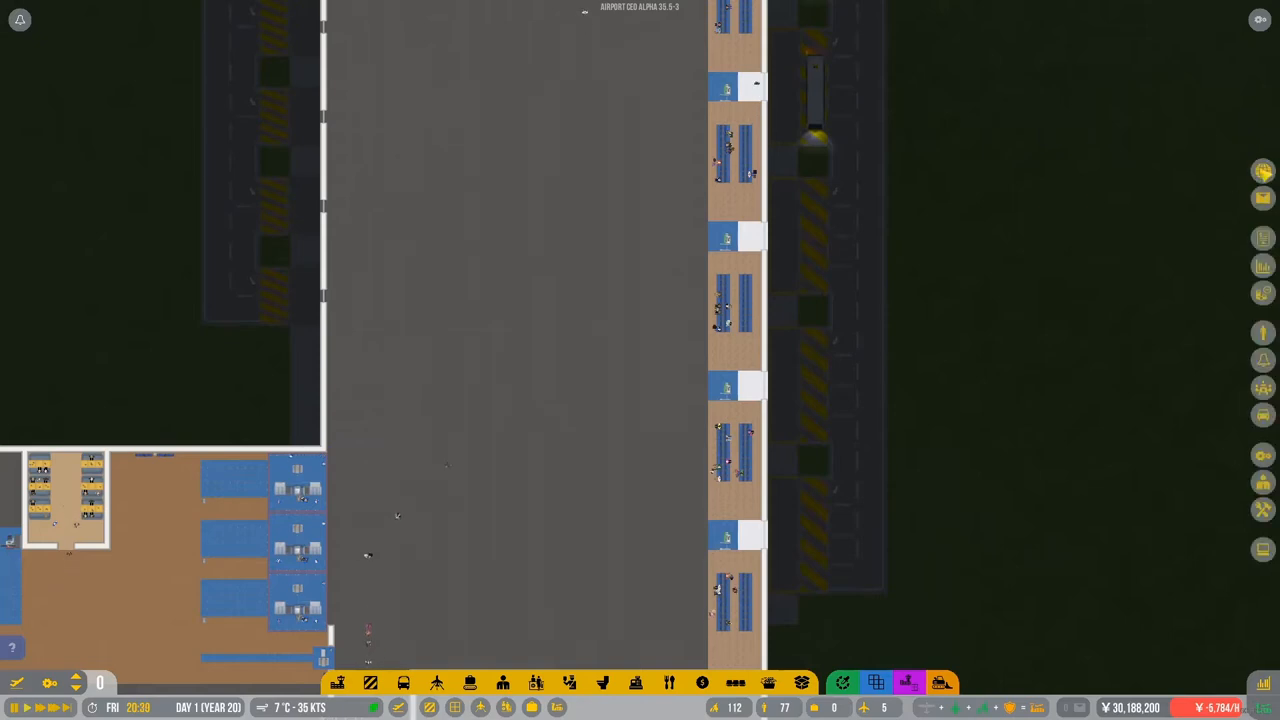
click(740, 60)
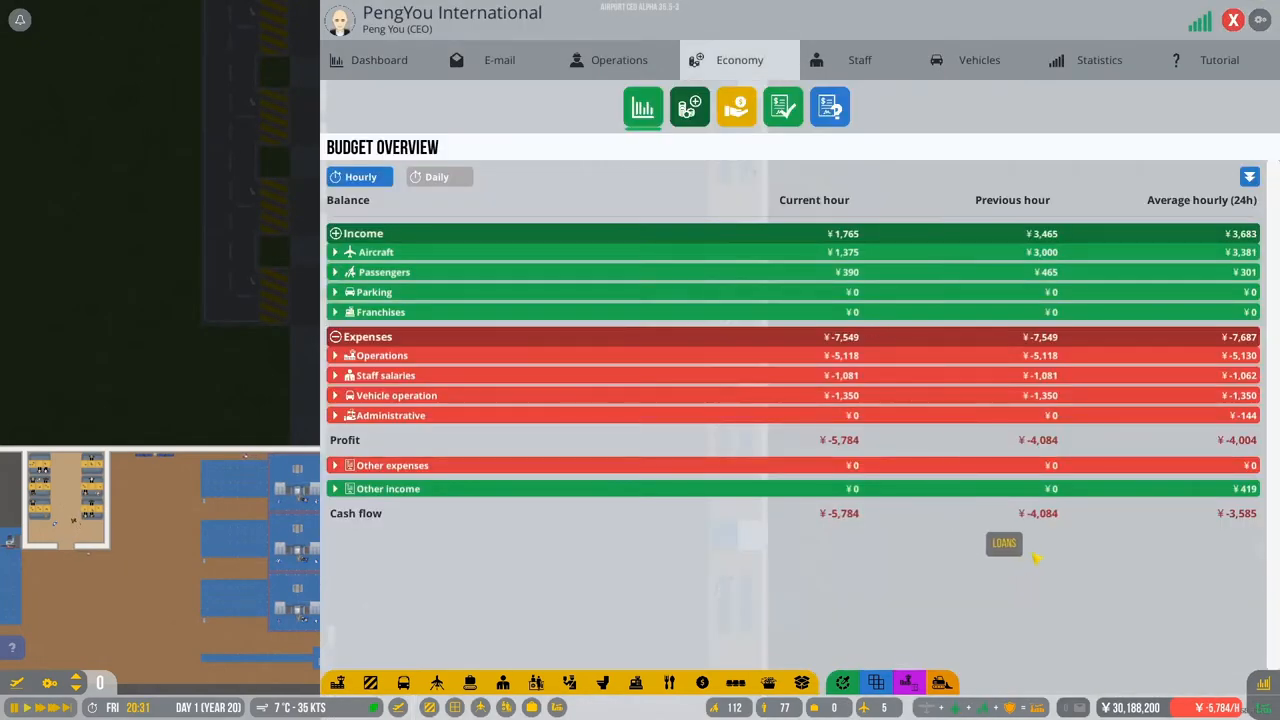
mouse_move(912, 536)
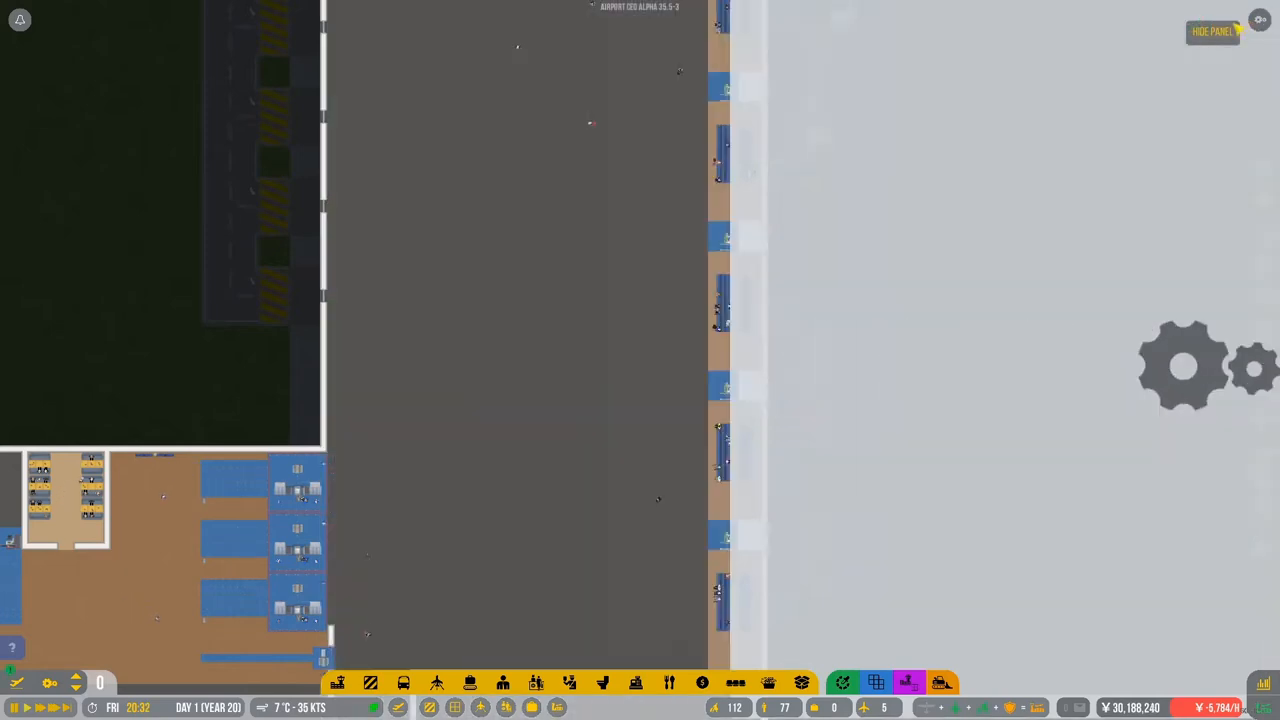
click(1212, 32)
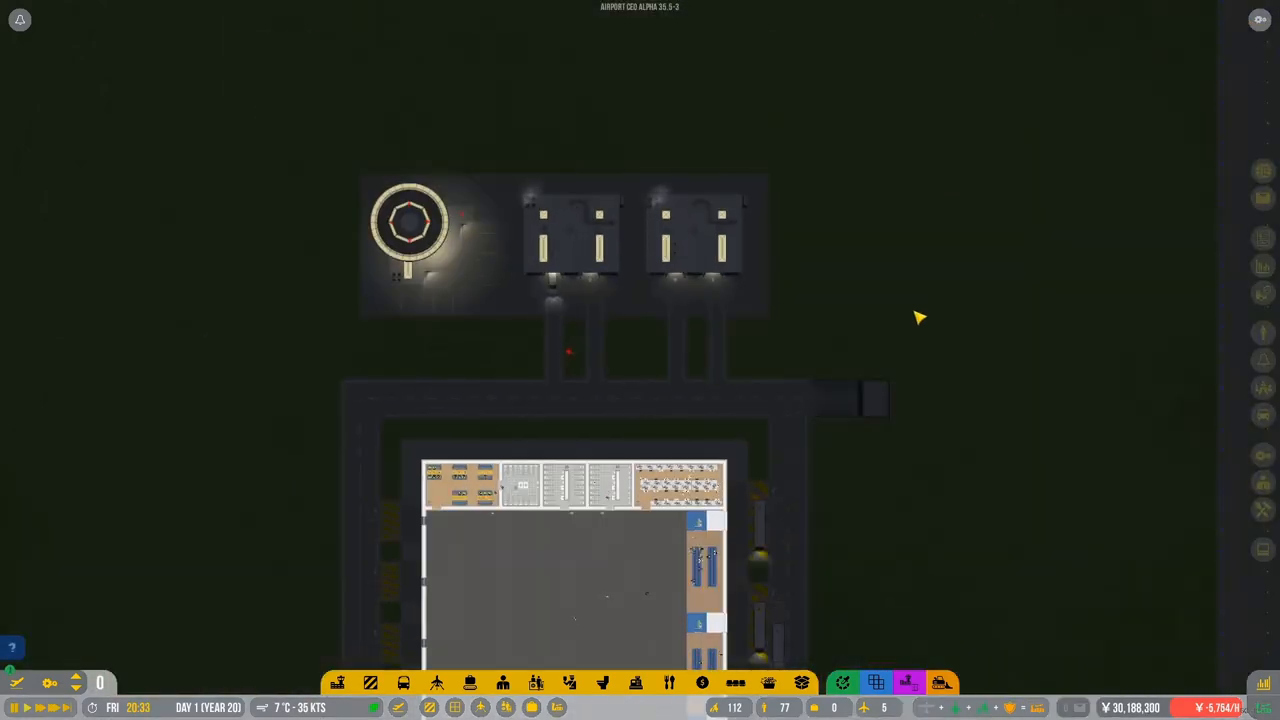
click(436, 684)
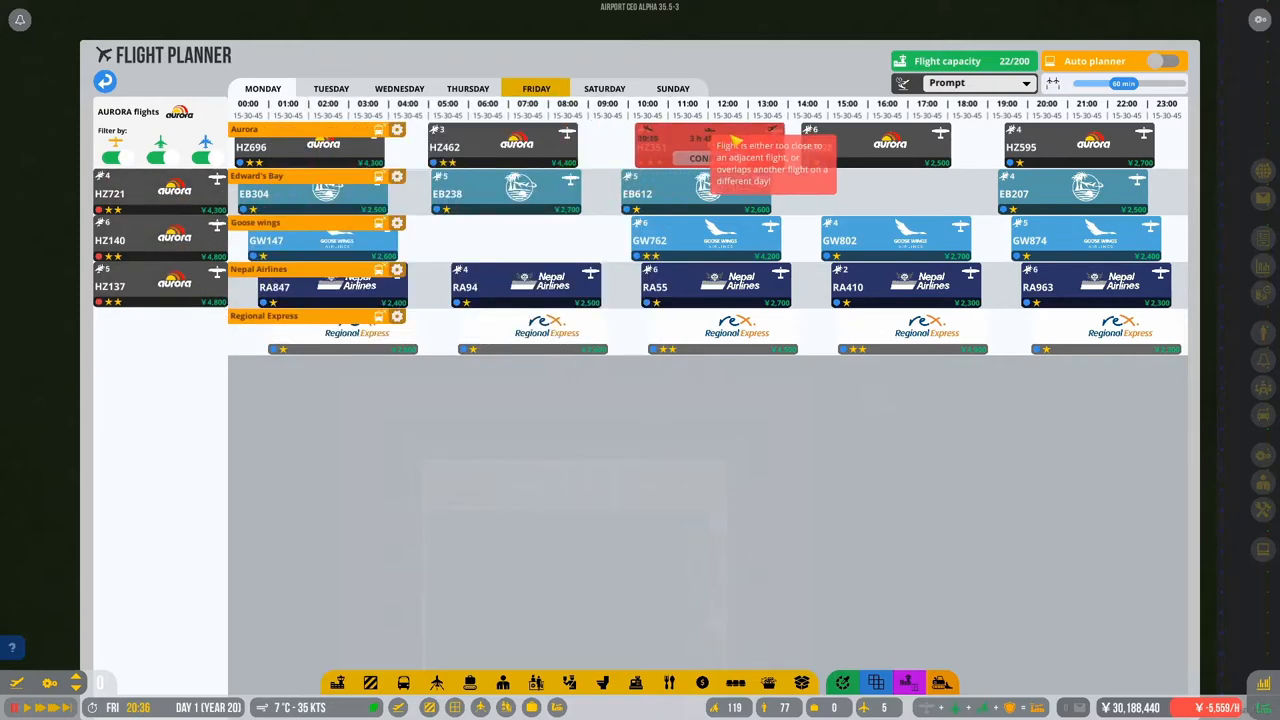
Schedule Aurora flights on Tuesday and the following day of the timetable.
click(332, 88)
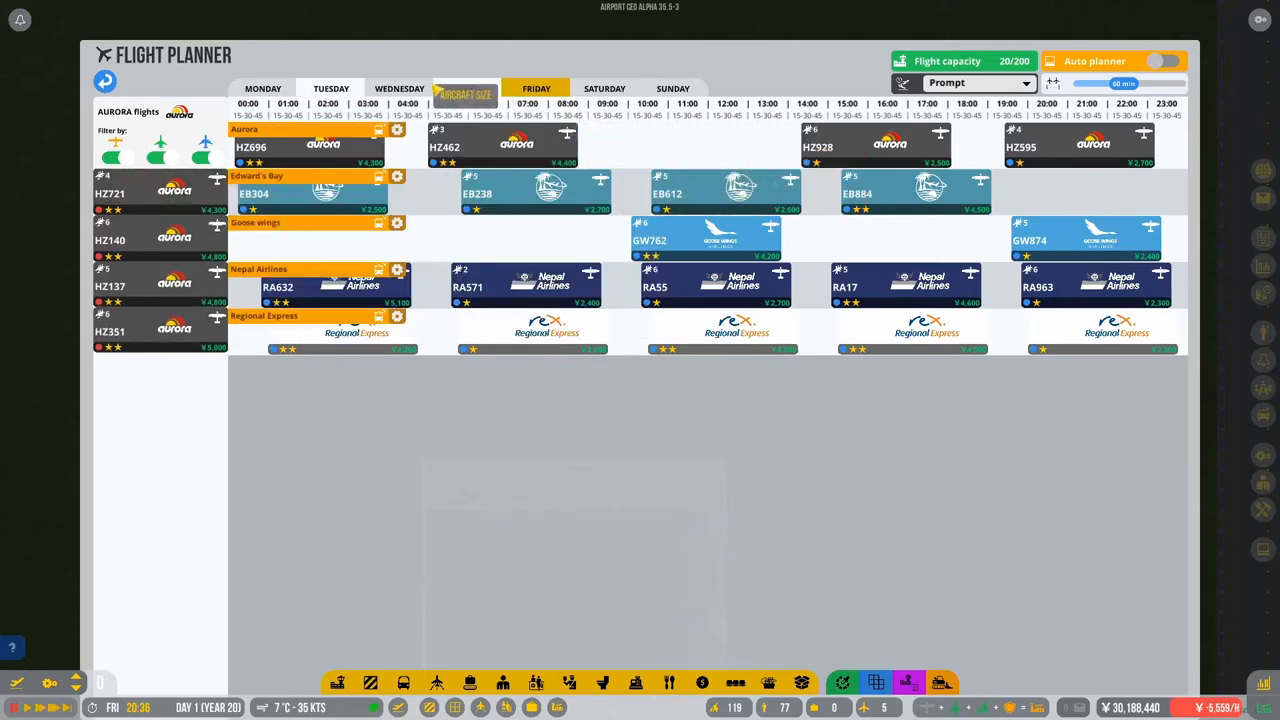
click(468, 88)
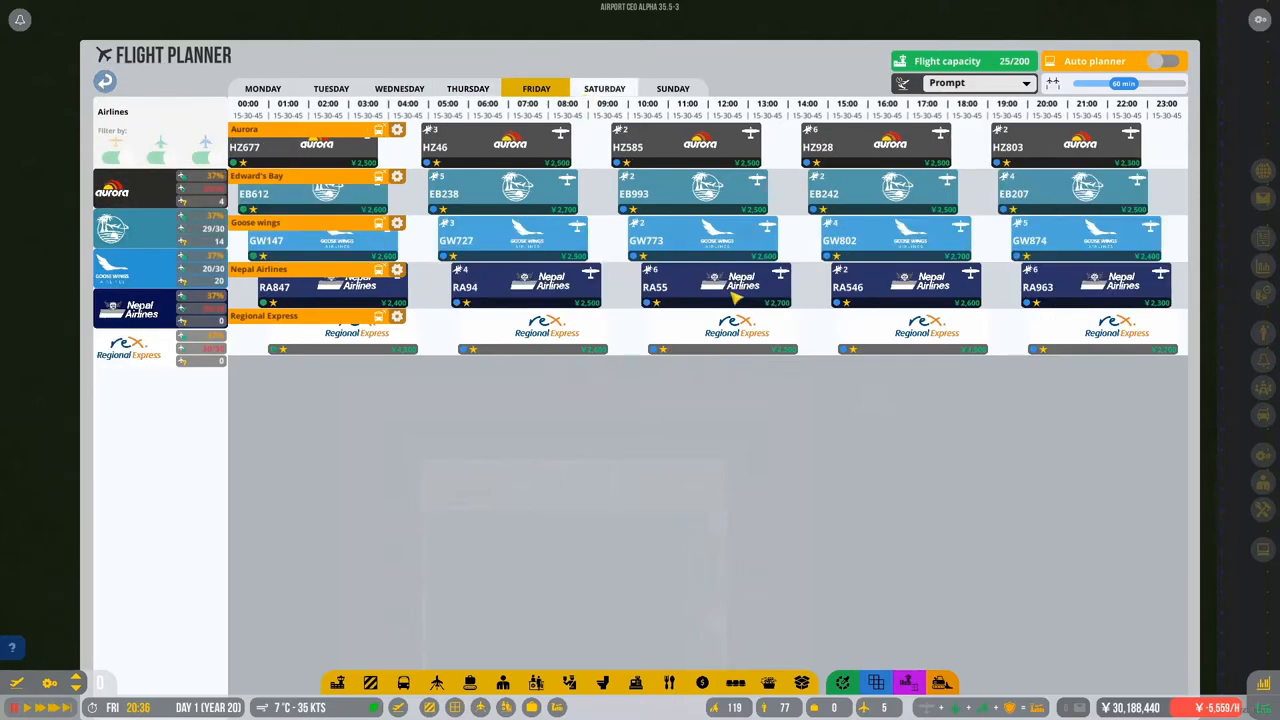
Place Edwards Bay flights including EB482 on Wednesday and other days, then return to the airline list.
click(672, 88)
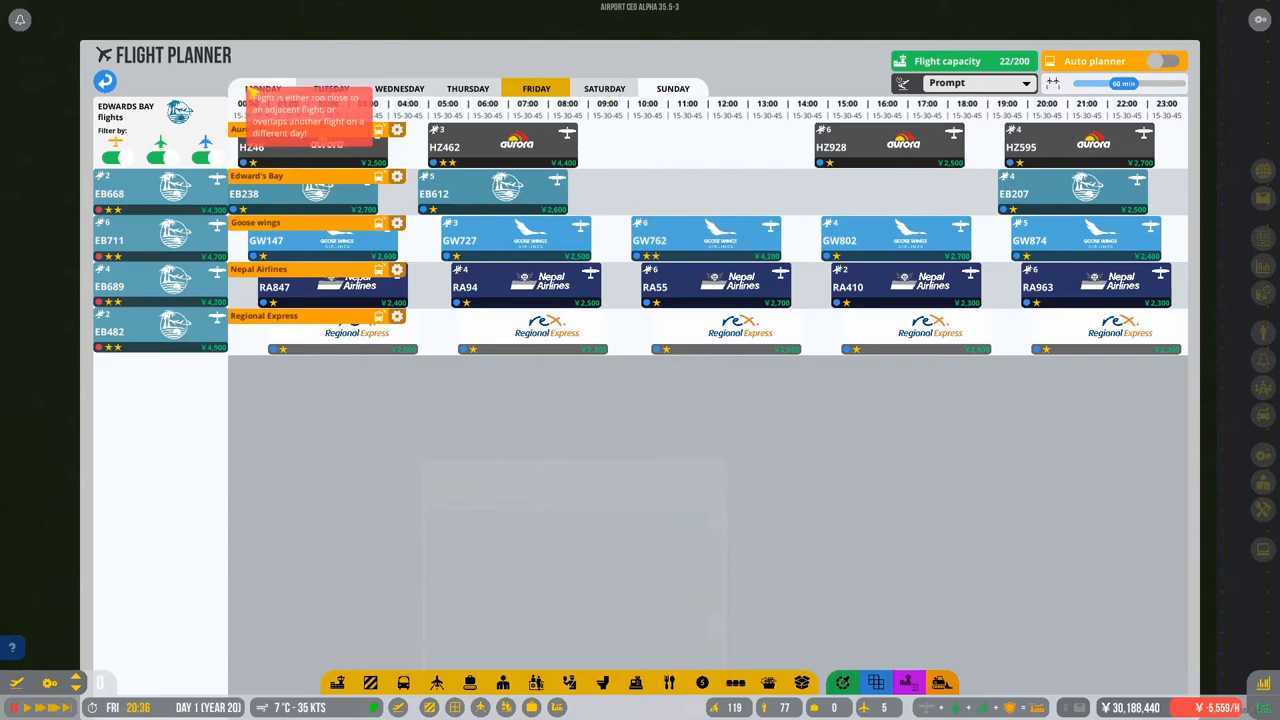
click(500, 190)
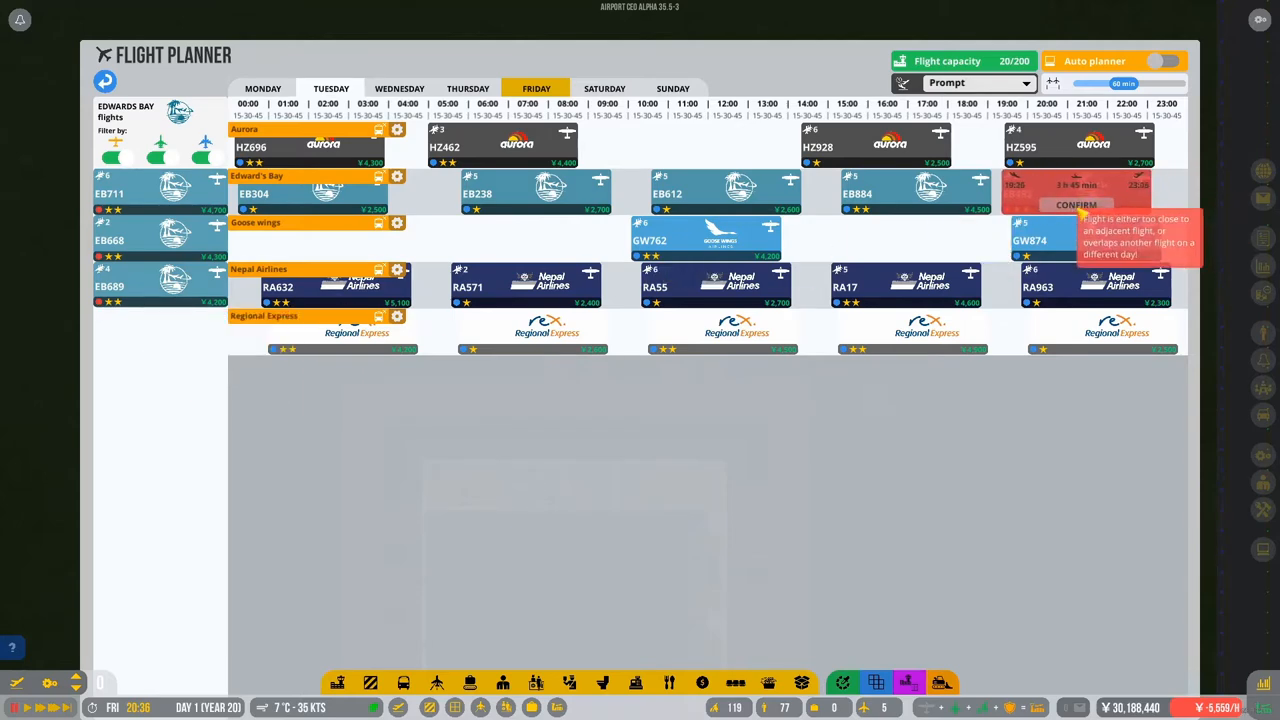
click(400, 88)
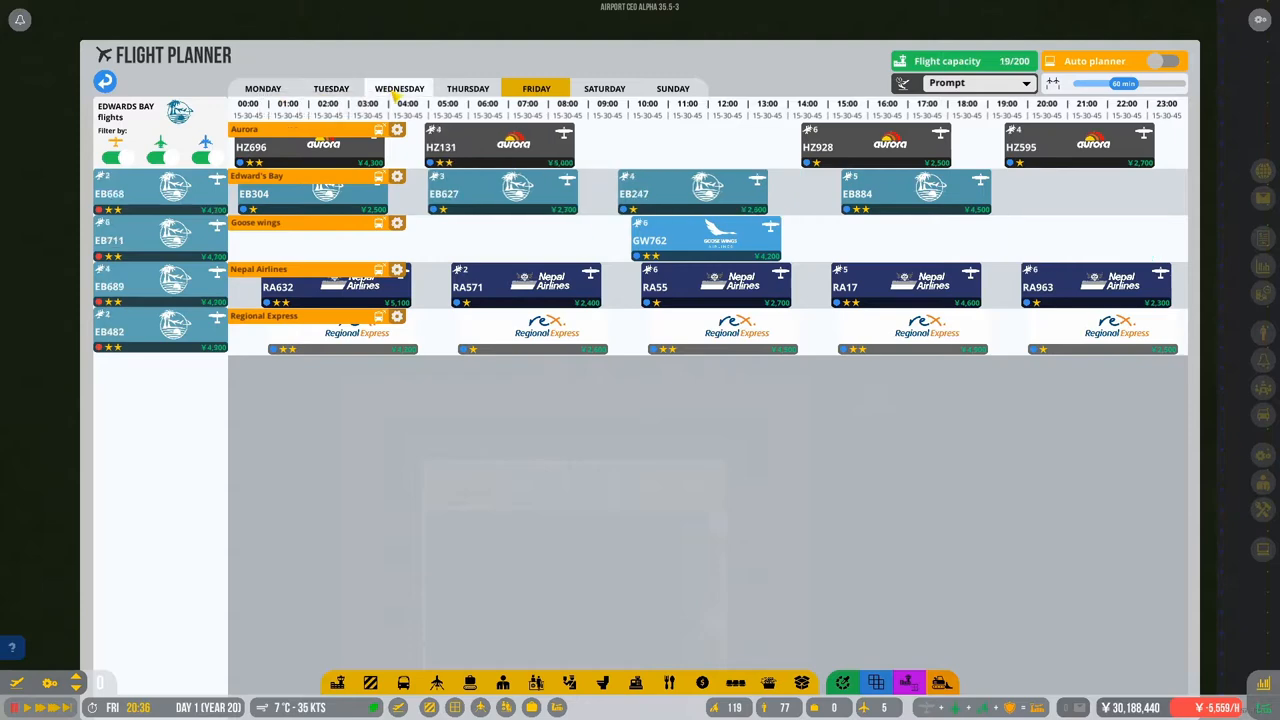
click(904, 190)
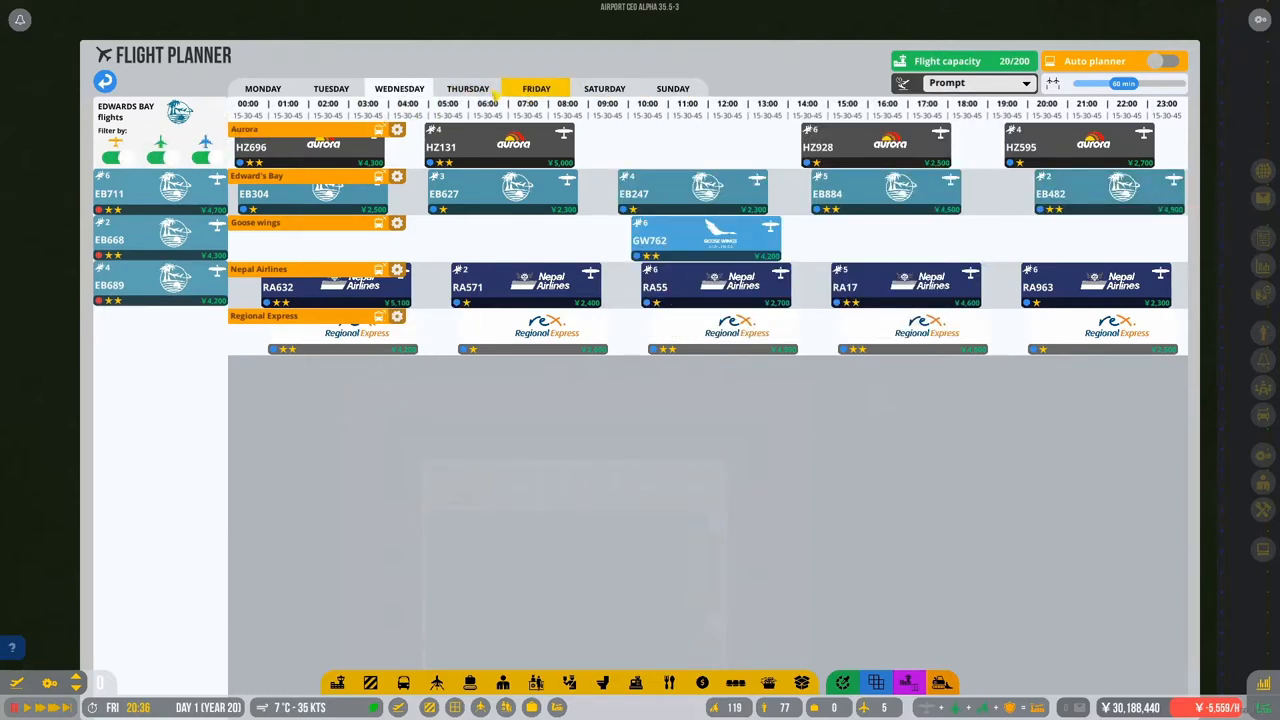
click(262, 88)
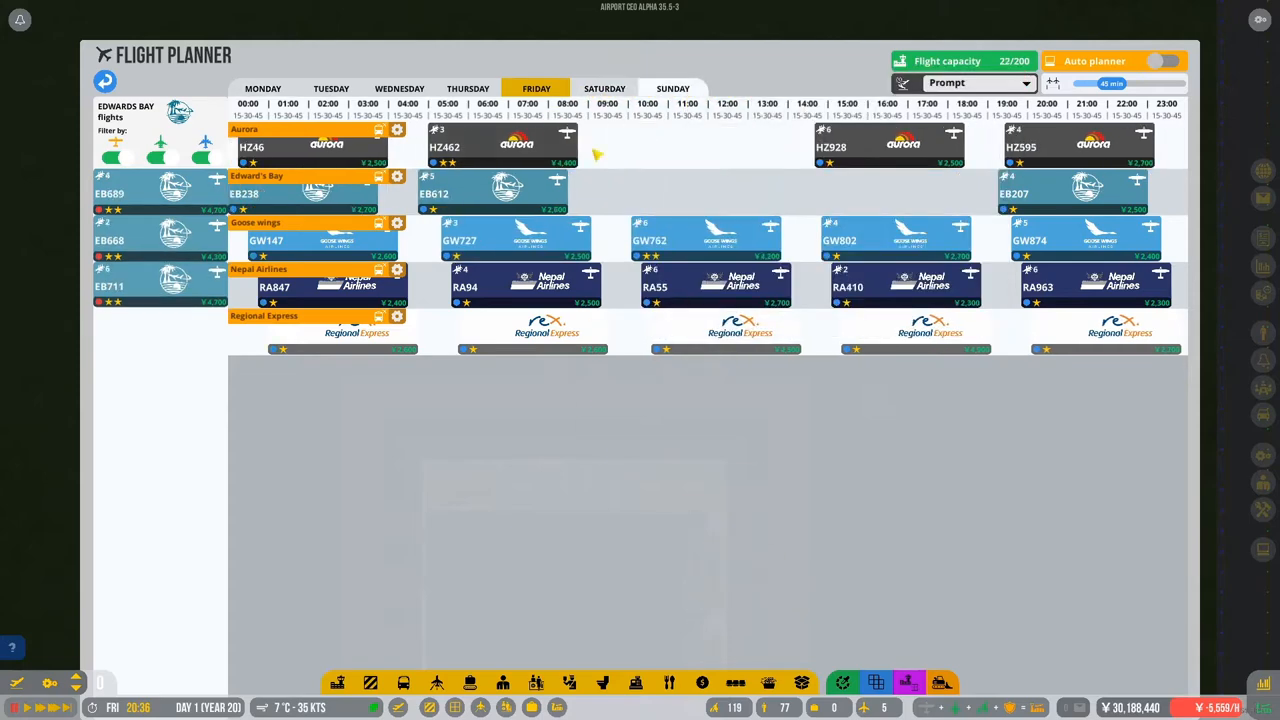
click(500, 148)
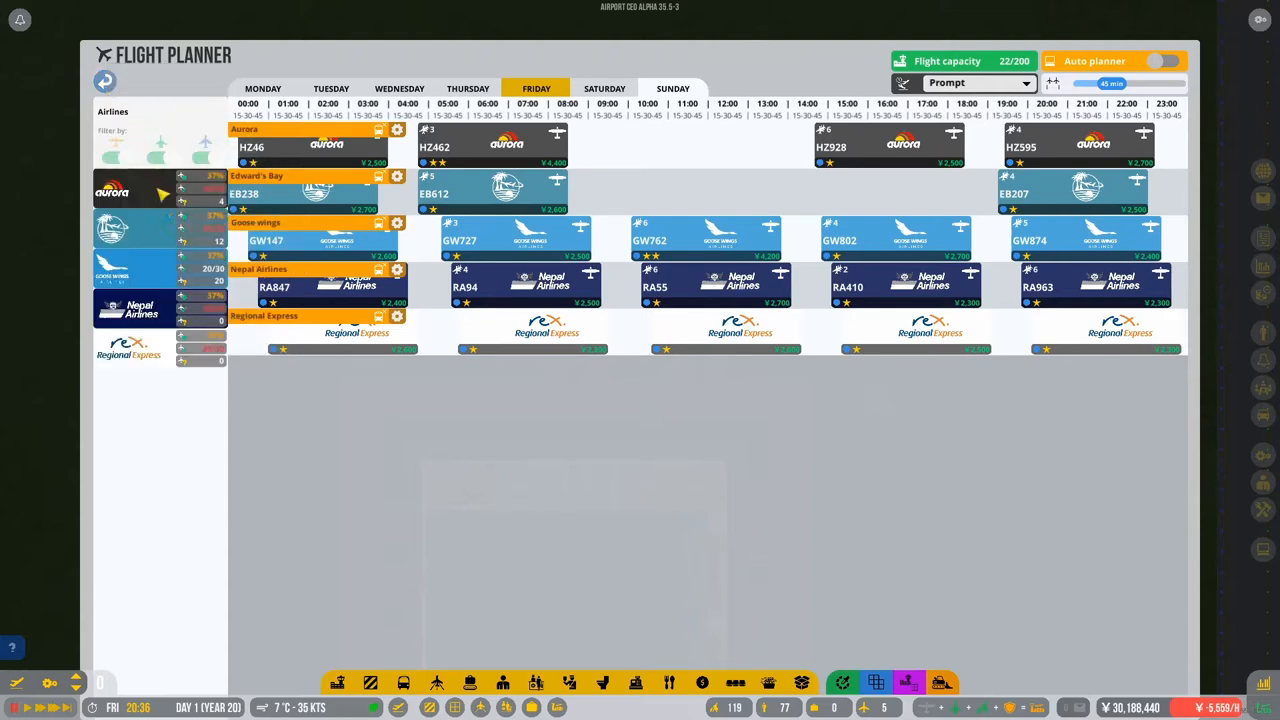
Schedule Goose Wings flight GW330 on Monday and confirm two Goose Wings flights on Tuesday.
click(130, 190)
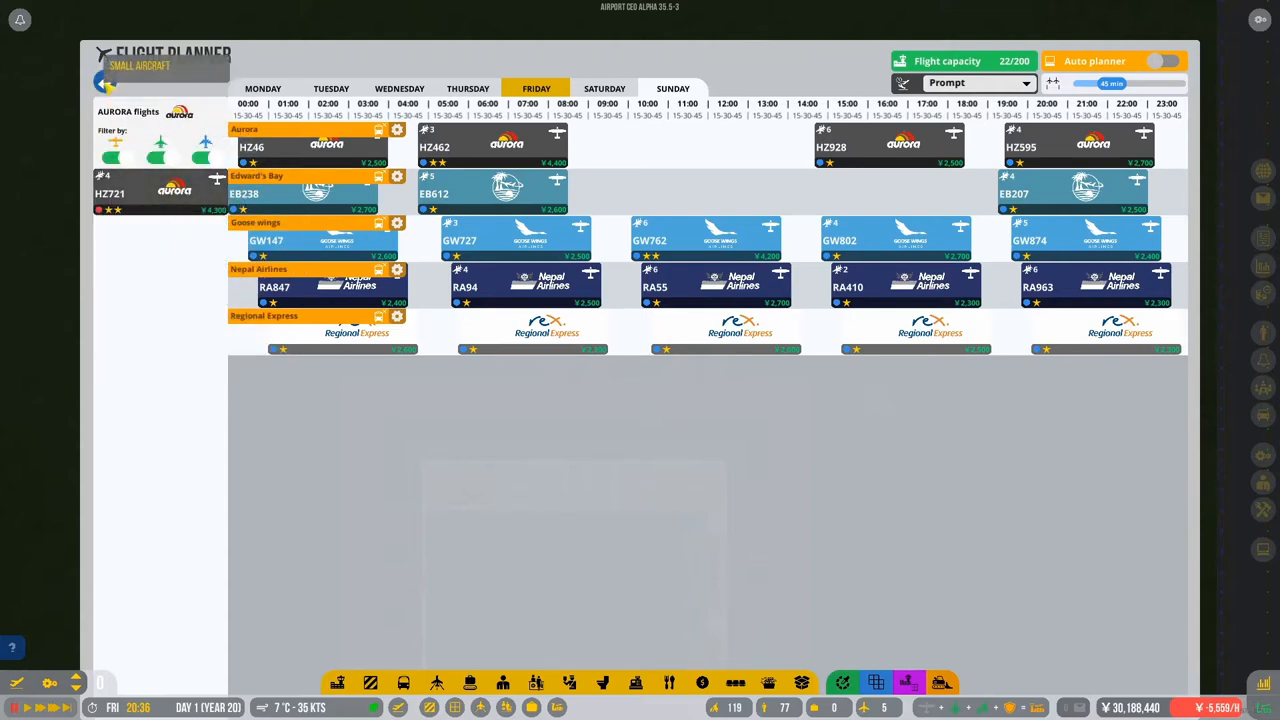
click(104, 80)
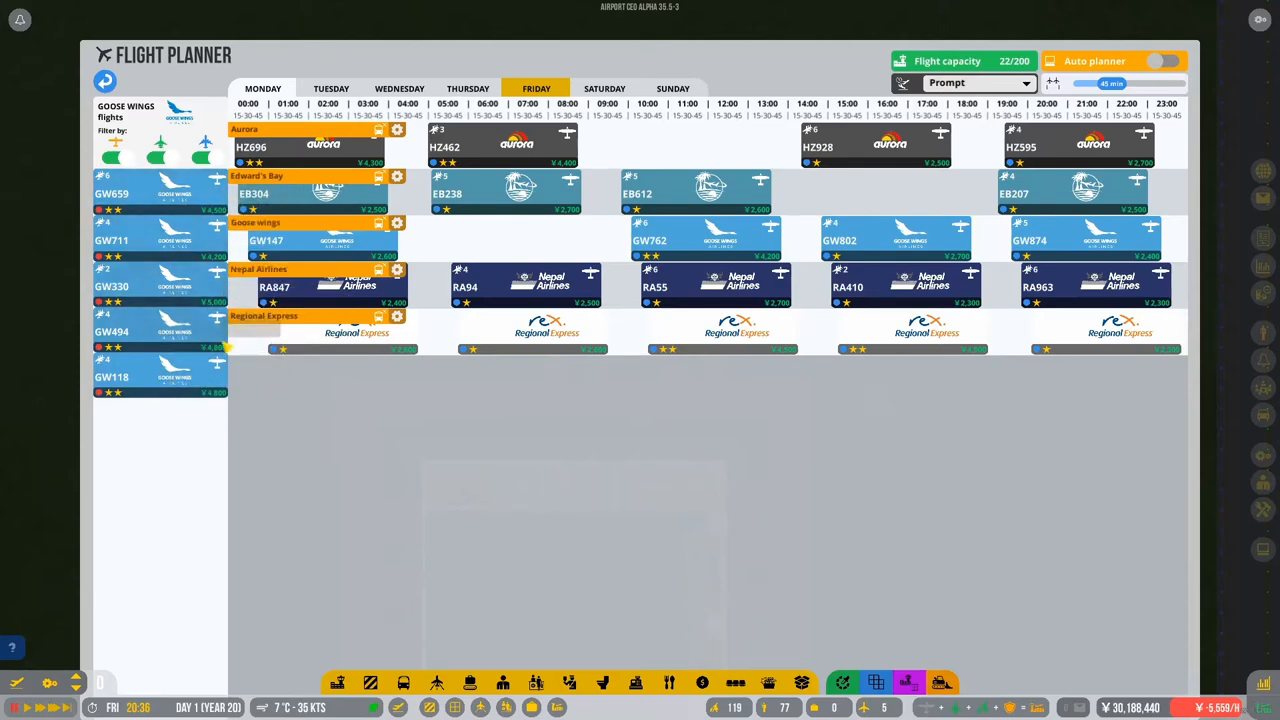
click(112, 376)
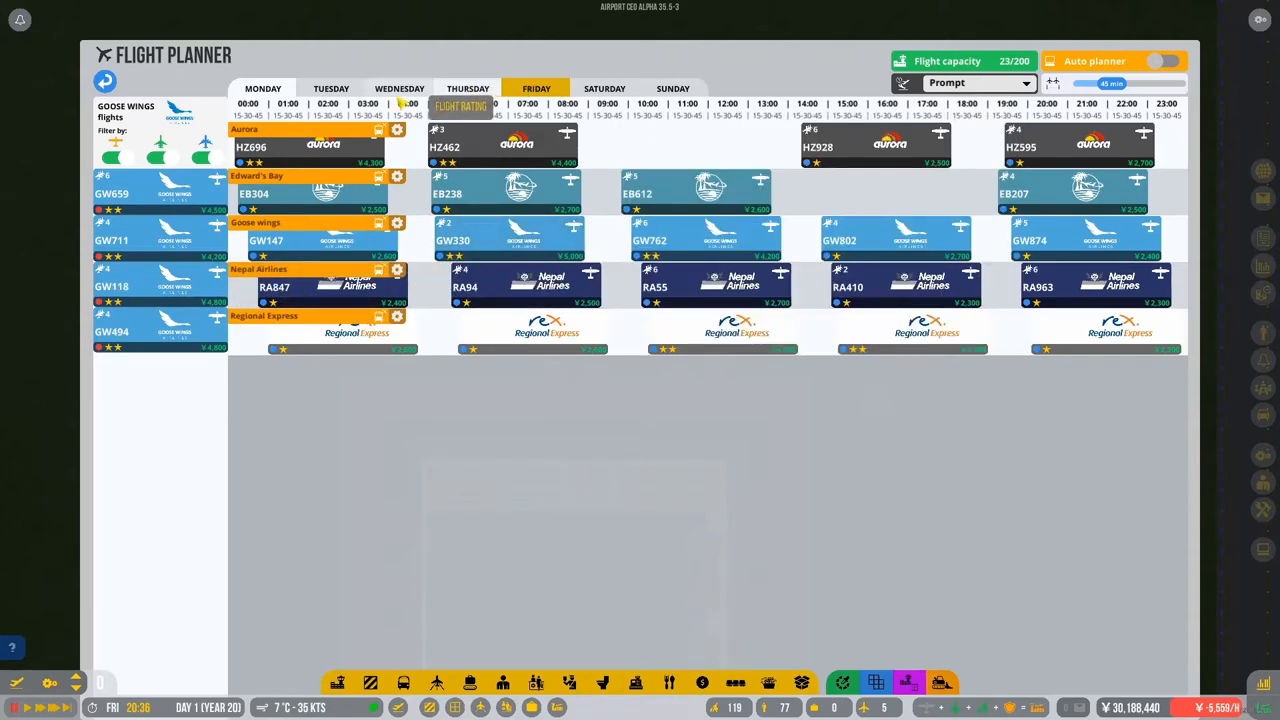
click(332, 88)
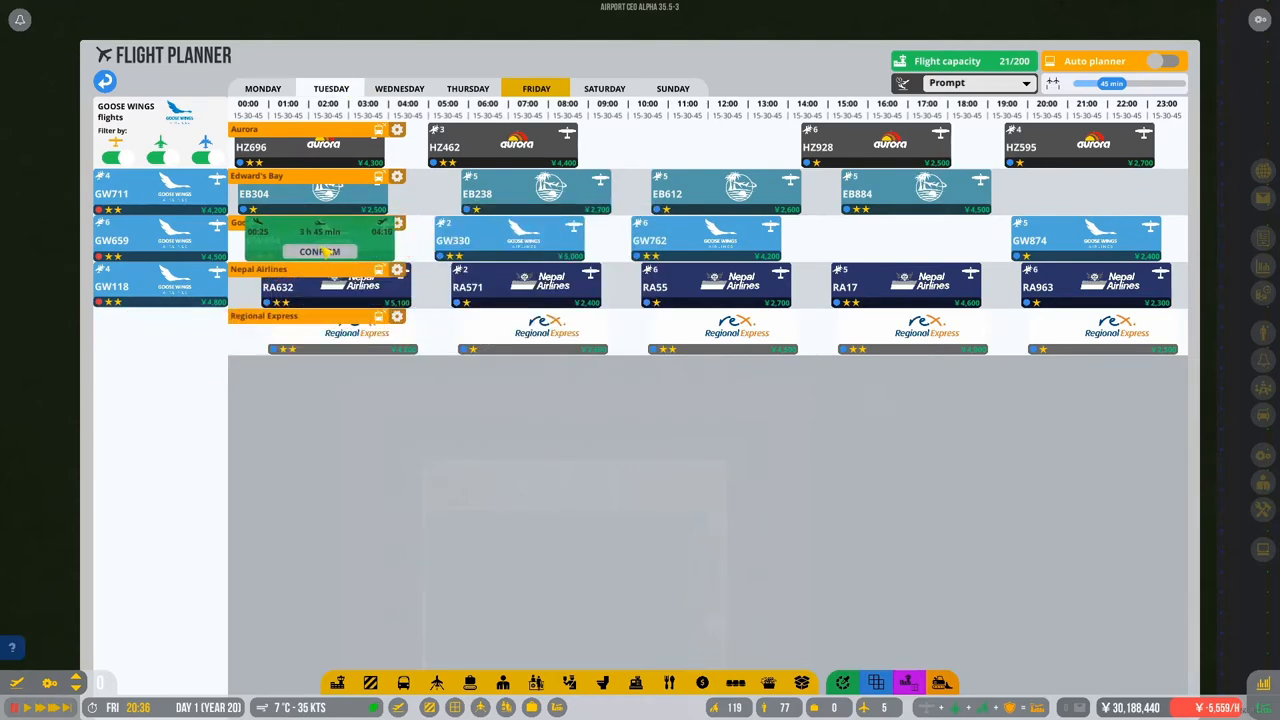
click(320, 252)
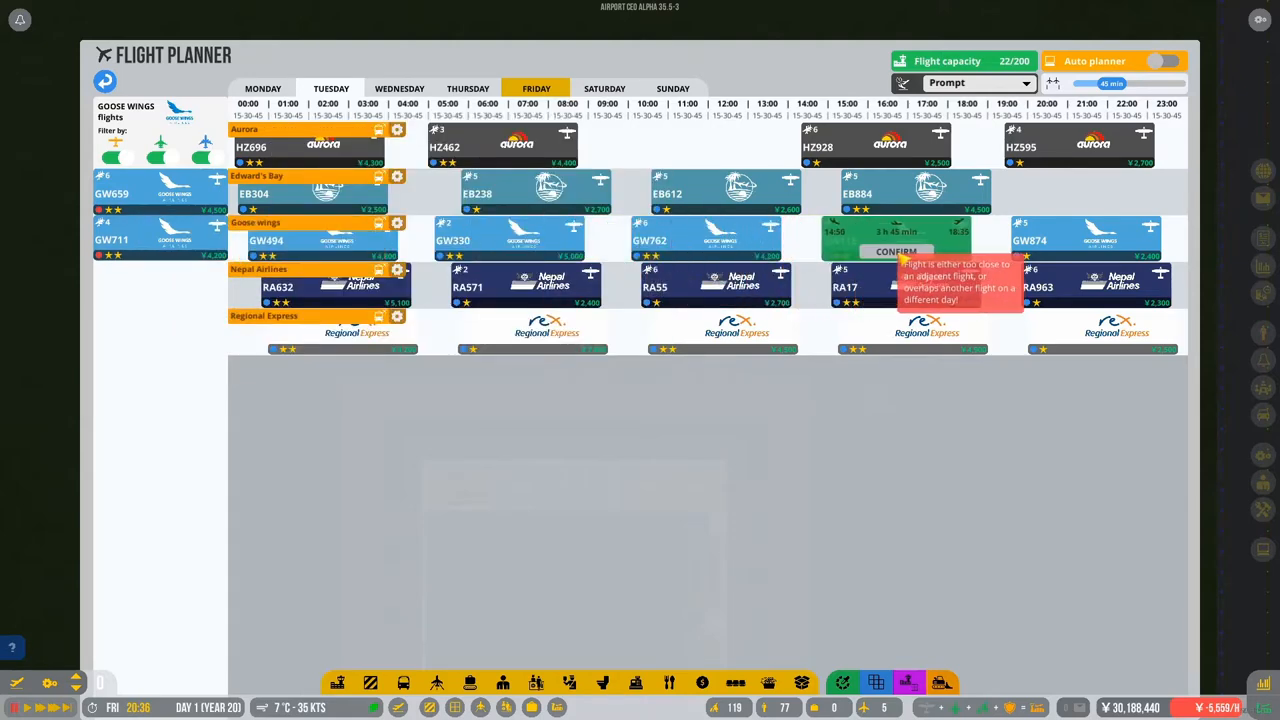
click(896, 252)
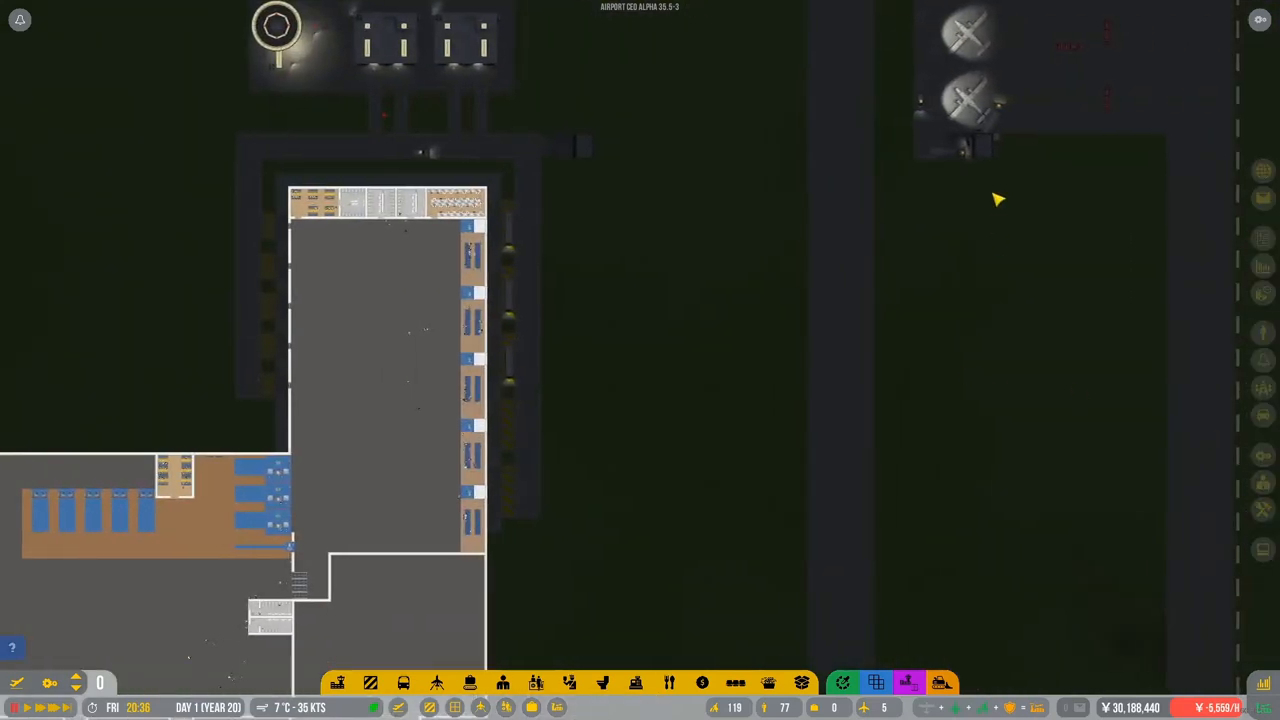
mouse_move(976, 422)
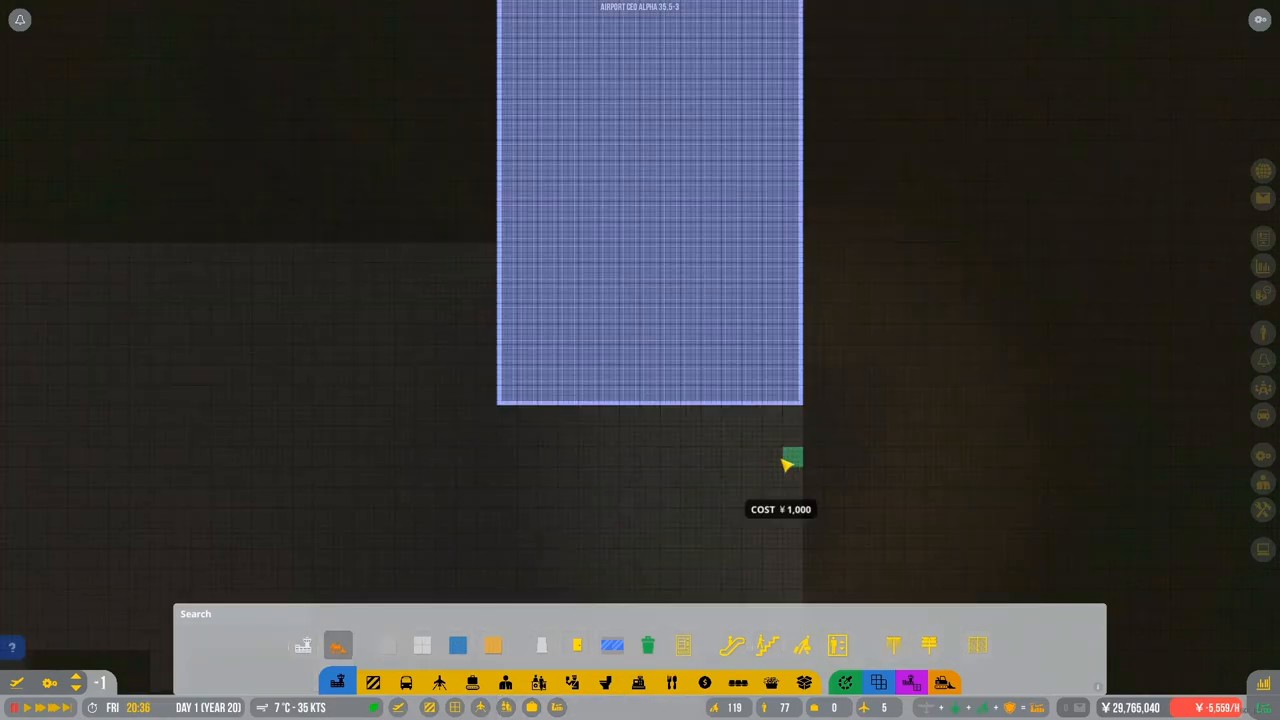
Pan and zoom the terminal view, then descend to floor -1 via the floor selector.
drag(790, 464, 530, 424)
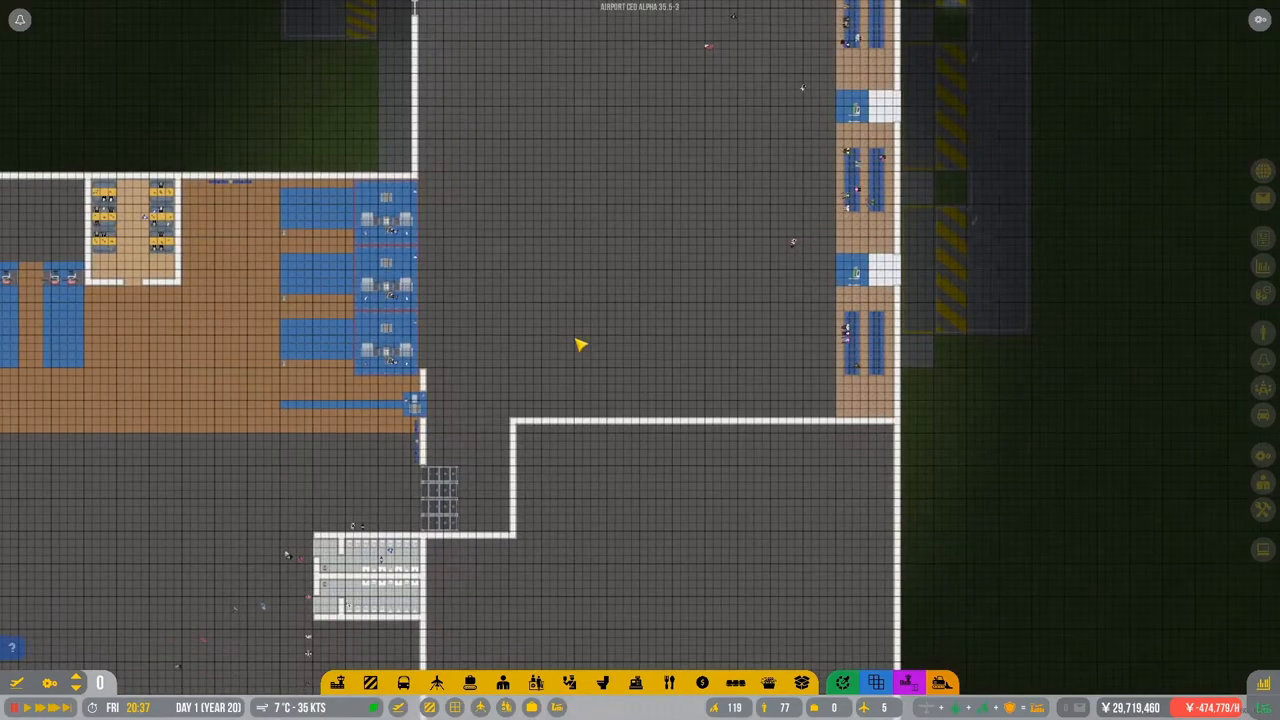
scroll(down, 3)
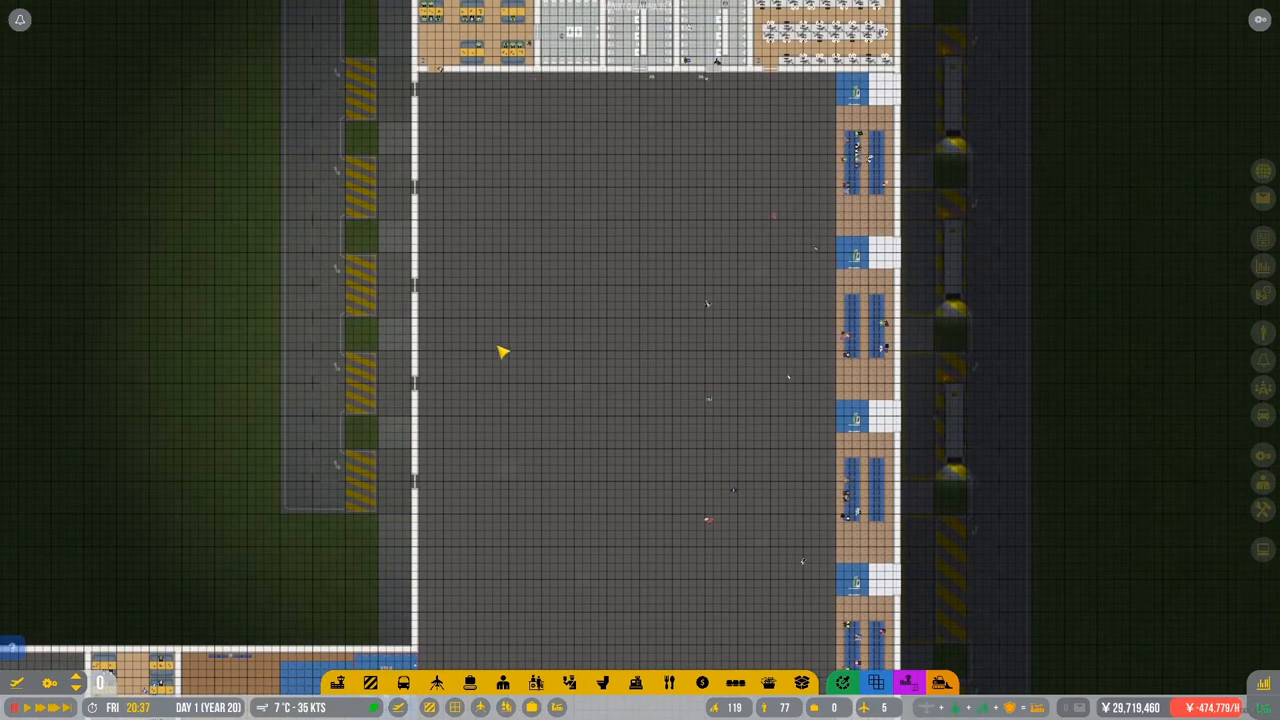
mouse_move(404, 684)
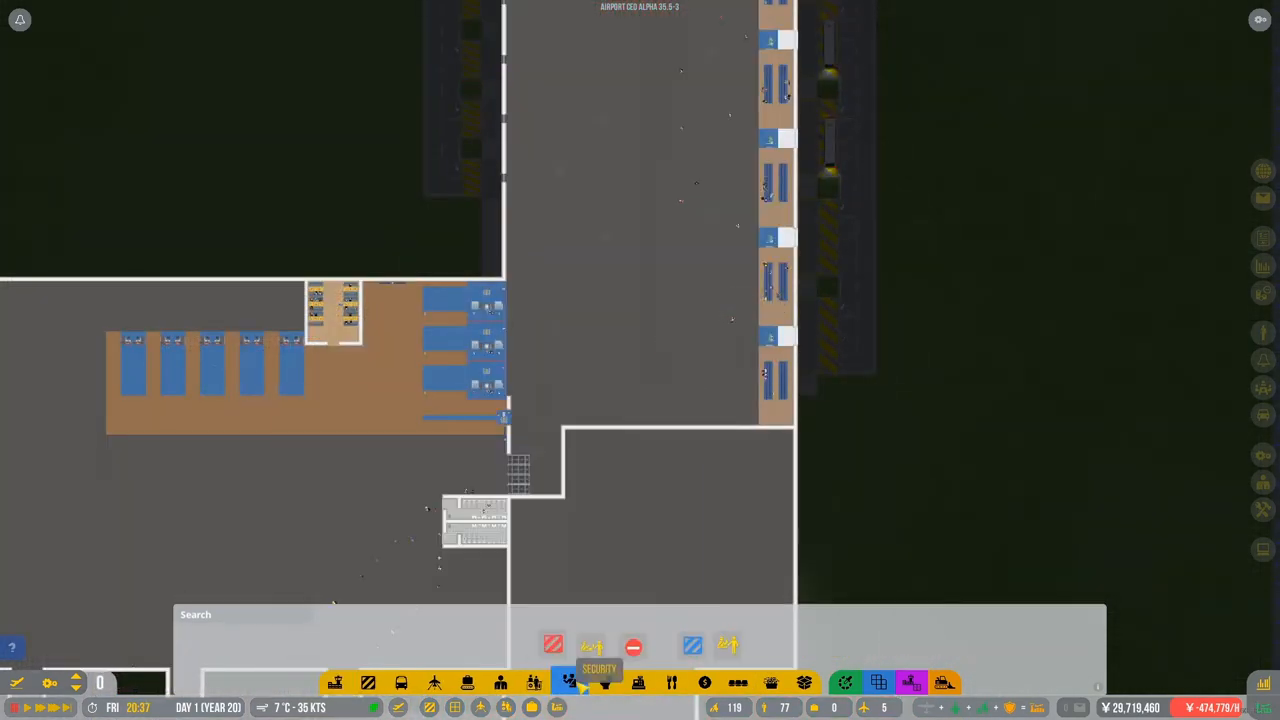
click(570, 682)
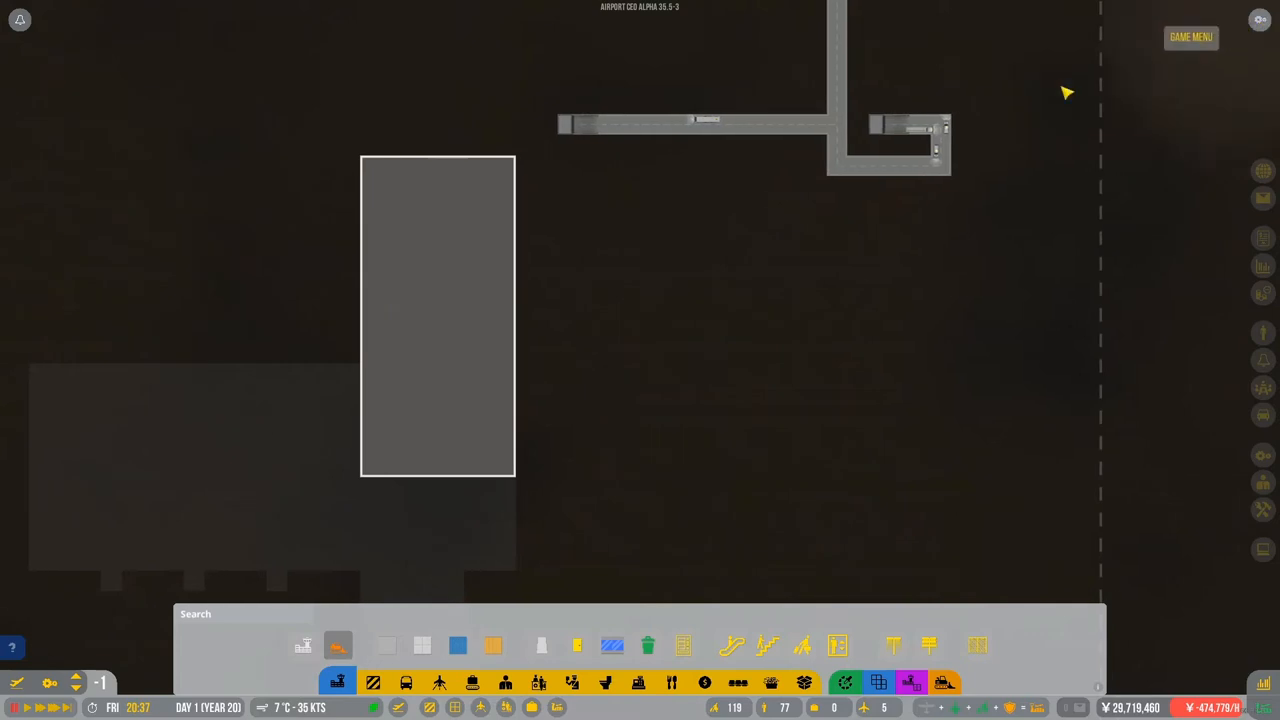
mouse_move(652, 404)
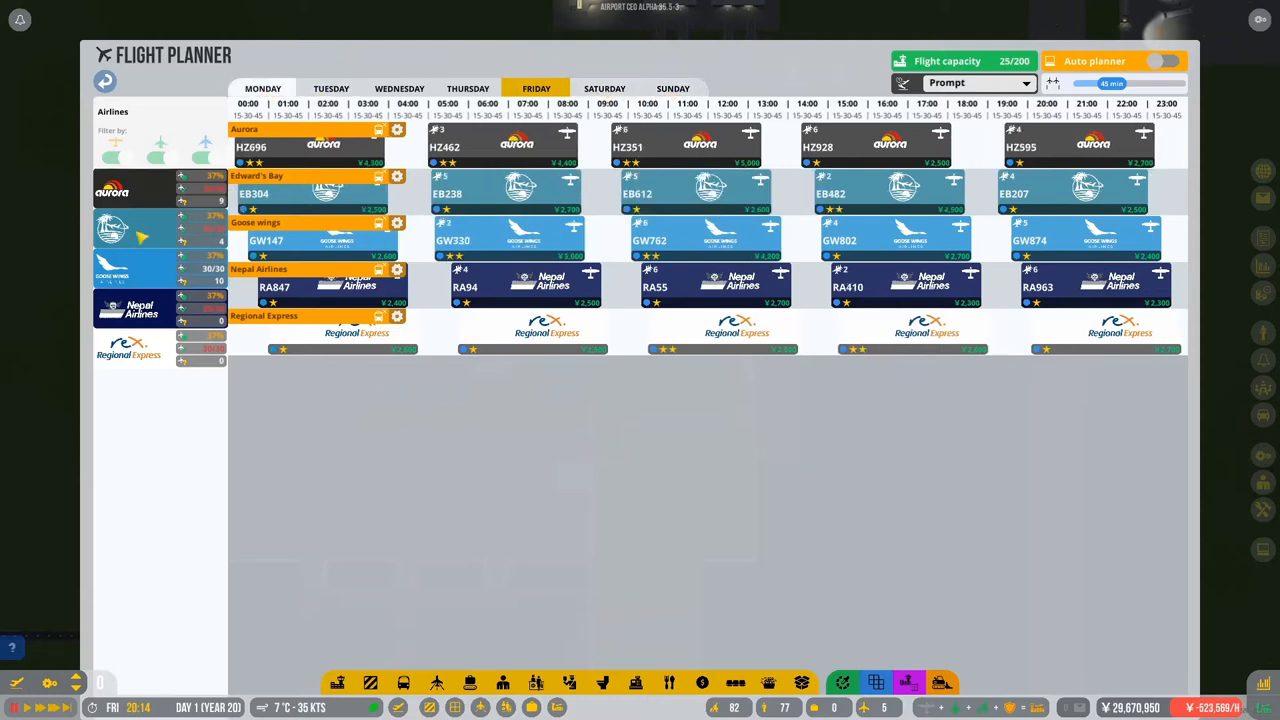
mouse_move(200, 348)
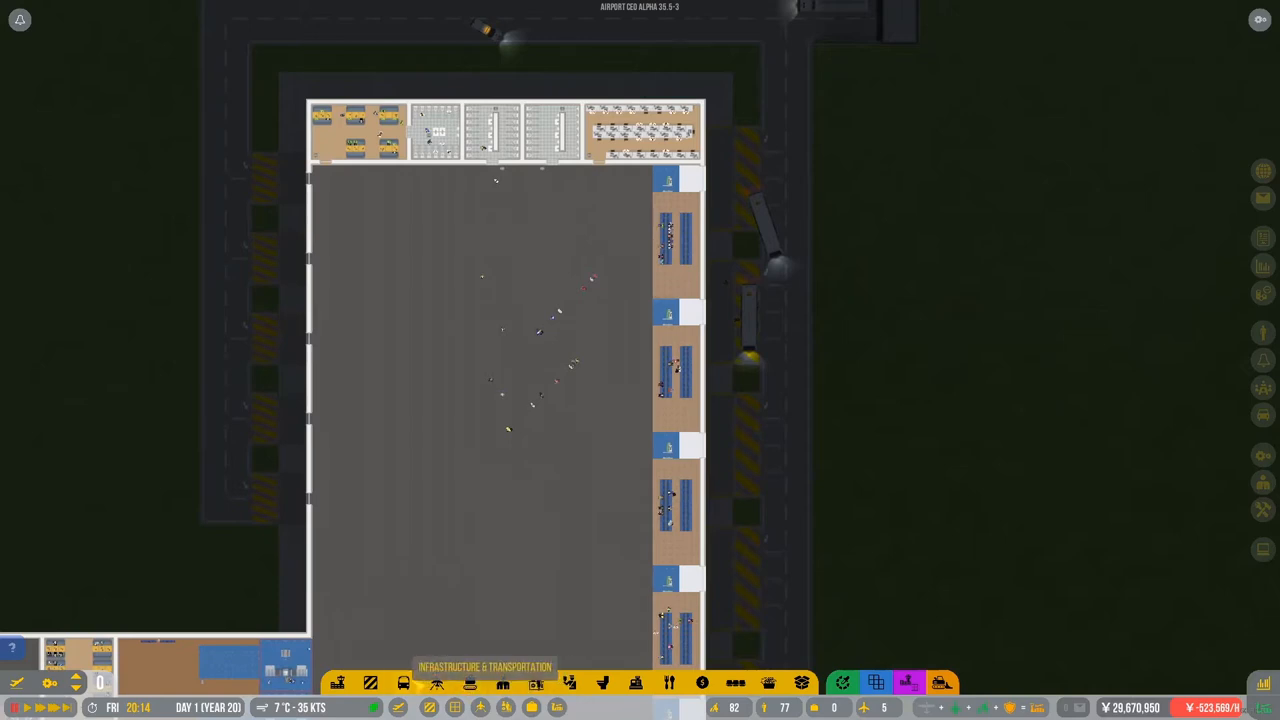
Show the Infrastructure & Transportation build category for the terminal.
click(436, 682)
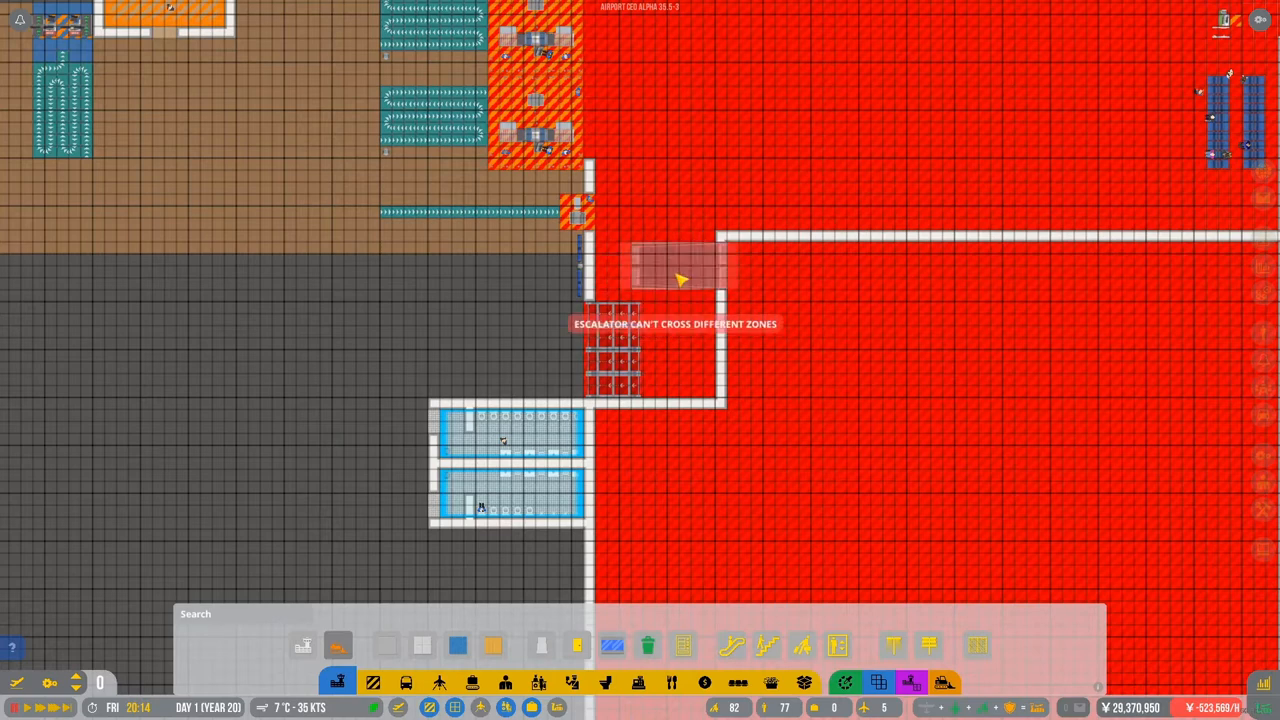
mouse_move(672, 278)
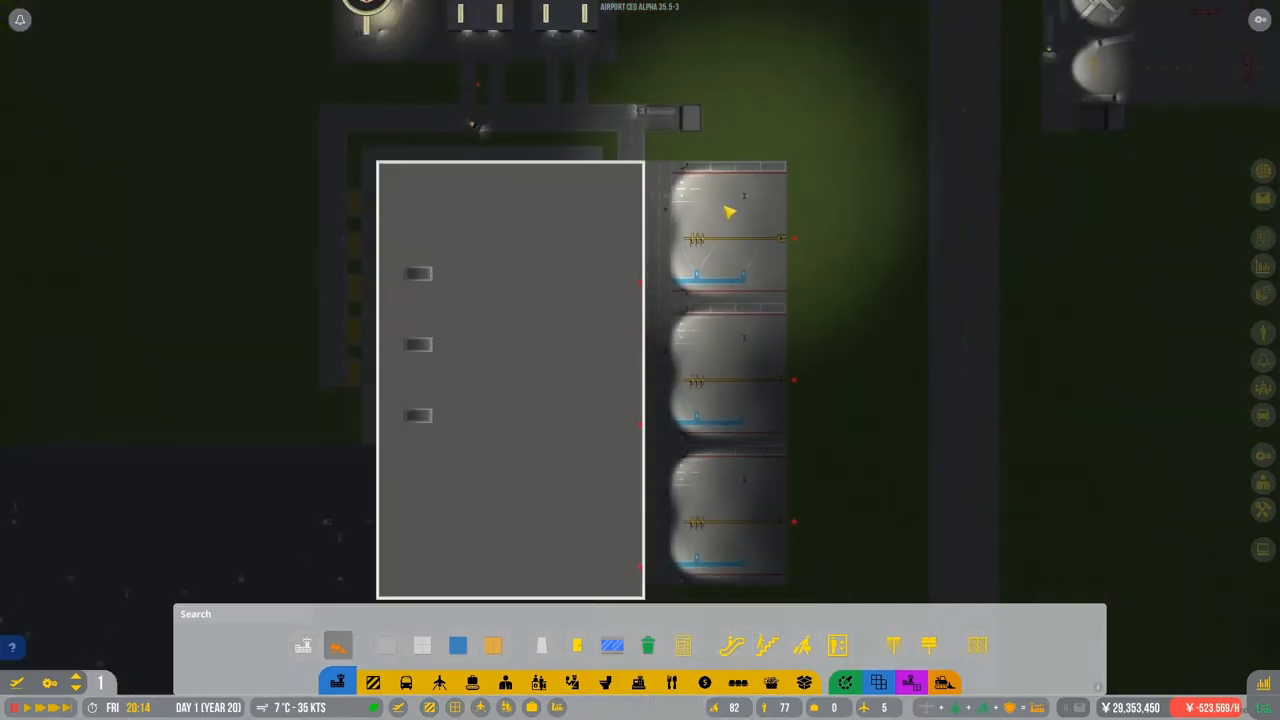
Inspect the middle medium aircraft stand's details and airline allowance.
click(716, 230)
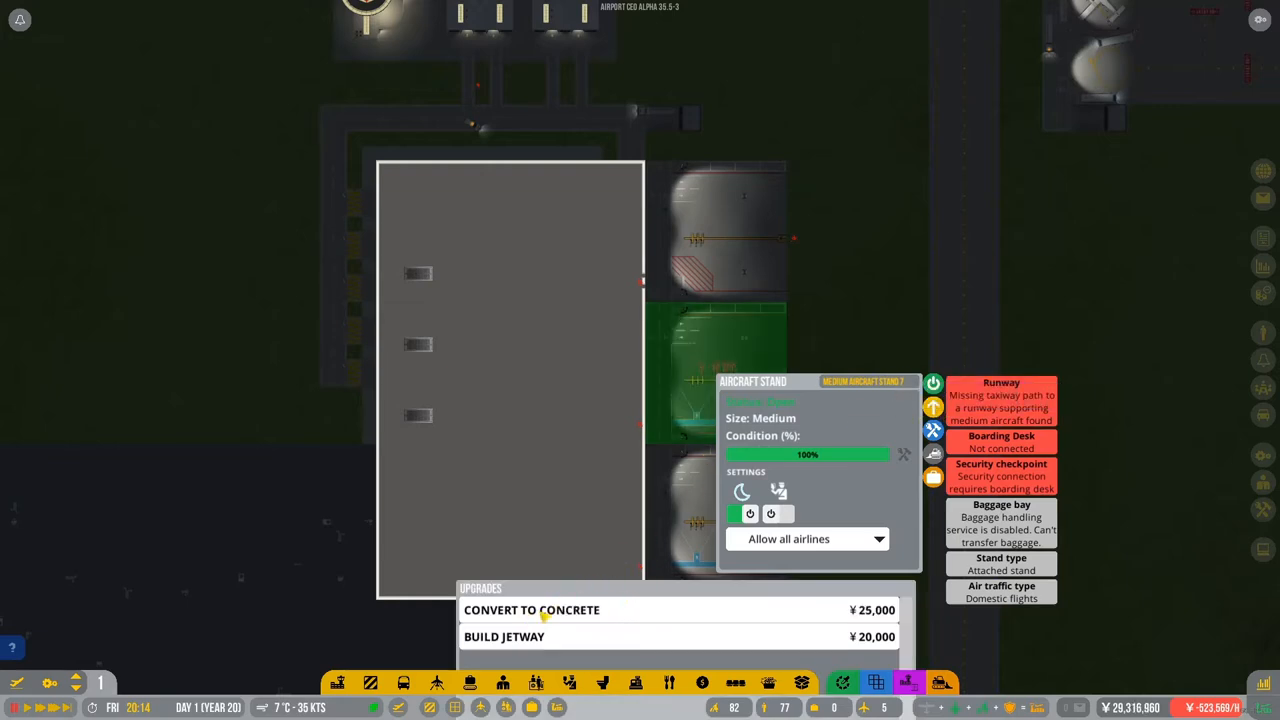
mouse_move(536, 642)
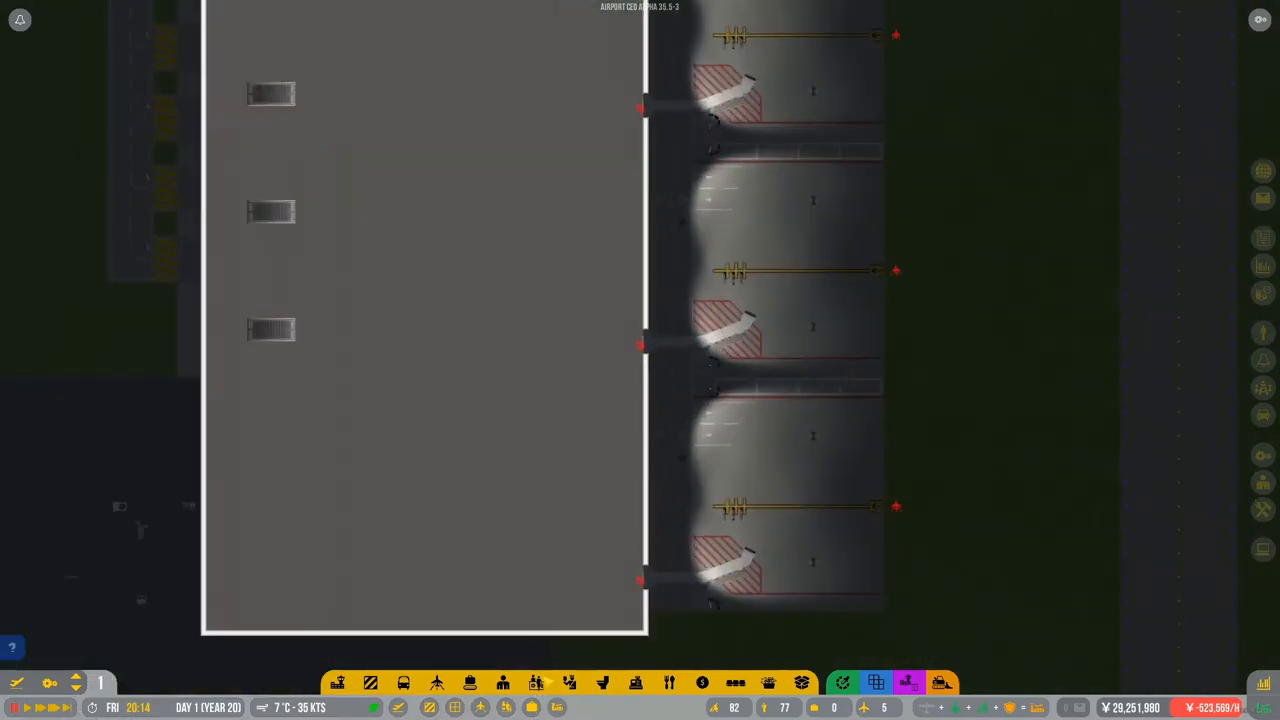
Switch the build bar from Zones and Floors to the Airside category.
click(370, 682)
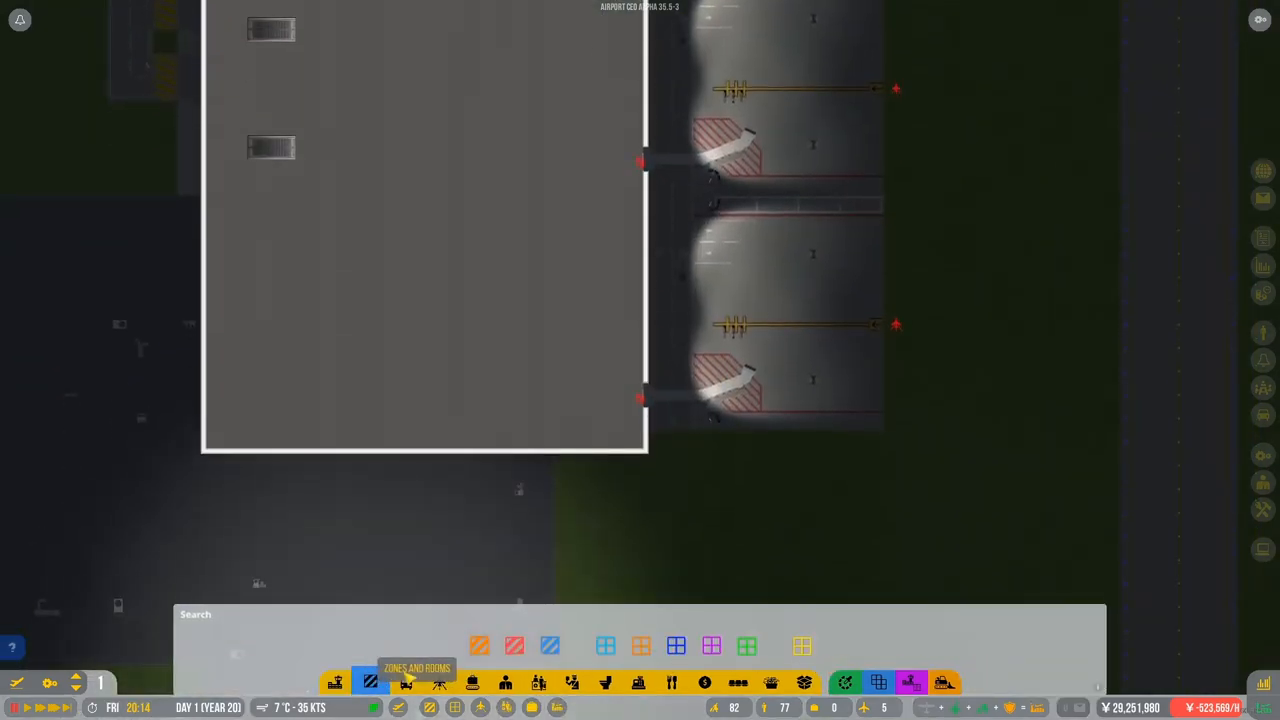
click(370, 682)
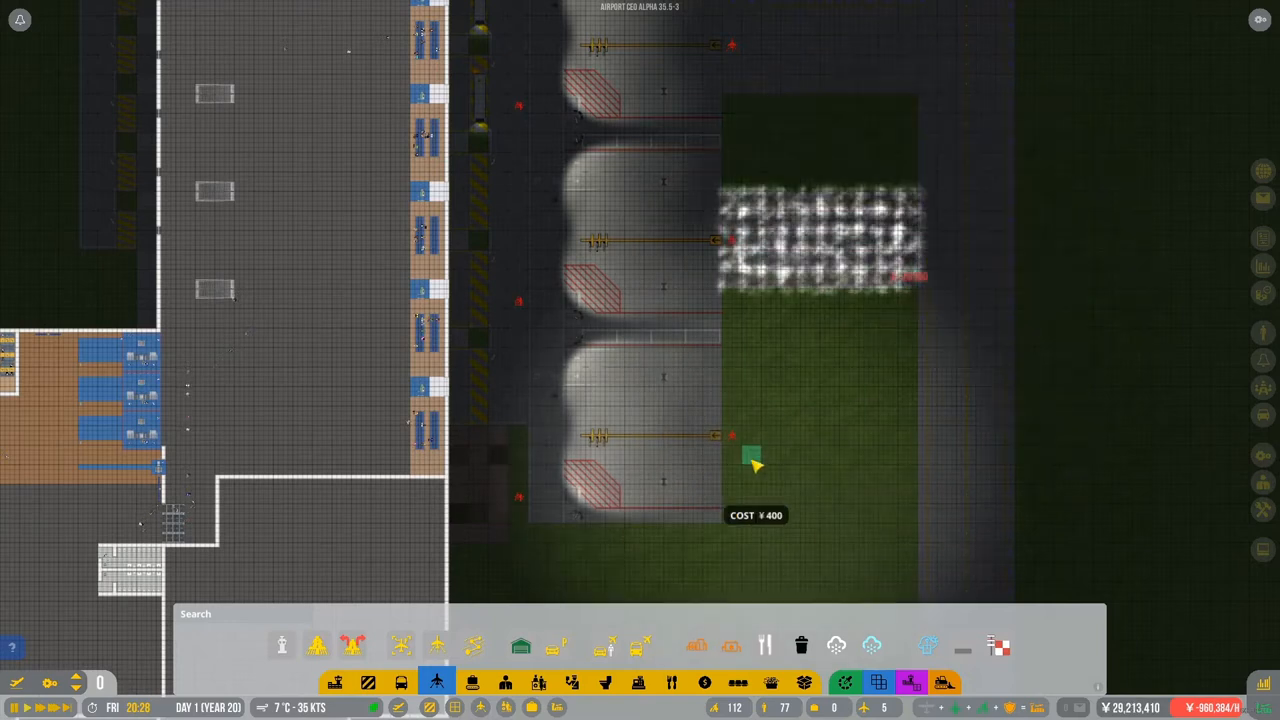
Lay a taxiway section beside the stands and a 20 by 5 taxiway strip.
drag(756, 464, 890, 478)
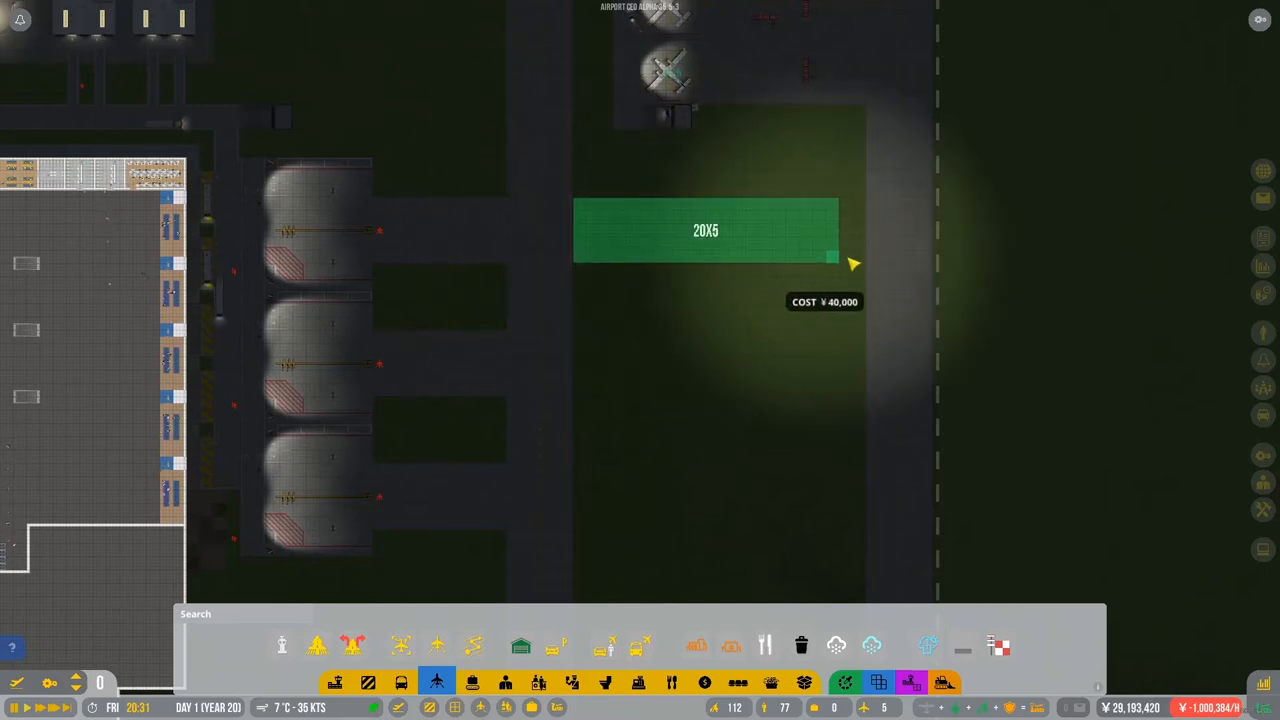
drag(850, 264, 868, 264)
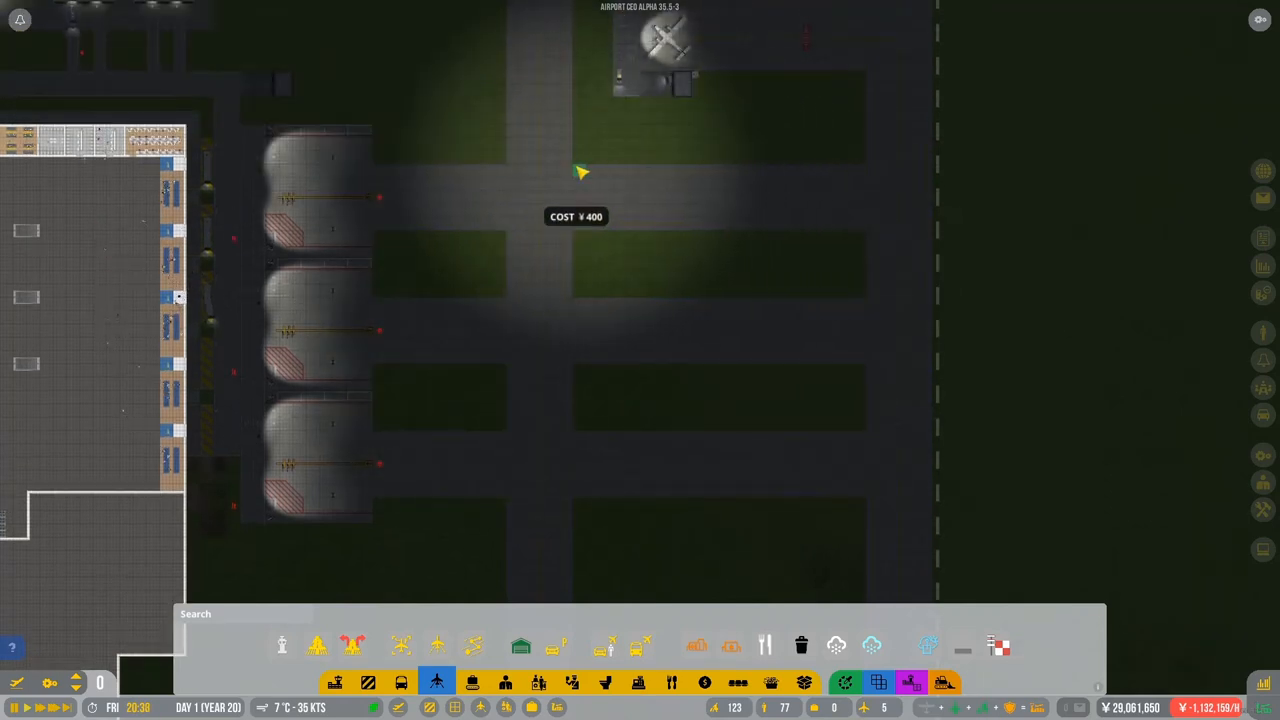
Extend the taxiway grid past the stands and make that road section one-way.
drag(582, 172, 862, 240)
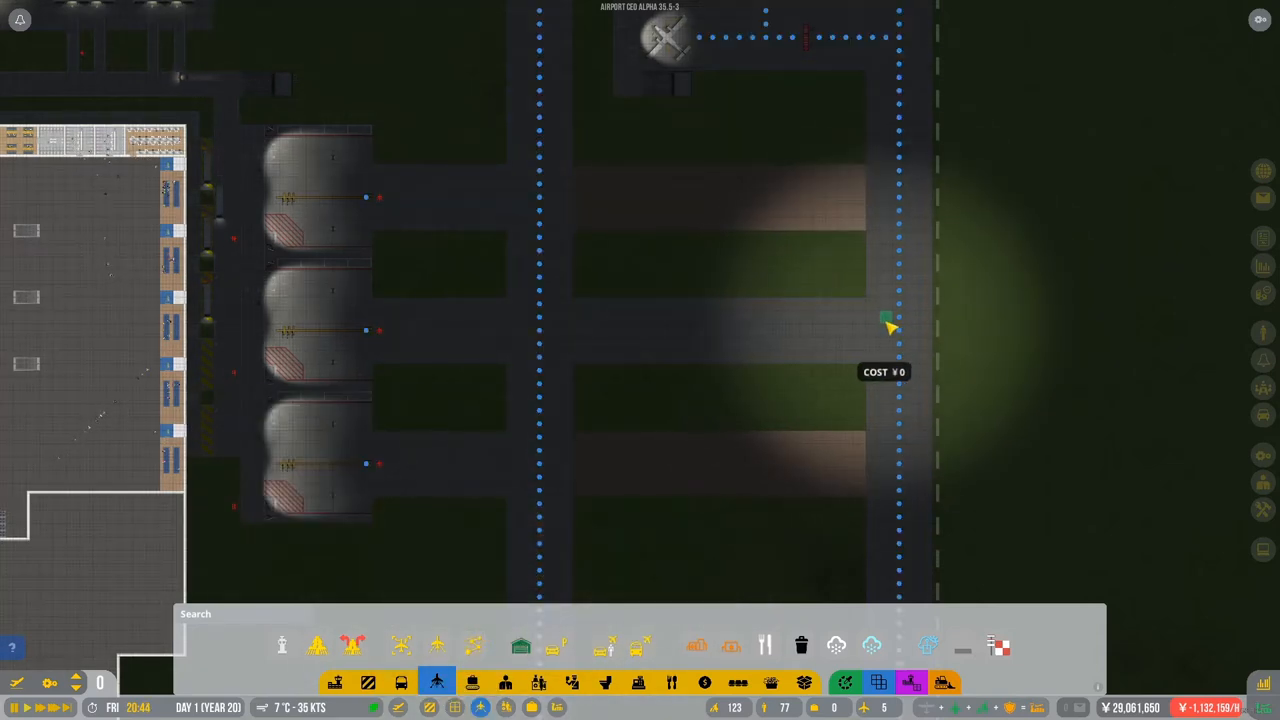
drag(890, 330, 380, 336)
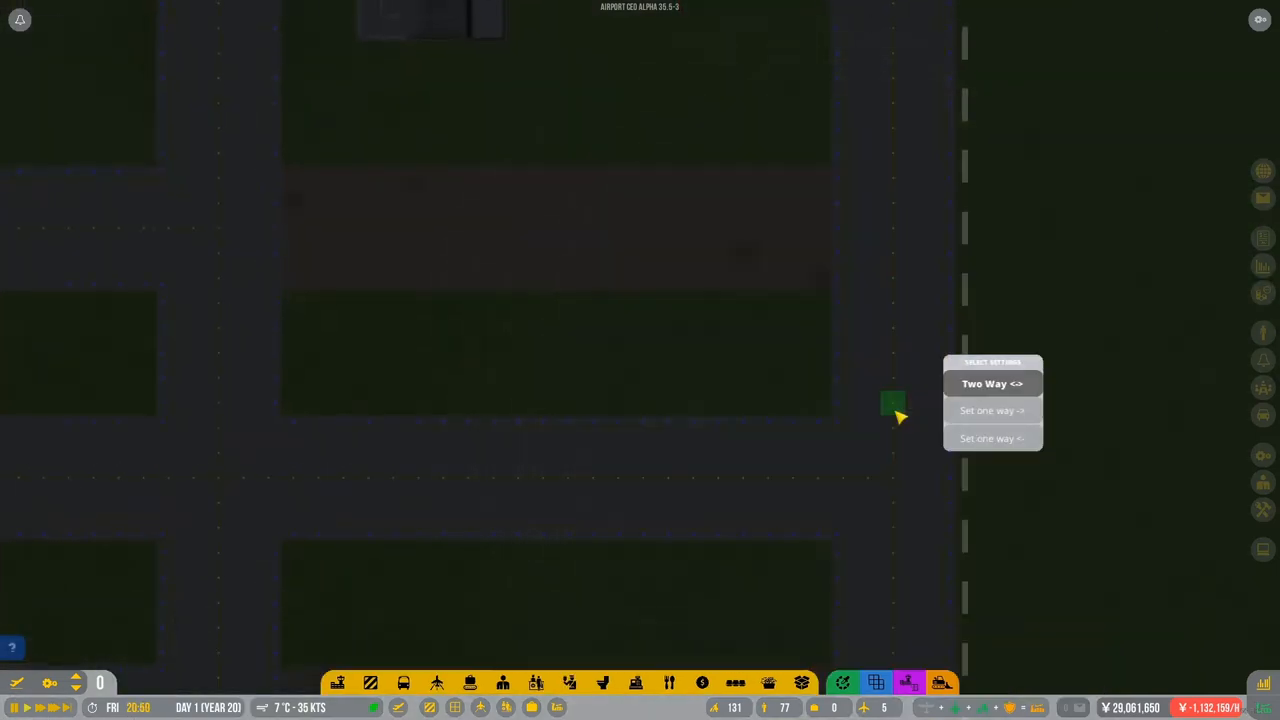
click(992, 384)
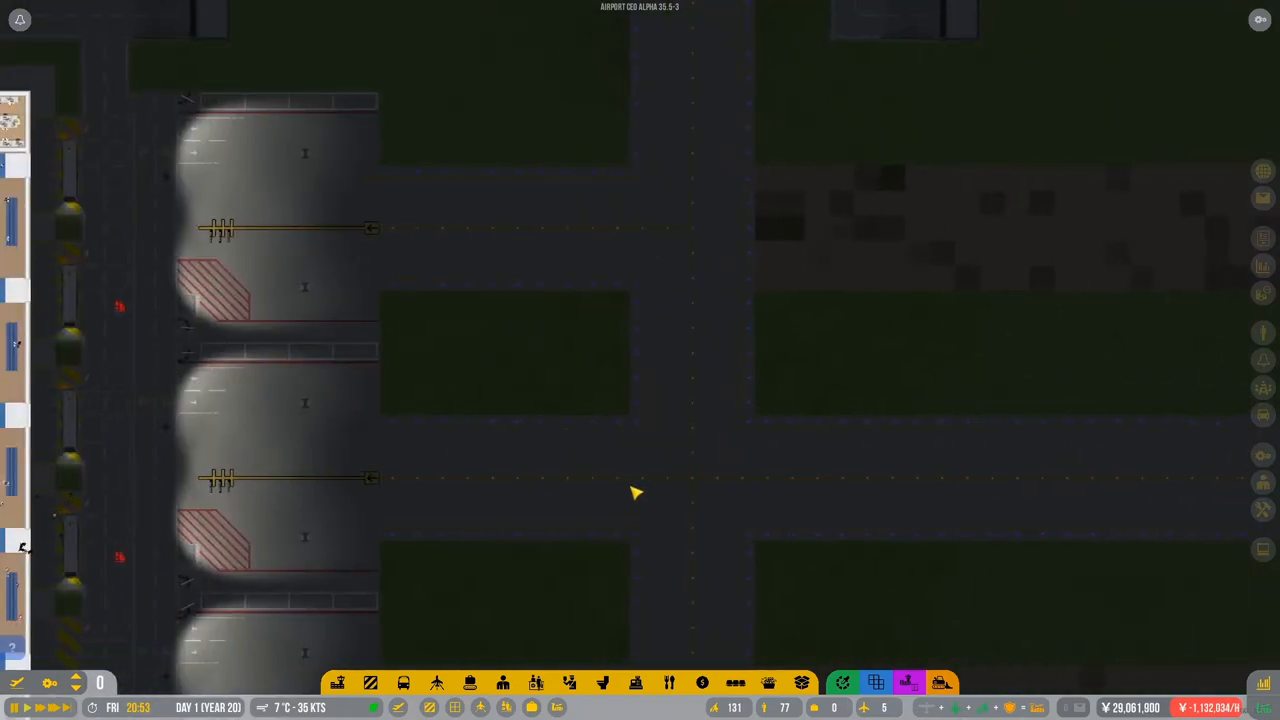
mouse_move(700, 420)
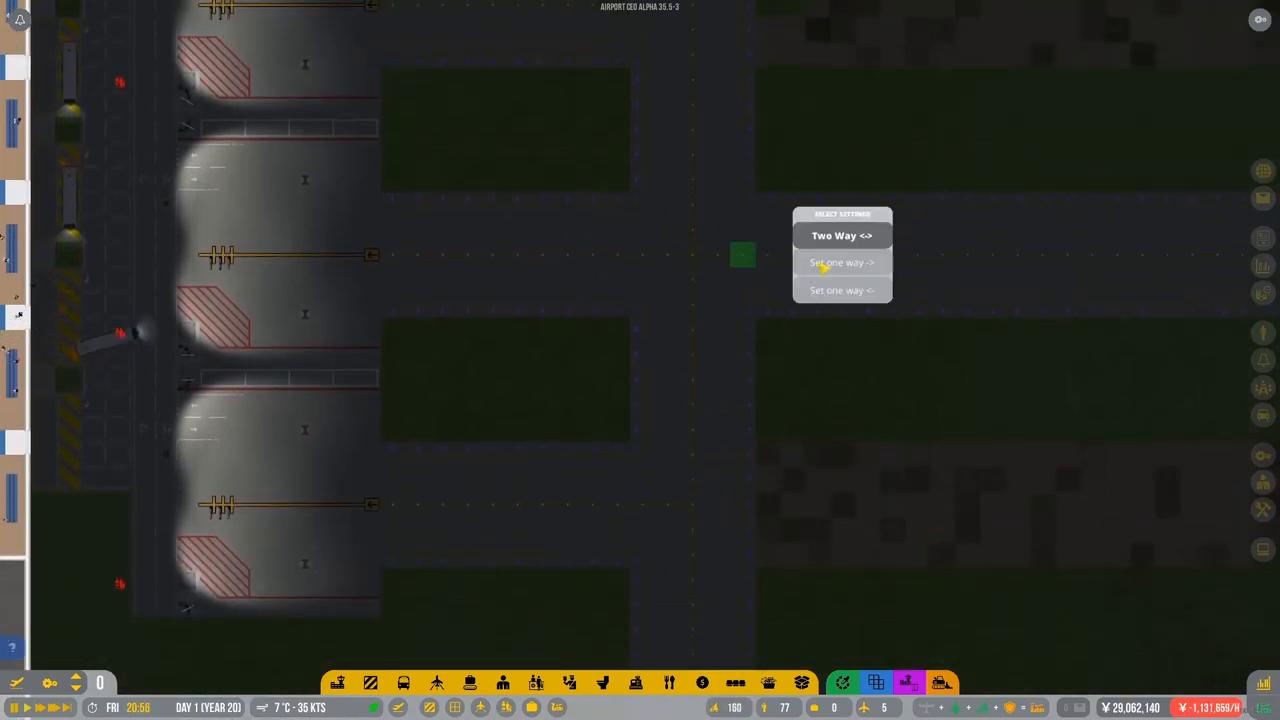
click(842, 262)
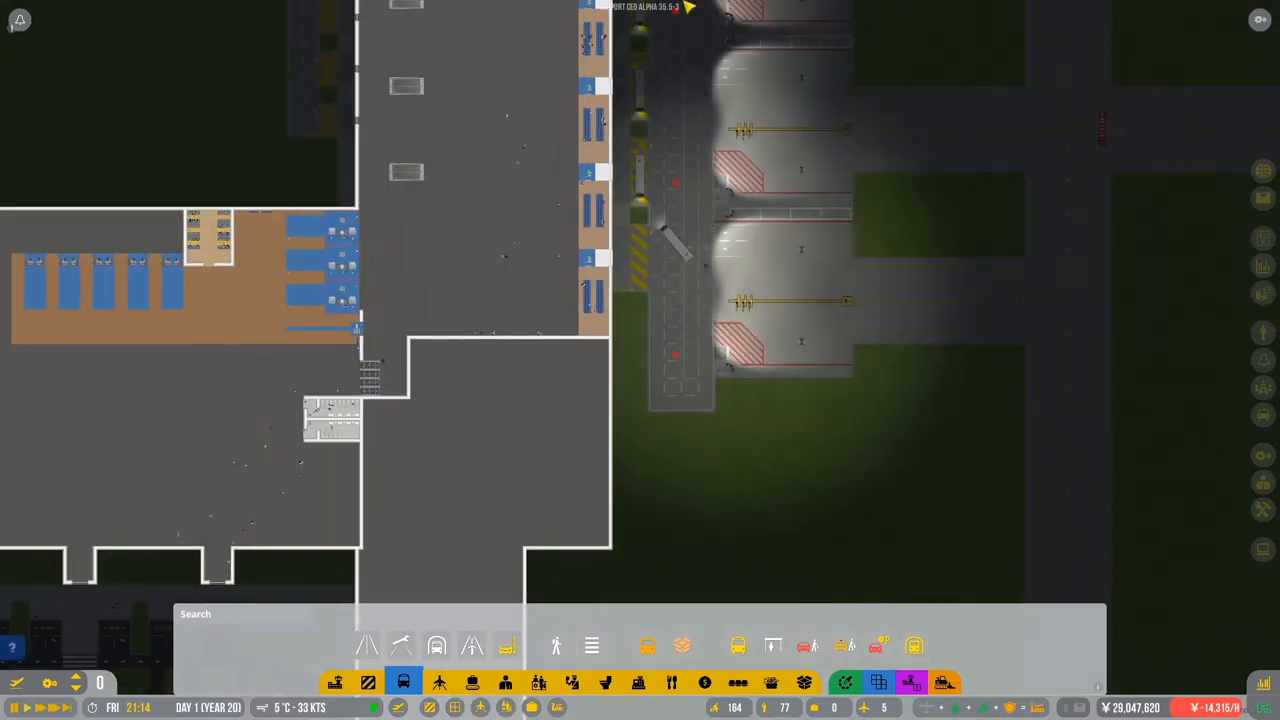
Move the view over to the terminal building beside the stands.
scroll(down, 3)
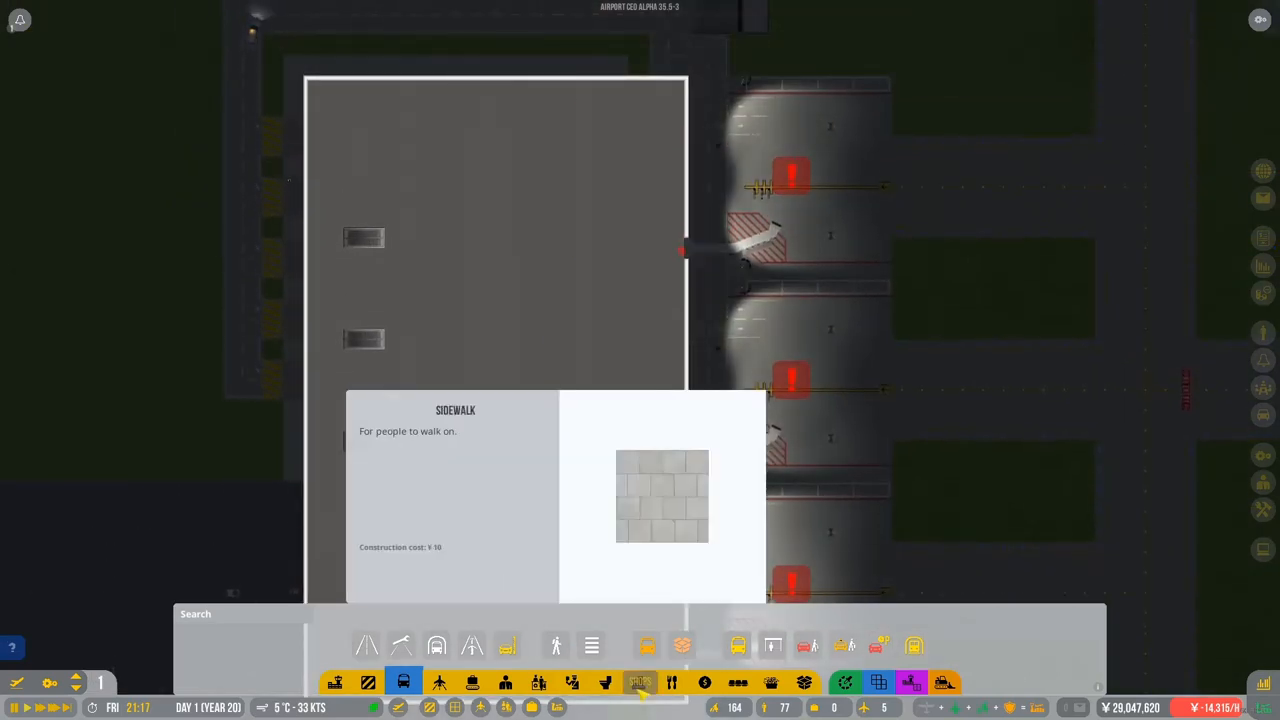
Choose the Information Desk from the passenger services build category.
click(536, 682)
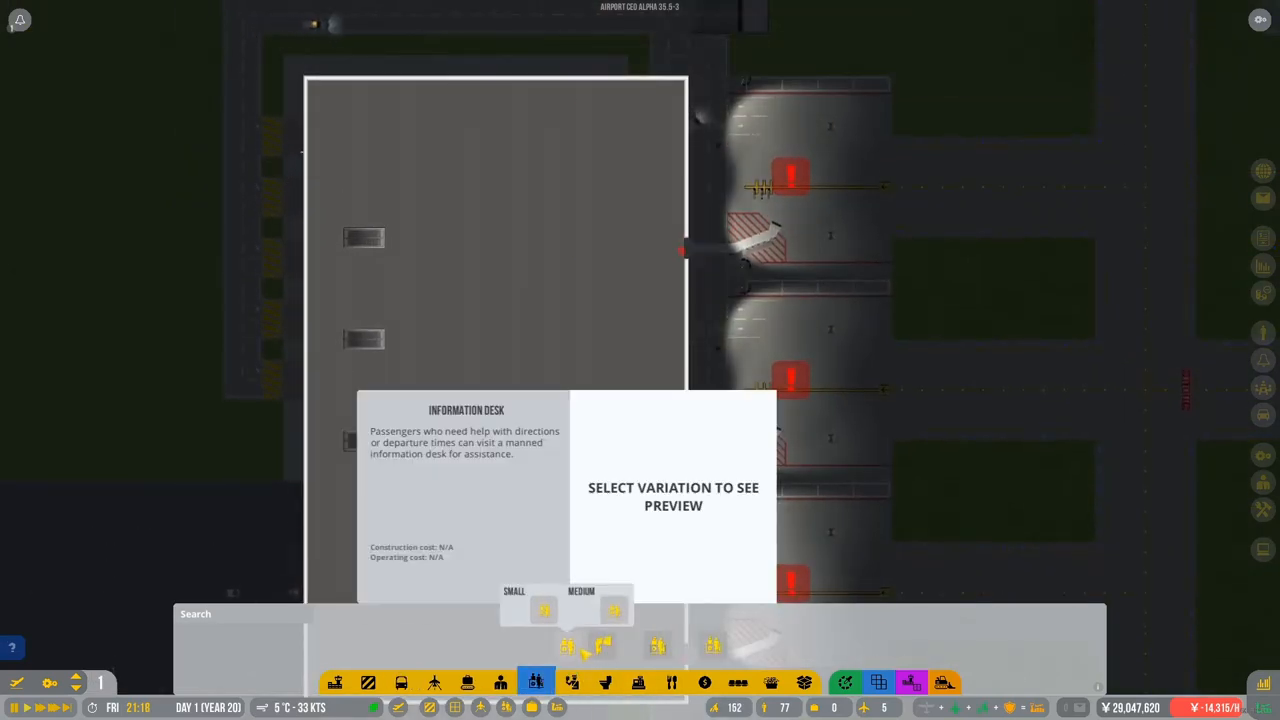
click(612, 610)
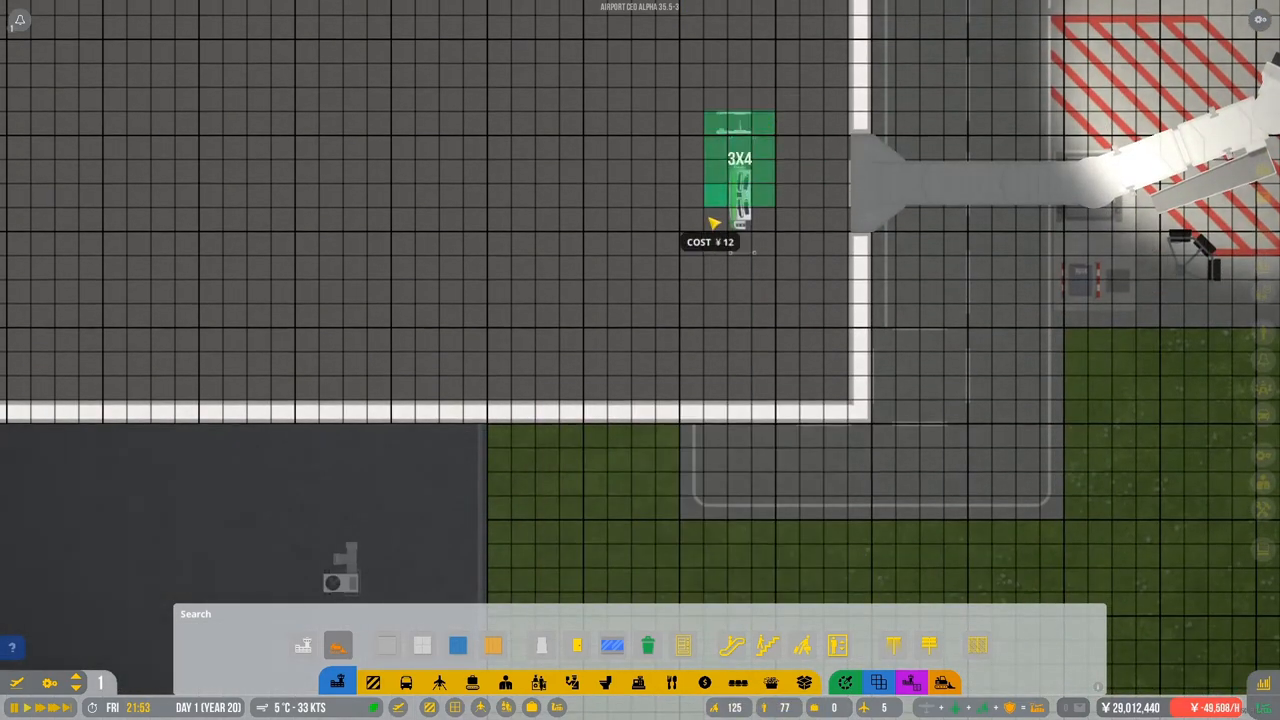
Build the 3x4 information desk inside the terminal near the jet bridge.
click(492, 644)
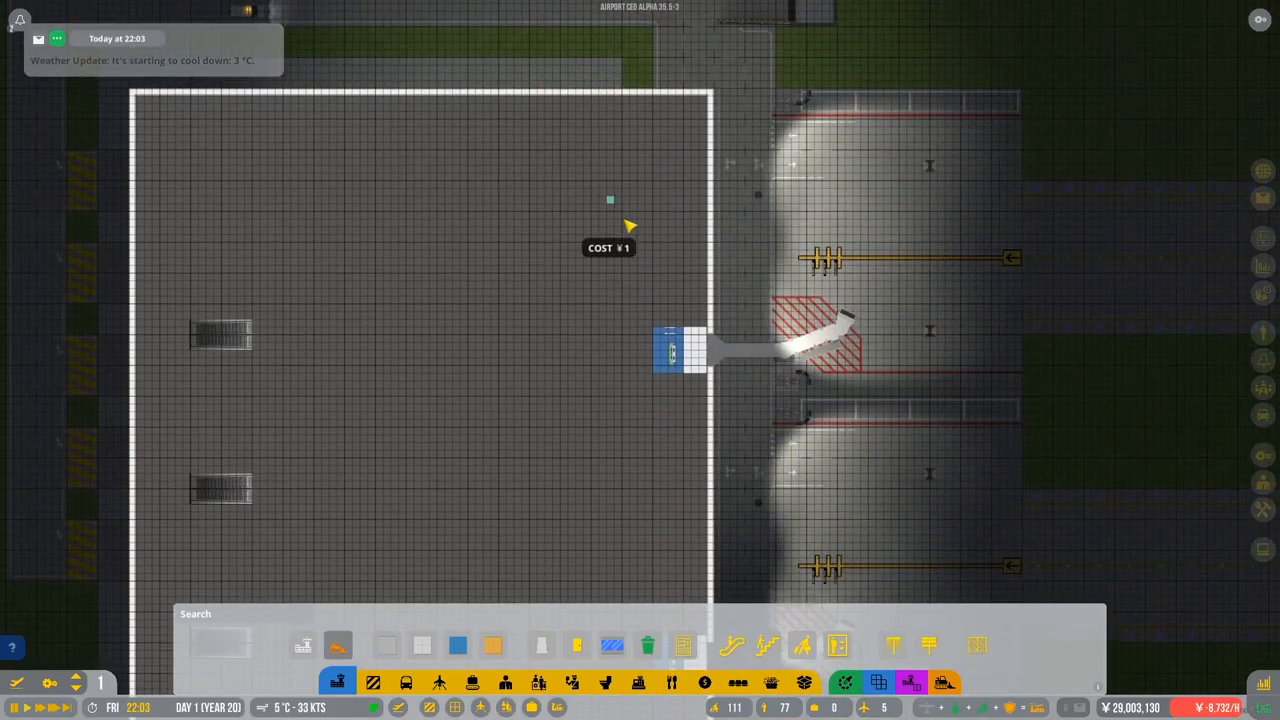
Adjust the view over the gate area where the waiting seats go.
scroll(down, 3)
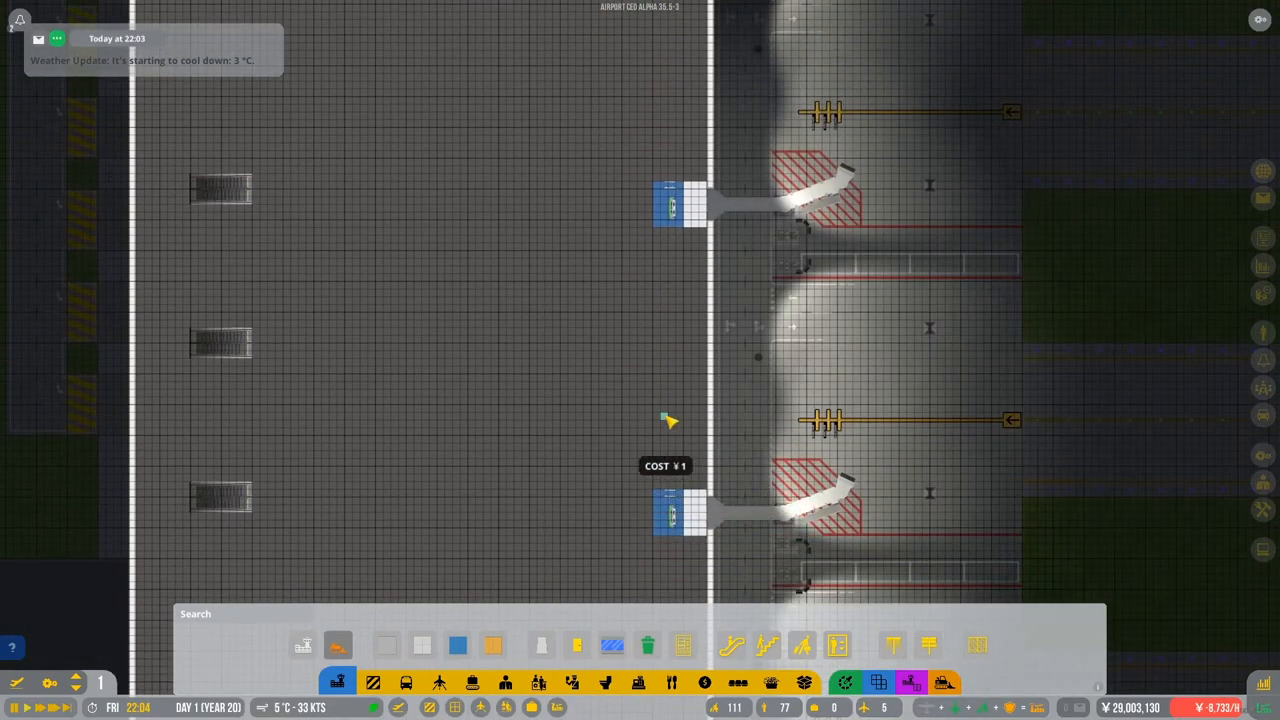
mouse_move(670, 276)
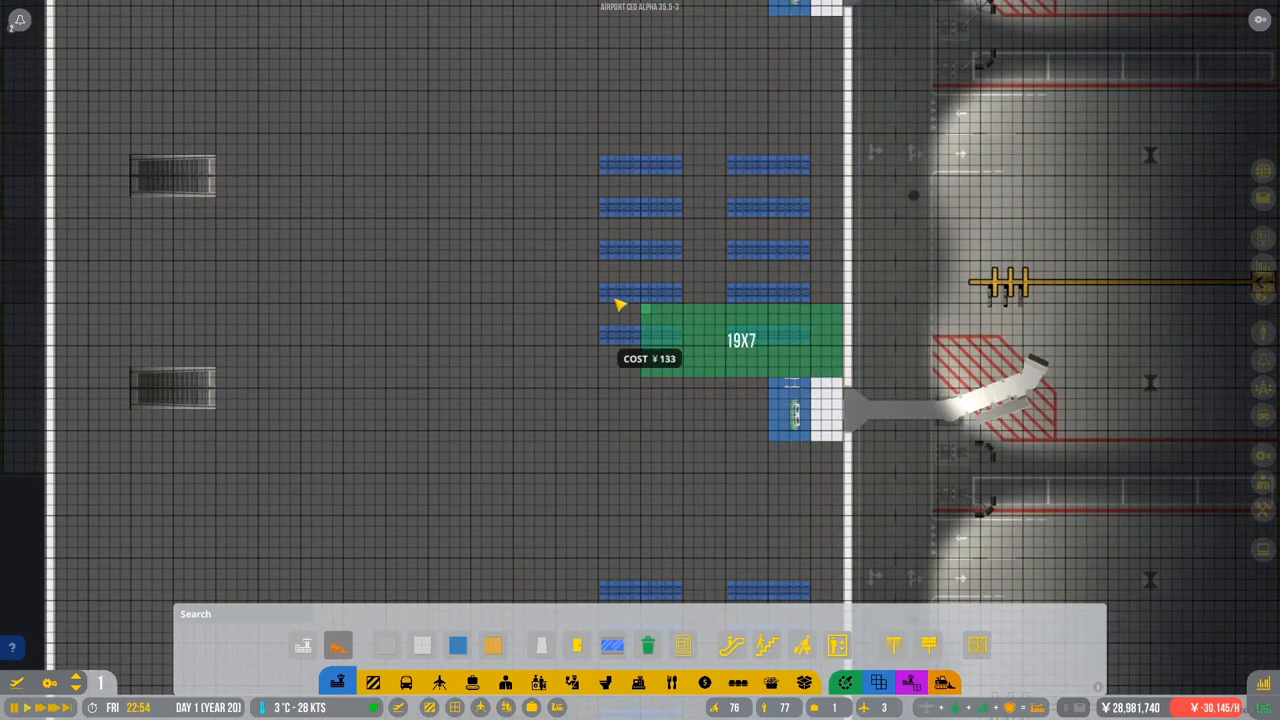
Lay a 19x7 floor area under the waiting seat rows beside the gate.
drag(620, 304, 580, 144)
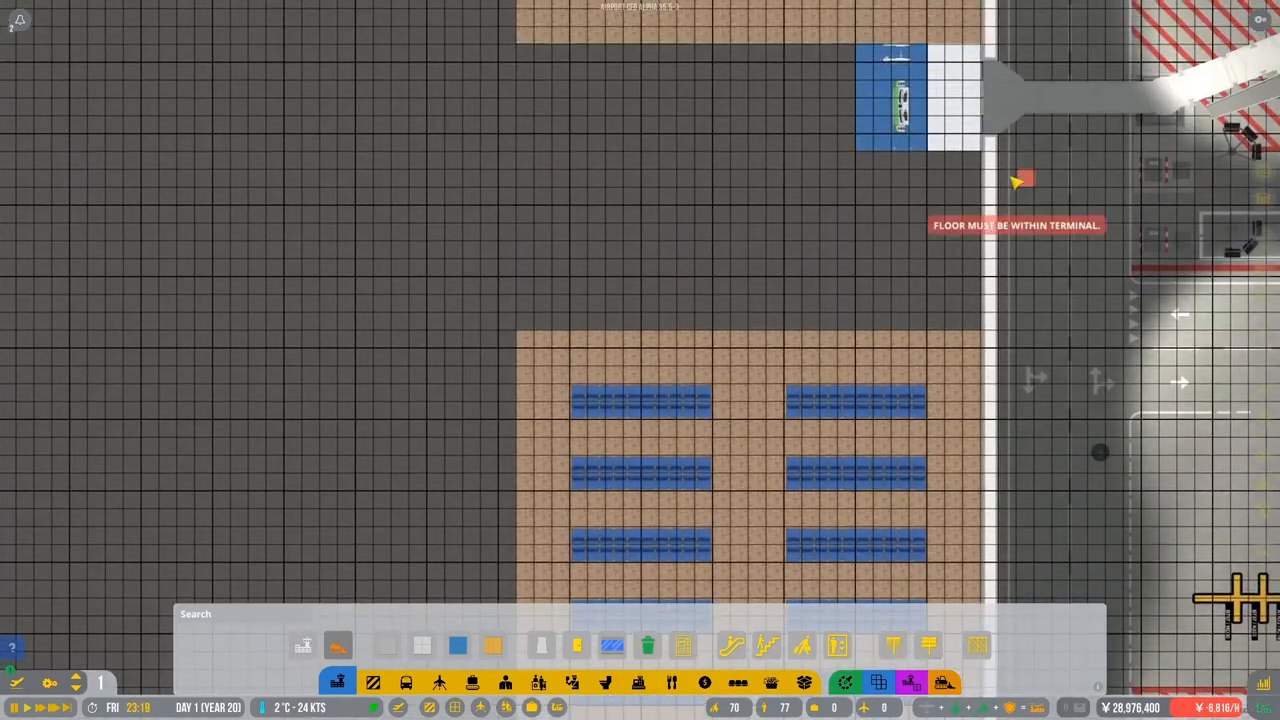
Drag wall segments to enclose a small room beside the gate desk.
scroll(down, 3)
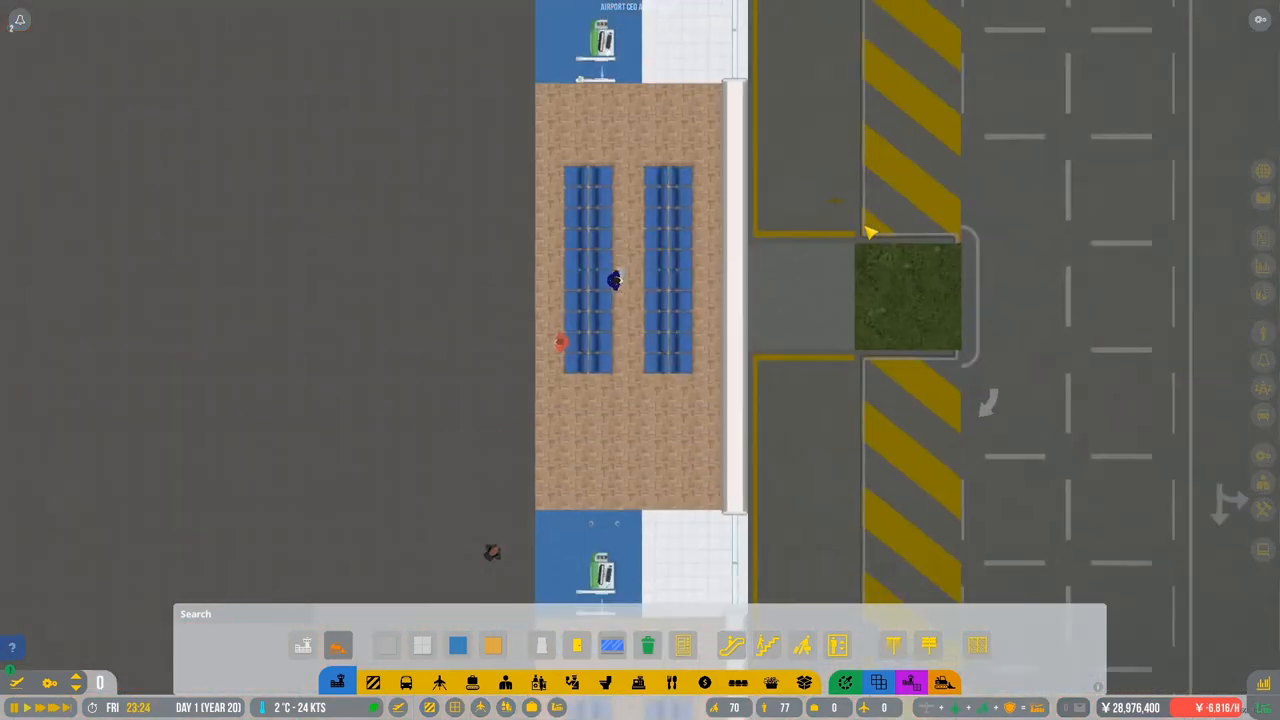
scroll(down, 3)
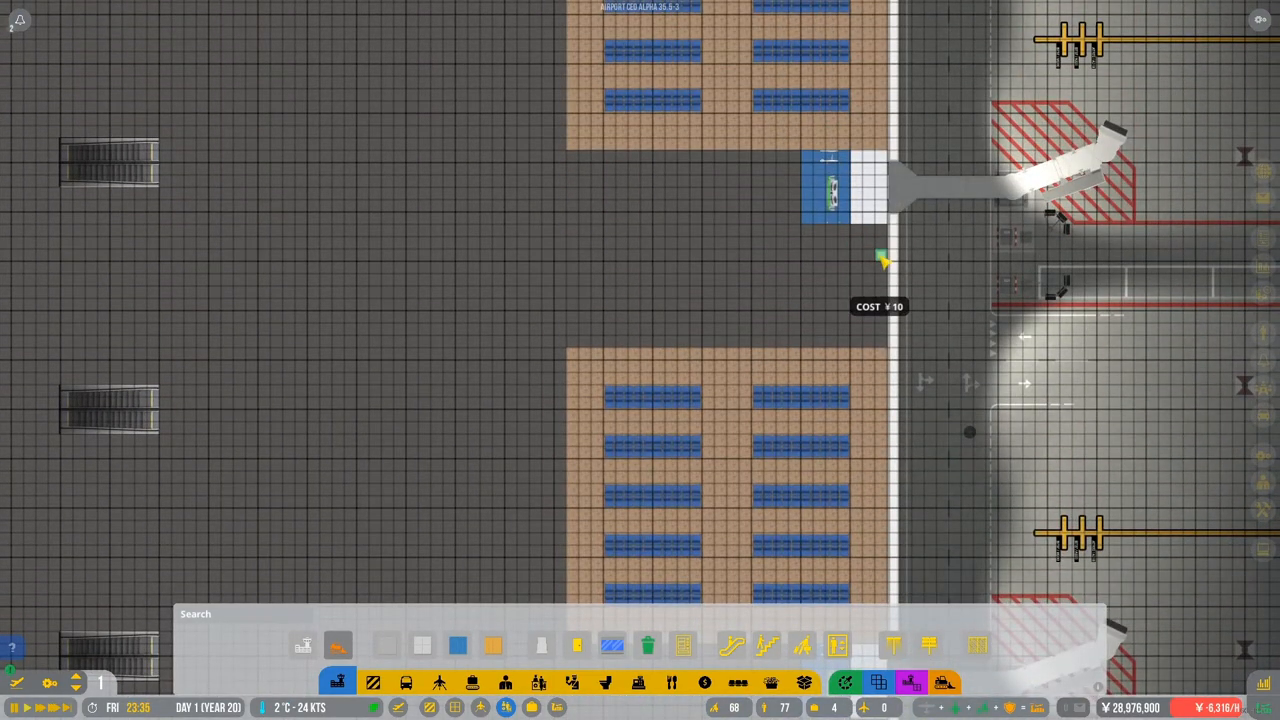
drag(884, 260, 736, 270)
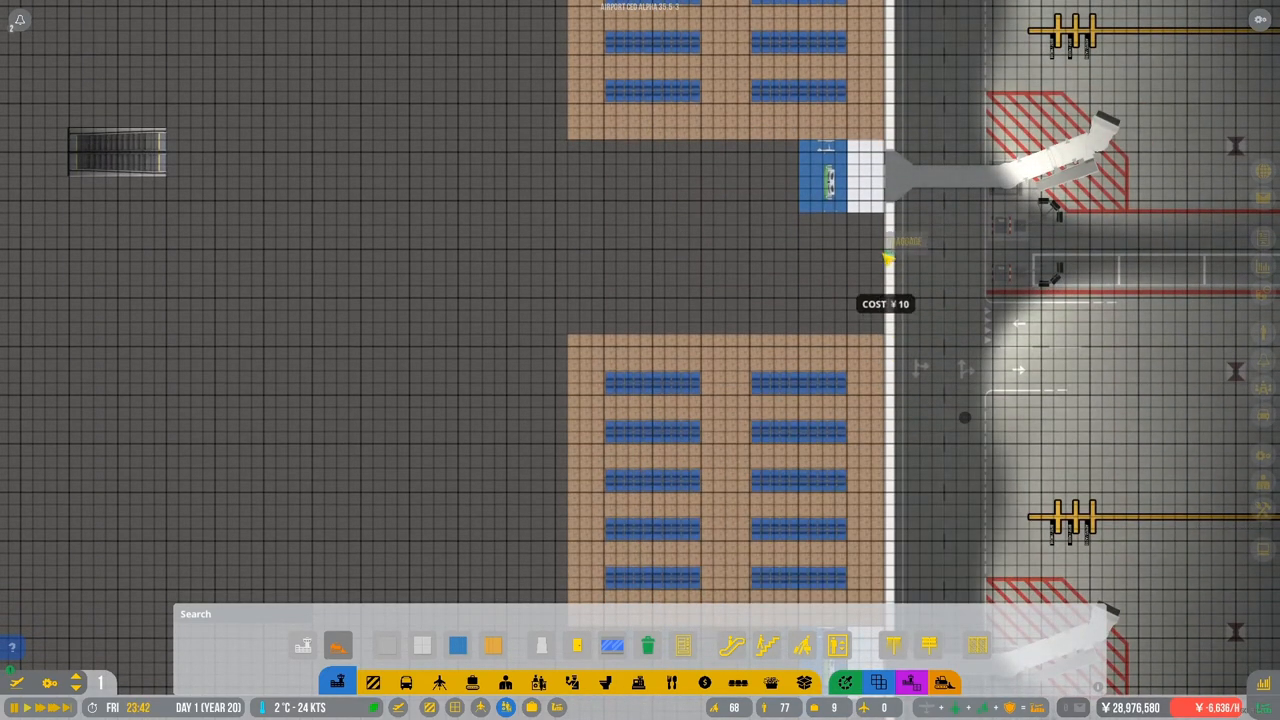
drag(888, 258, 784, 248)
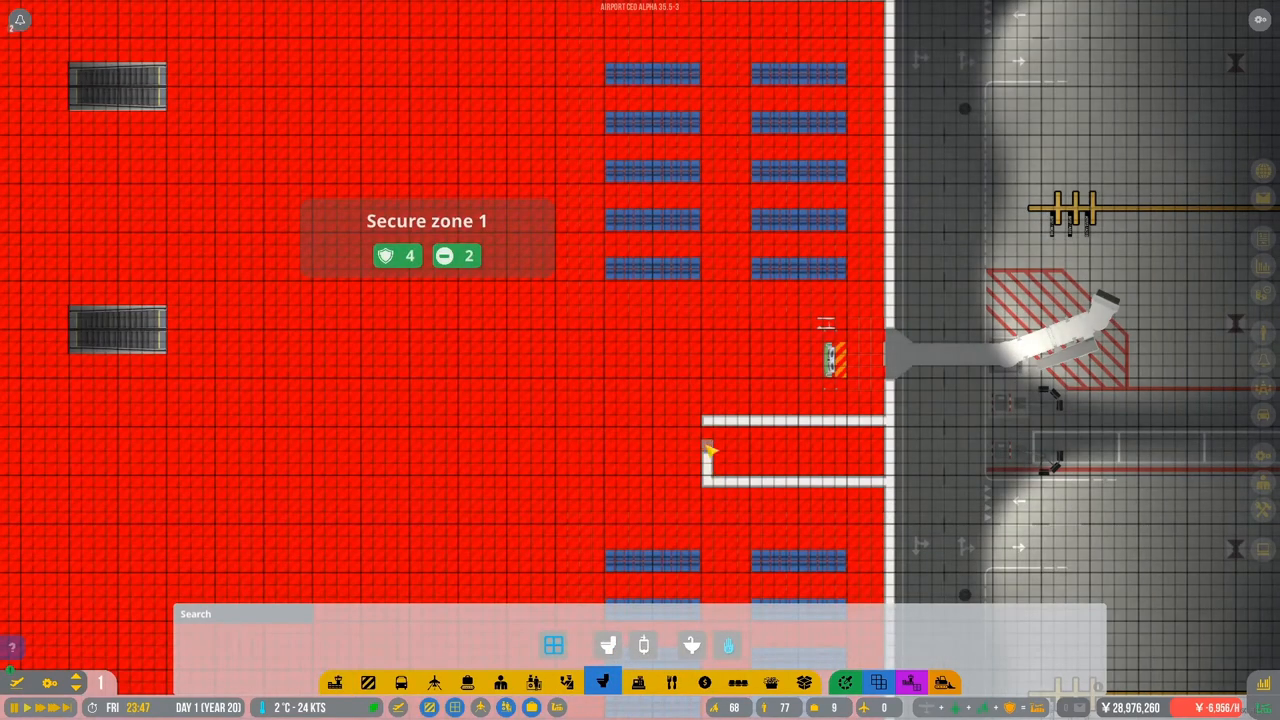
Paint the Secure zone across the terminal floor around the seating areas.
drag(712, 452, 880, 470)
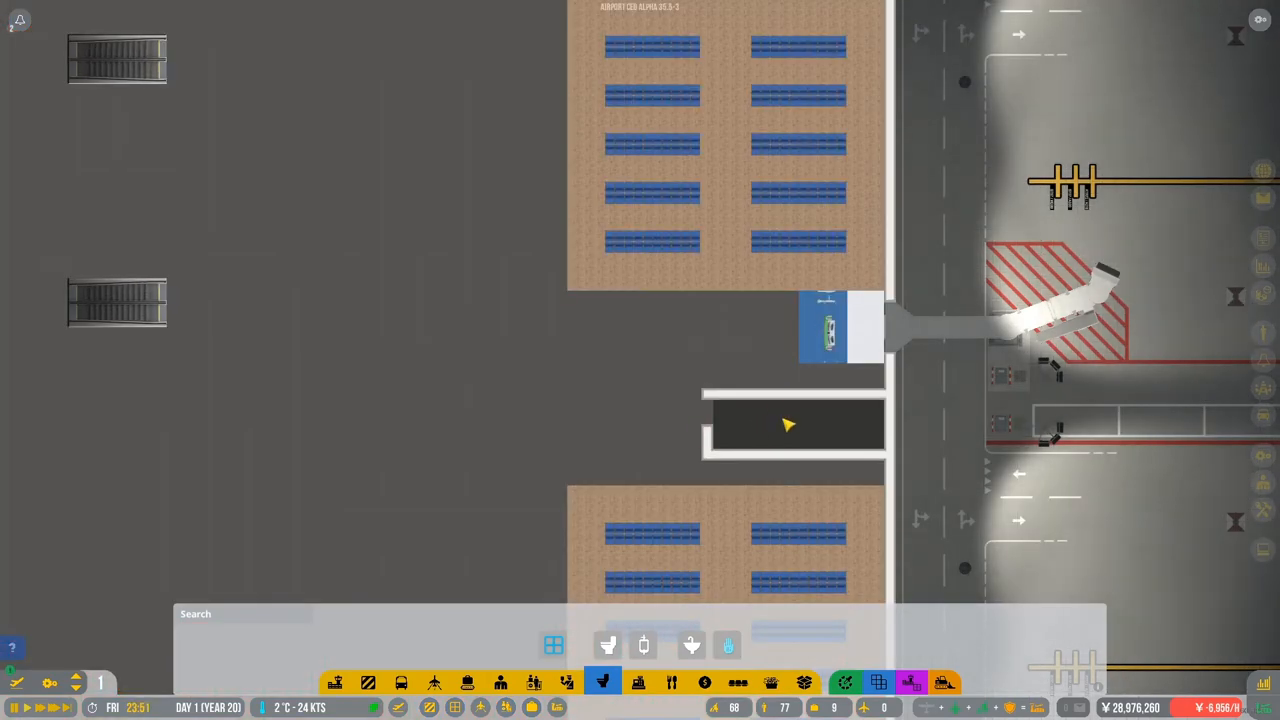
click(338, 682)
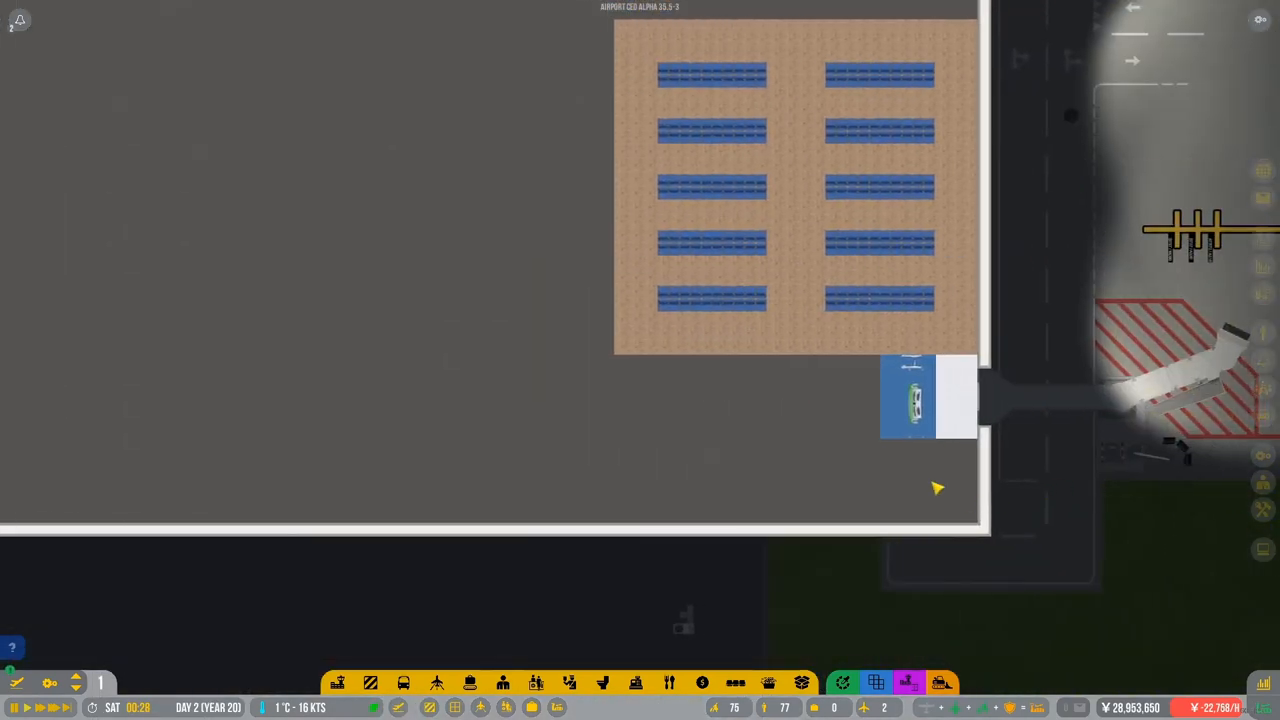
Give the walled room a door and staff room flooring.
scroll(down, 3)
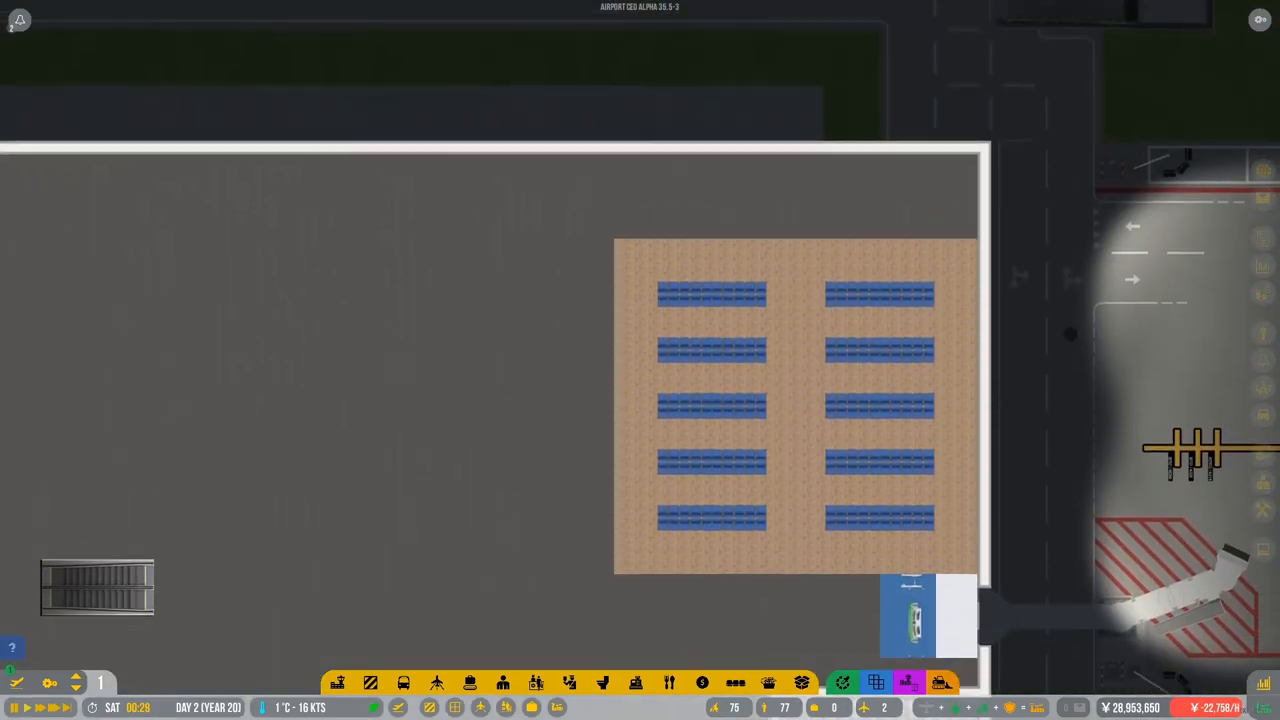
scroll(down, 3)
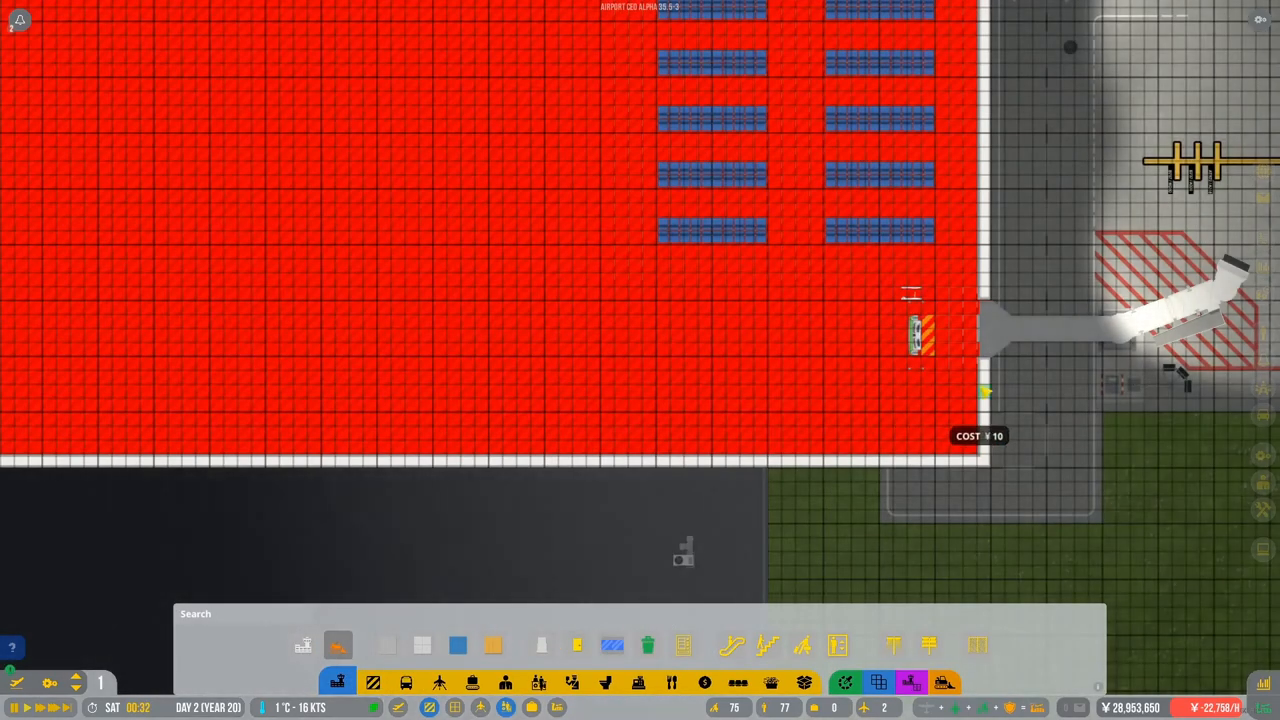
scroll(down, 3)
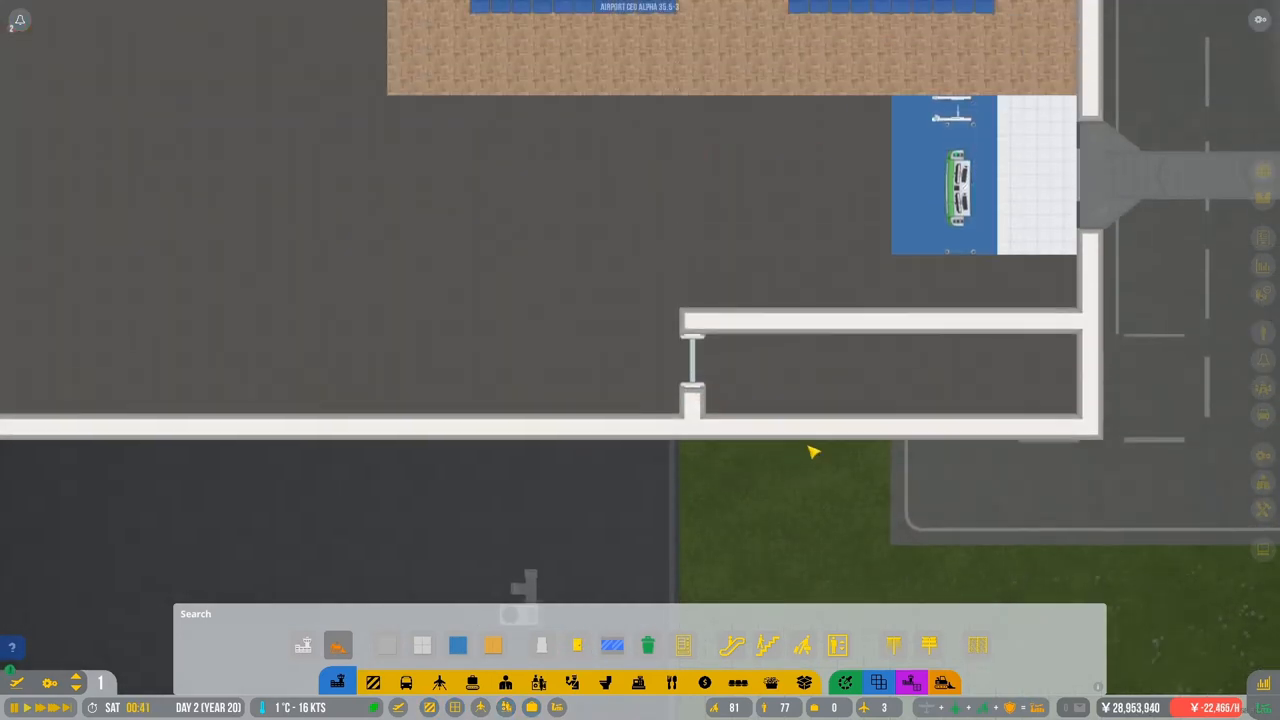
click(370, 682)
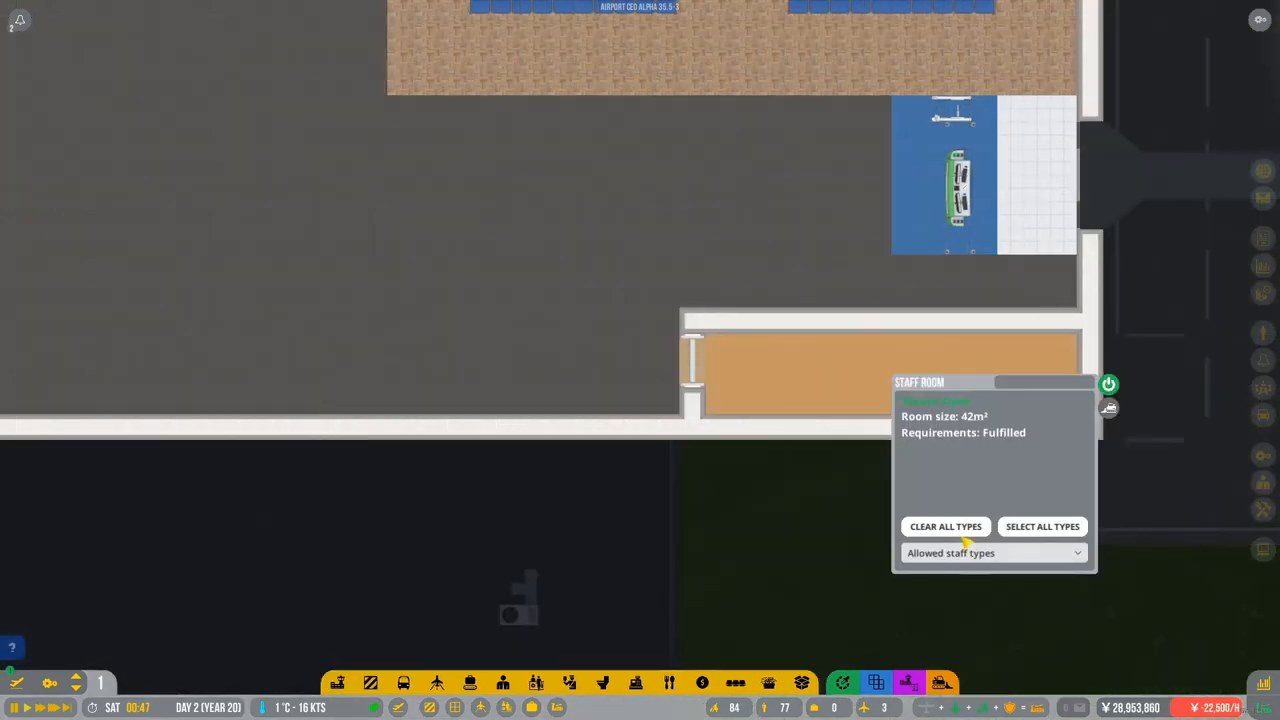
Tick Passenger service agent in the staff room's Allowed staff types.
click(992, 552)
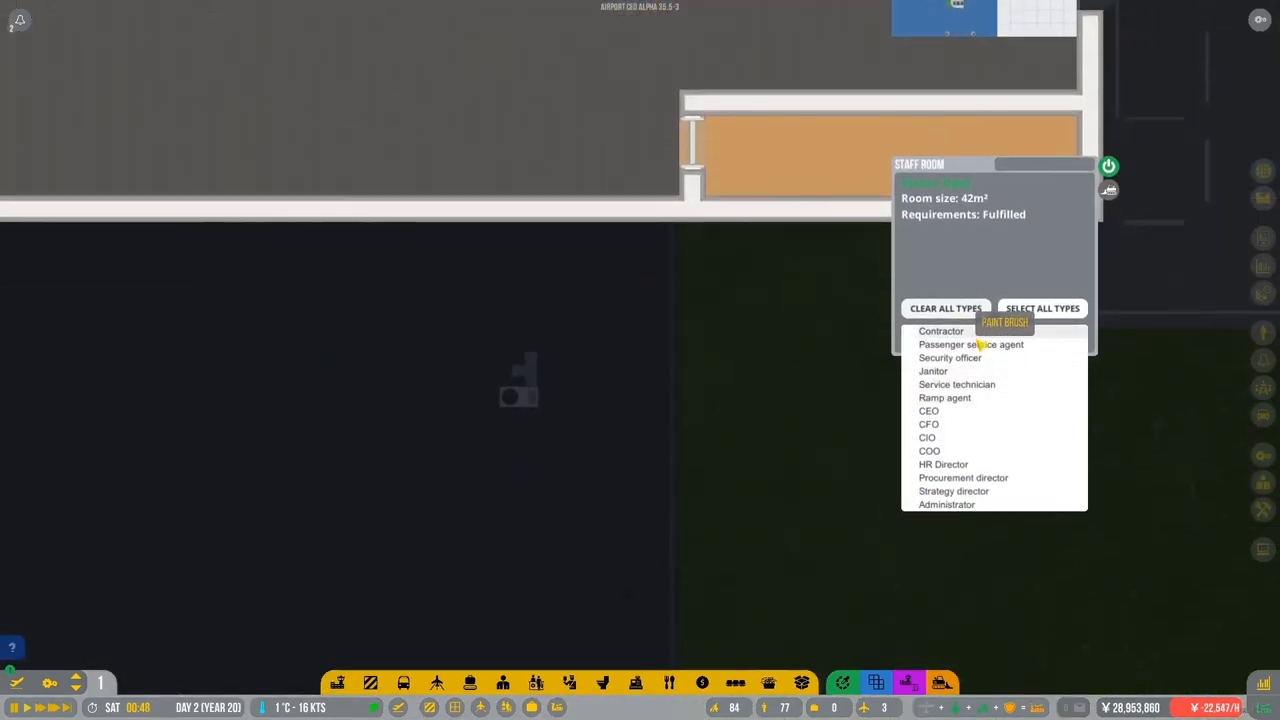
click(970, 344)
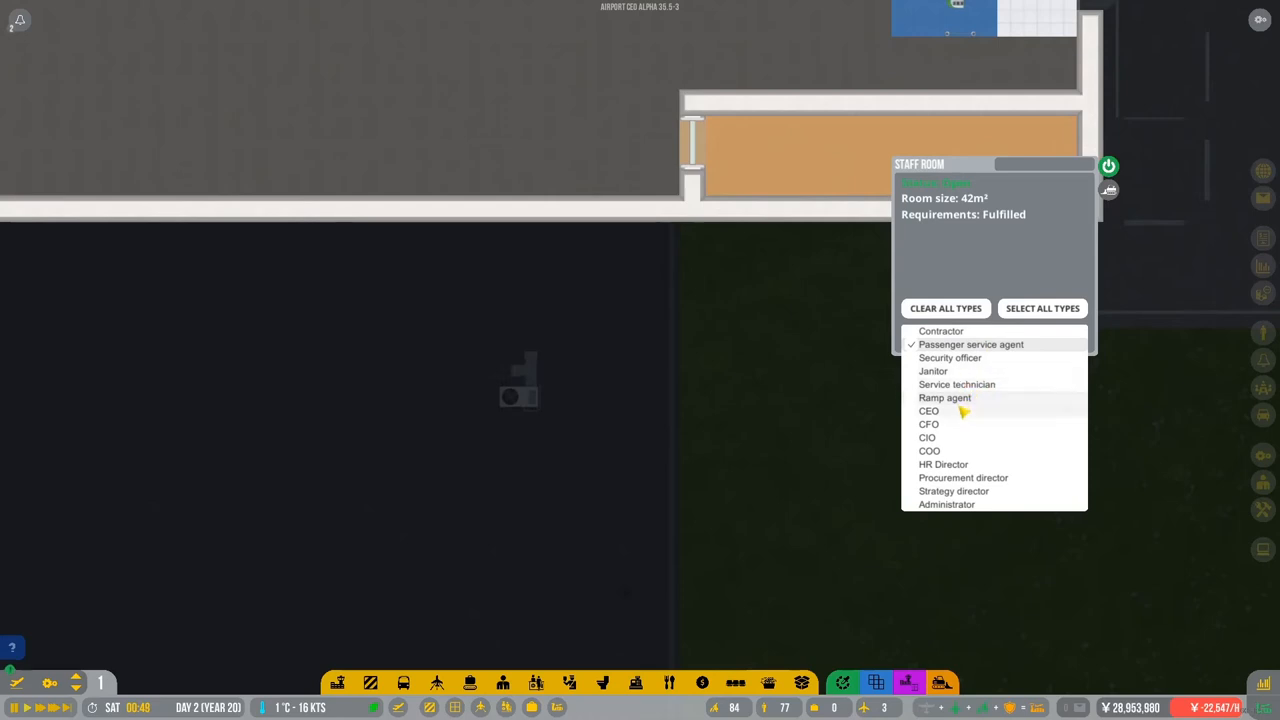
click(944, 396)
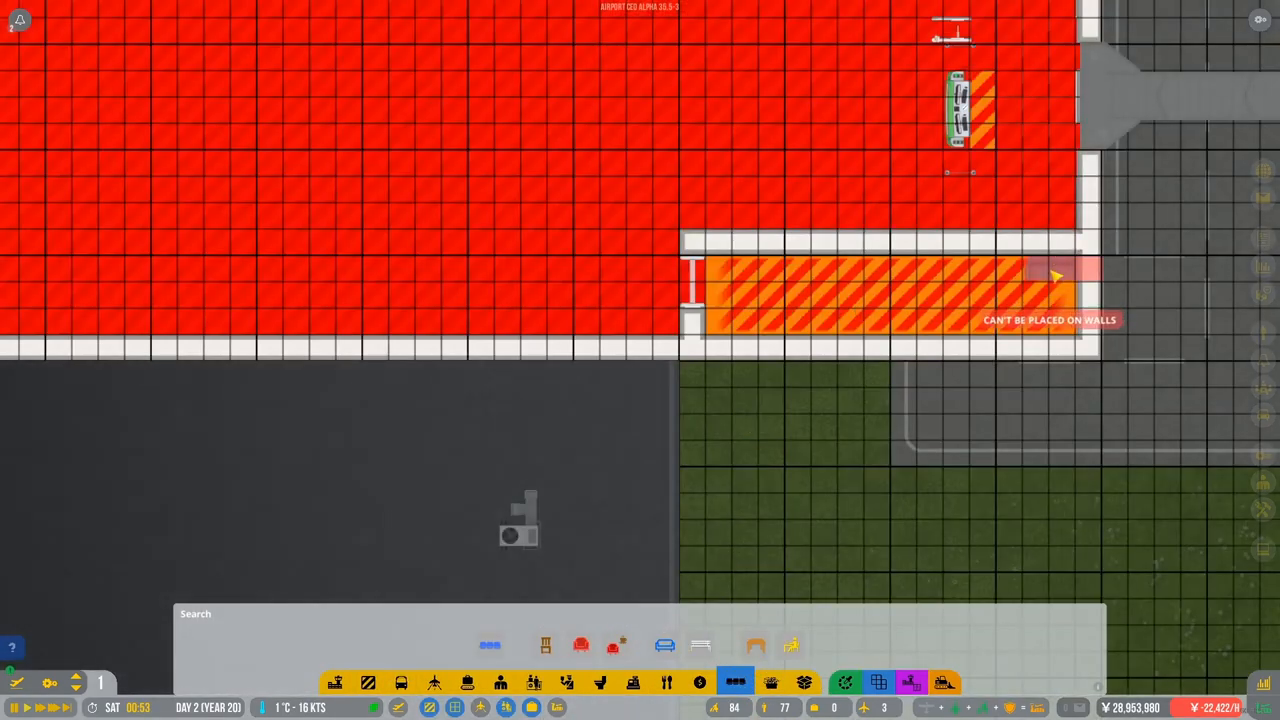
mouse_move(1030, 304)
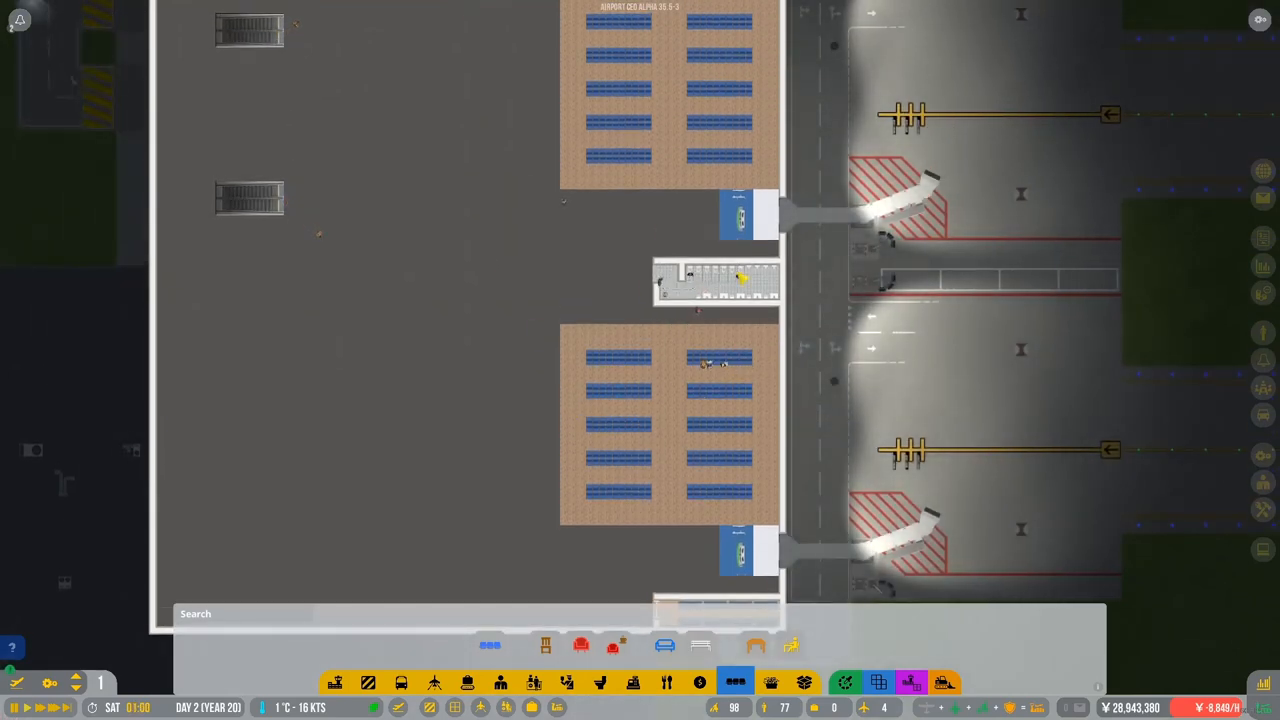
Scroll over the stands toward the management panel for the budget overview.
scroll(down, 3)
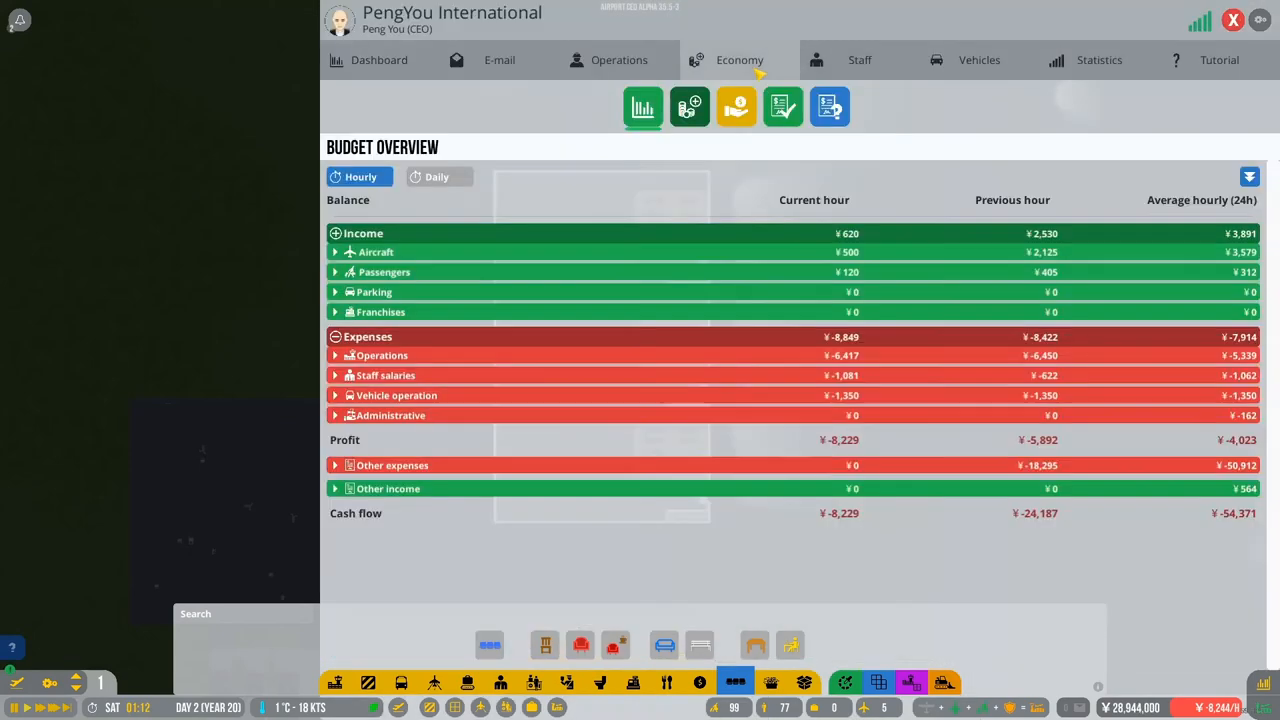
Sign the Air Canada contract from the airline offers list and leave the contracts overview.
click(830, 108)
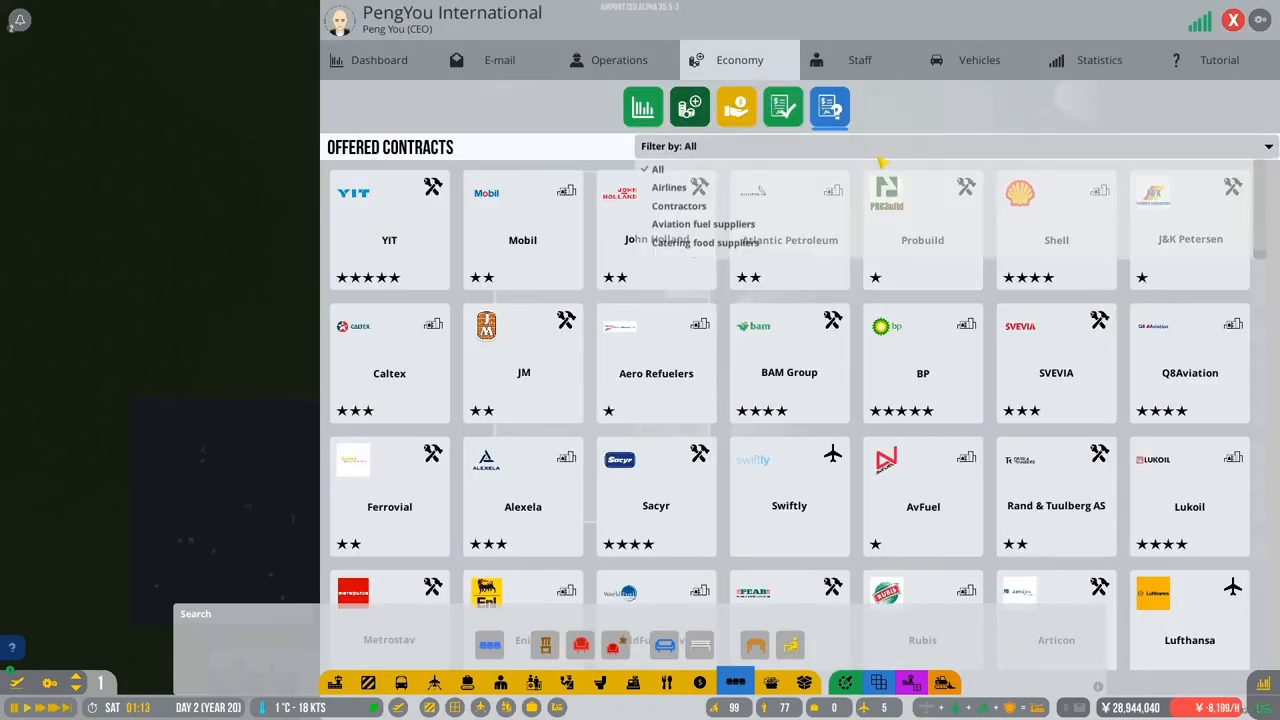
click(668, 188)
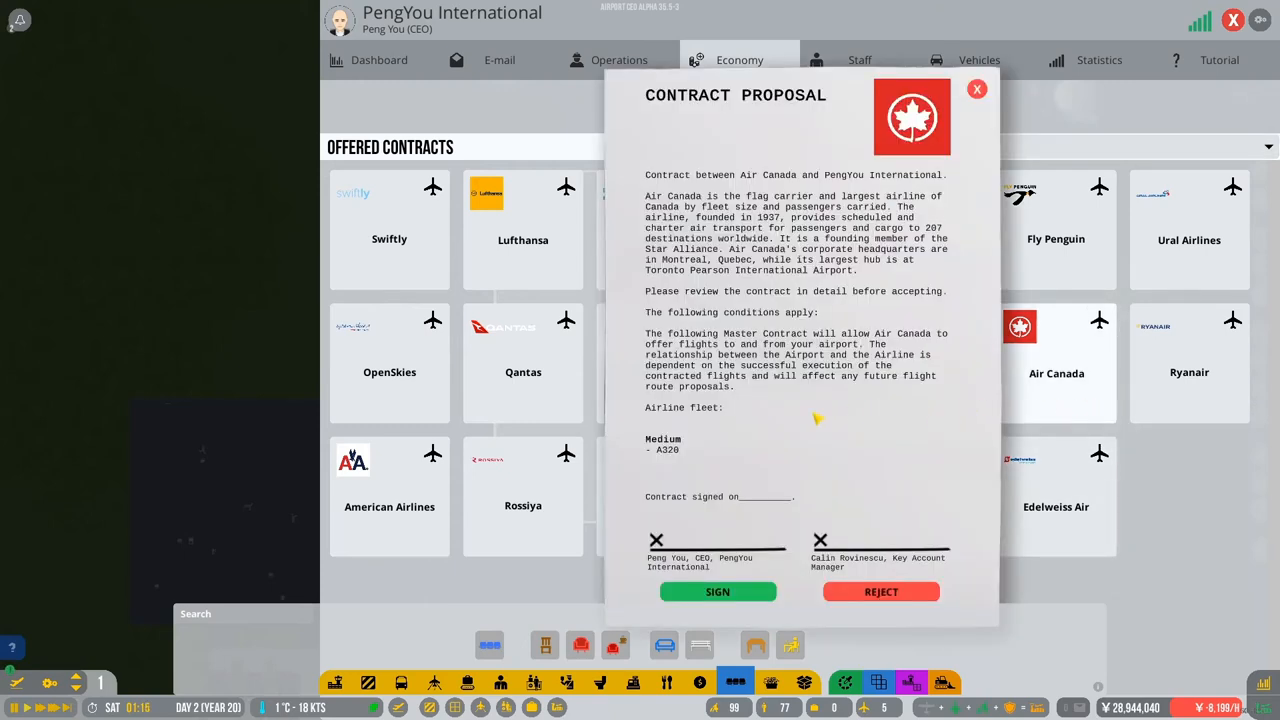
mouse_move(778, 548)
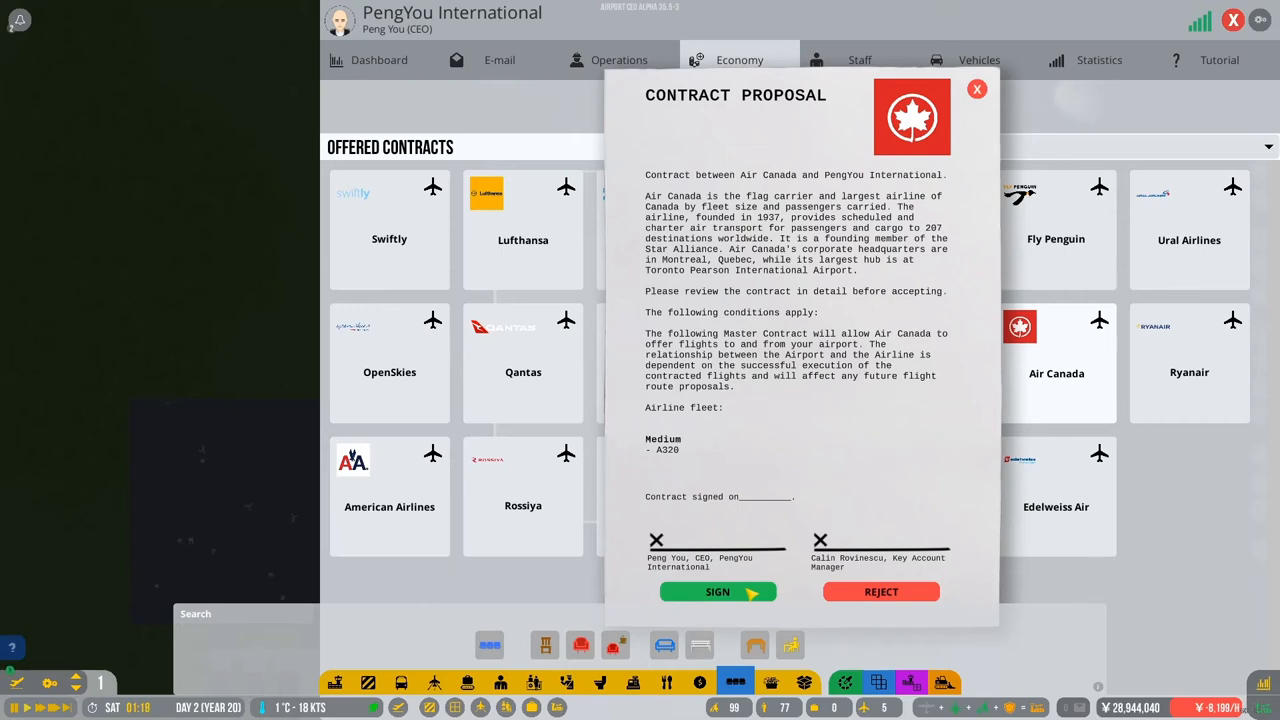
click(976, 88)
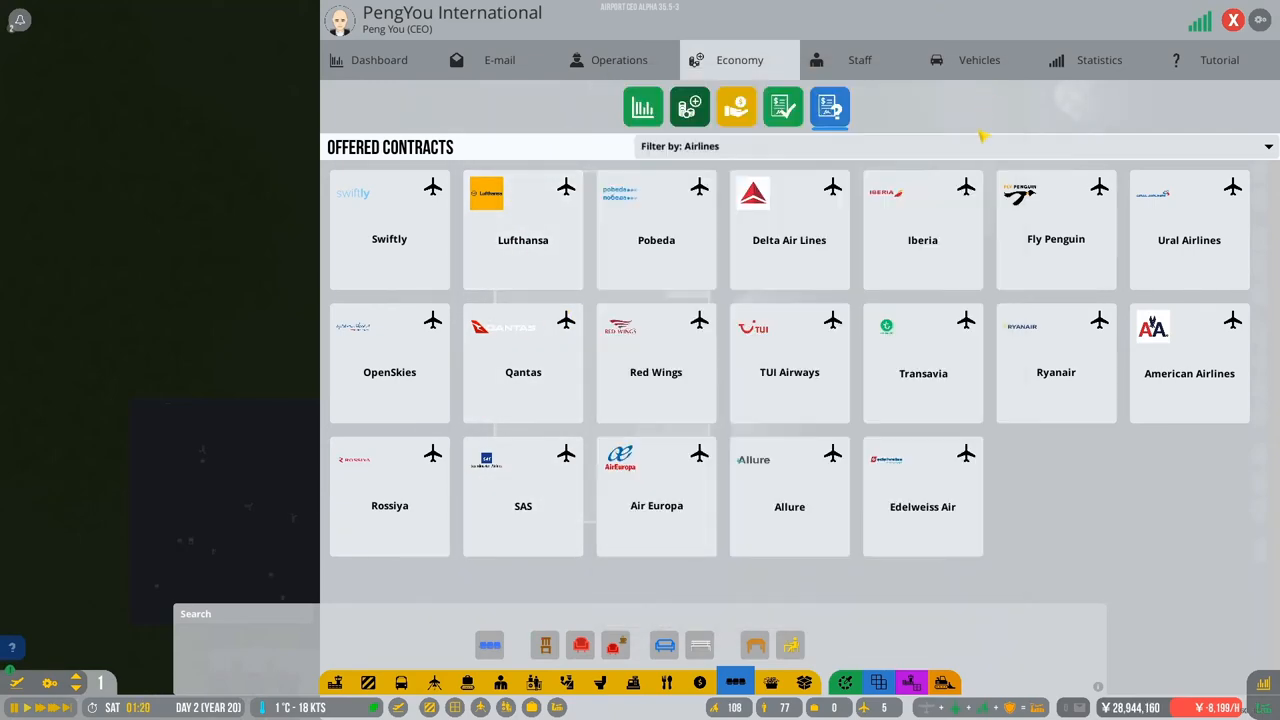
click(522, 220)
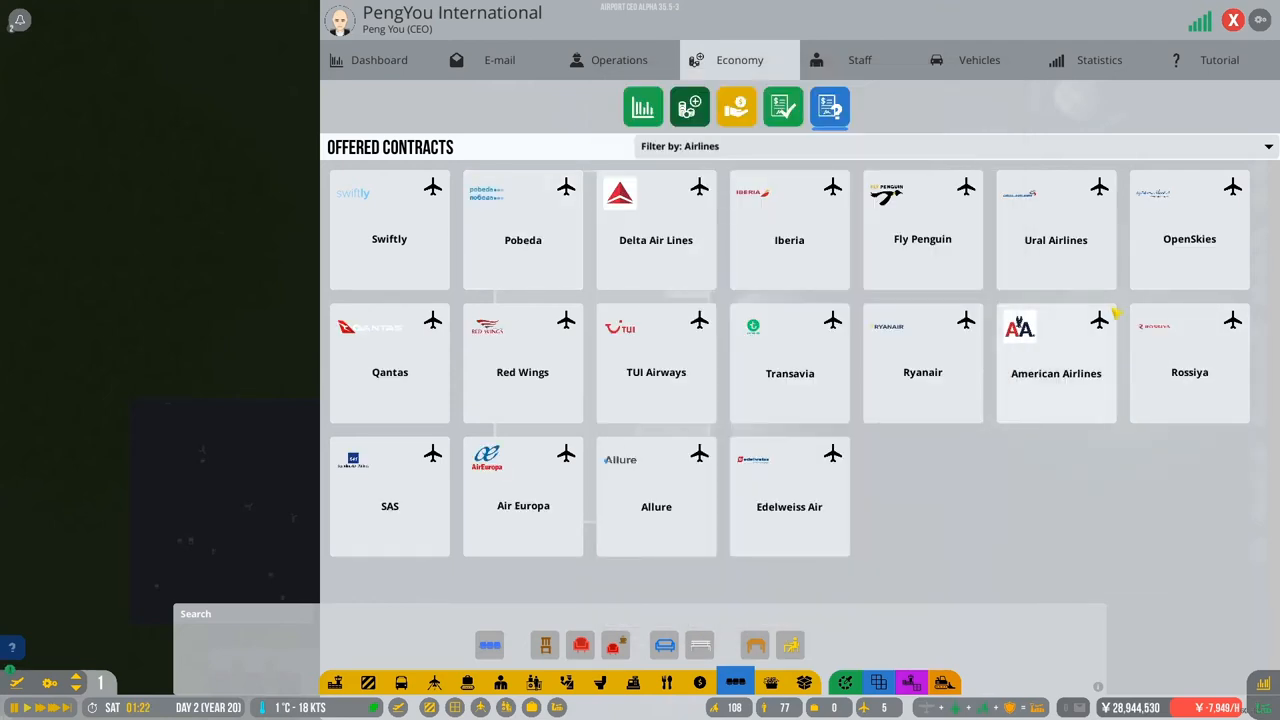
click(656, 230)
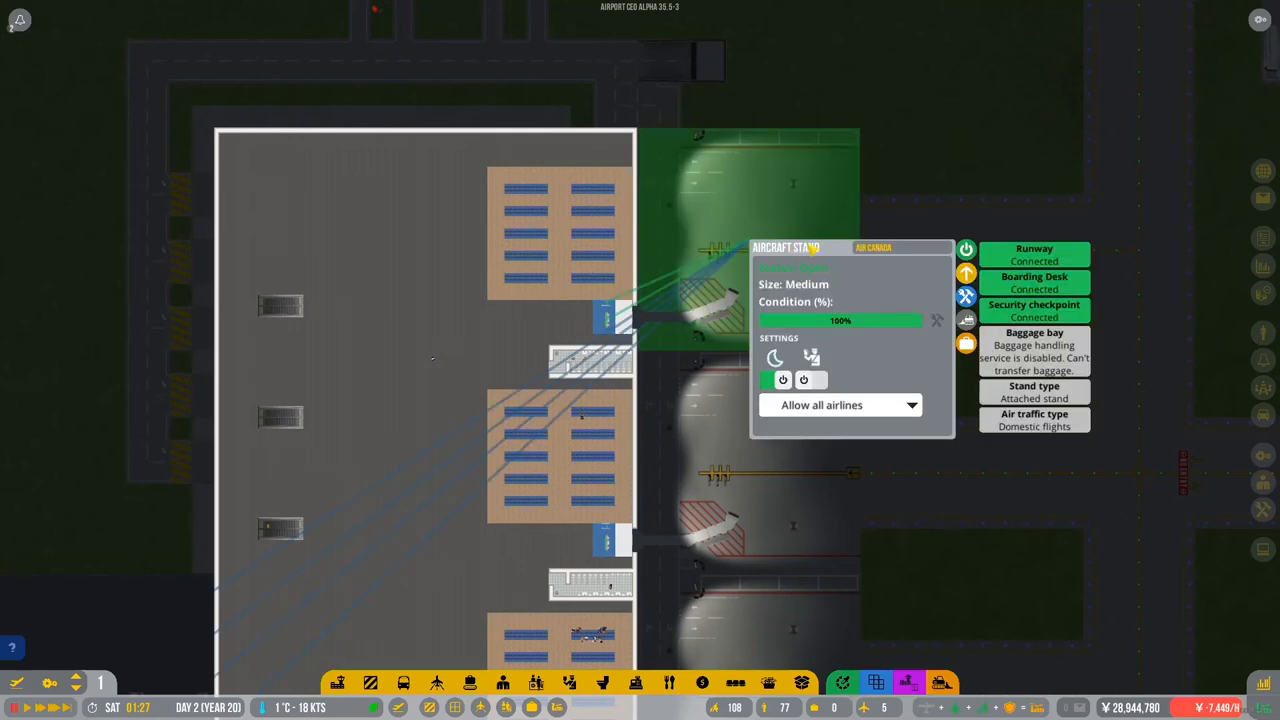
Allow only Lufthansa at the next medium stand via its airline dropdown.
click(840, 404)
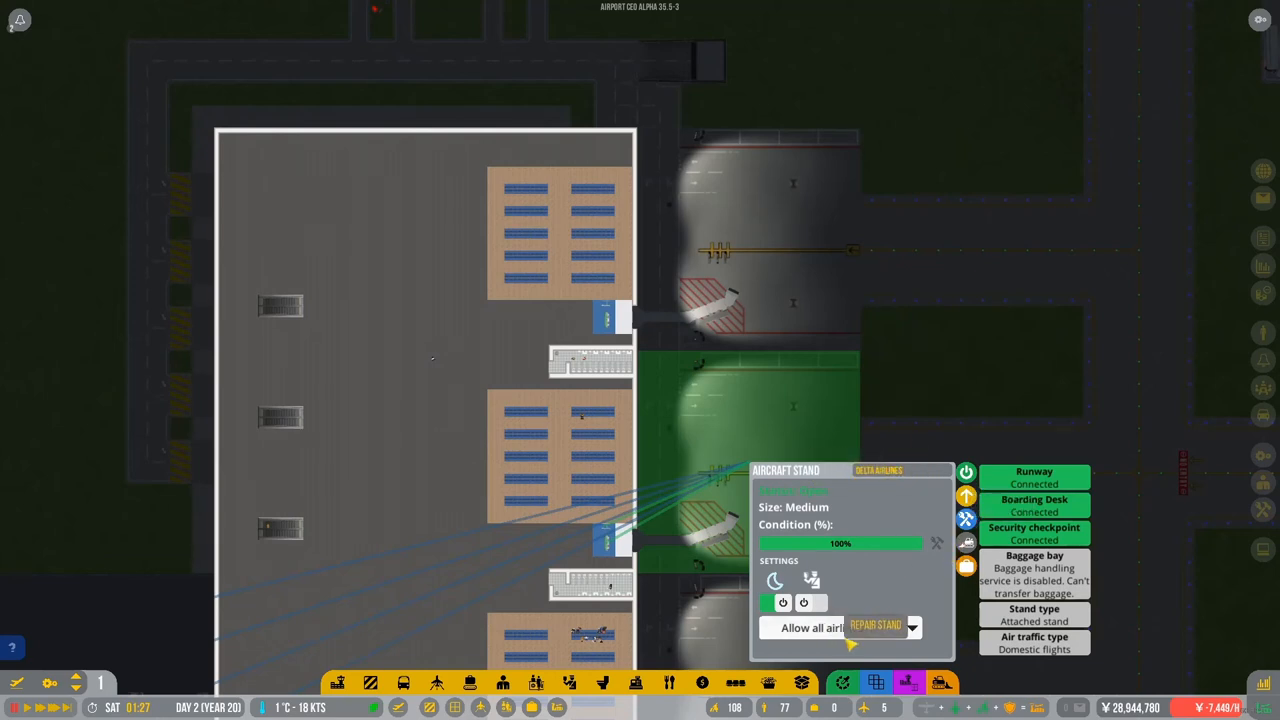
click(910, 628)
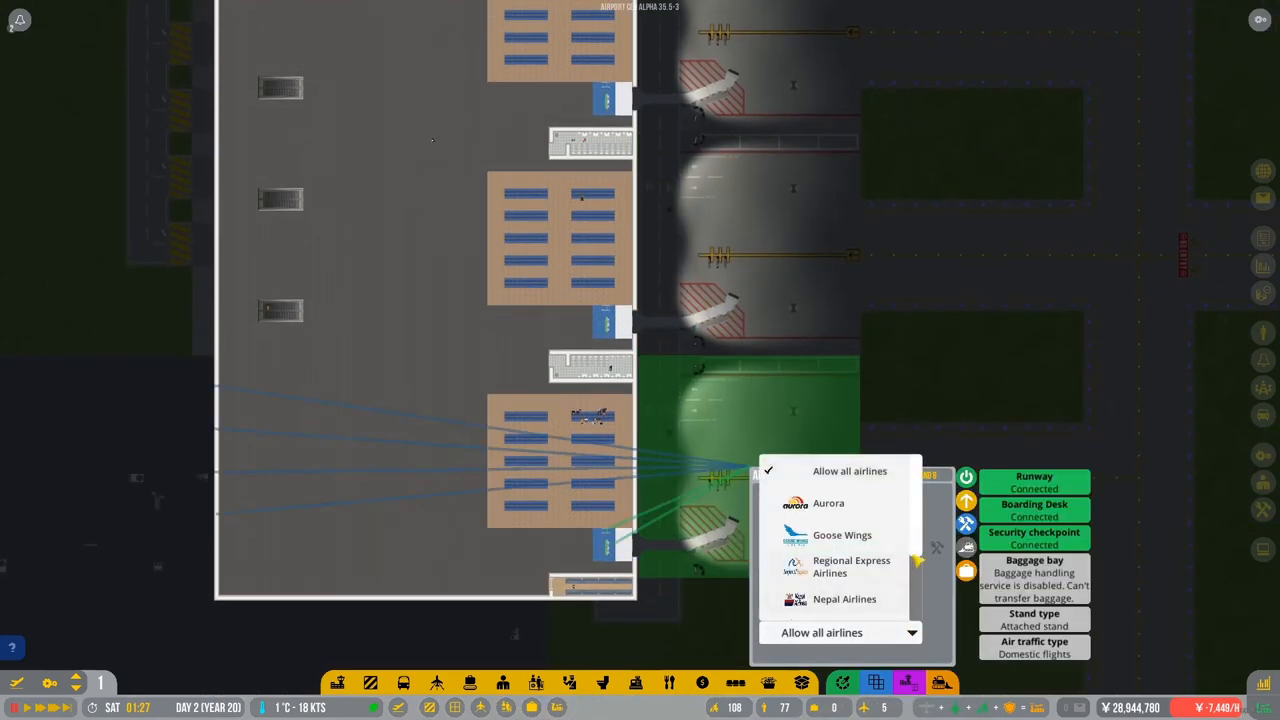
scroll(down, 3)
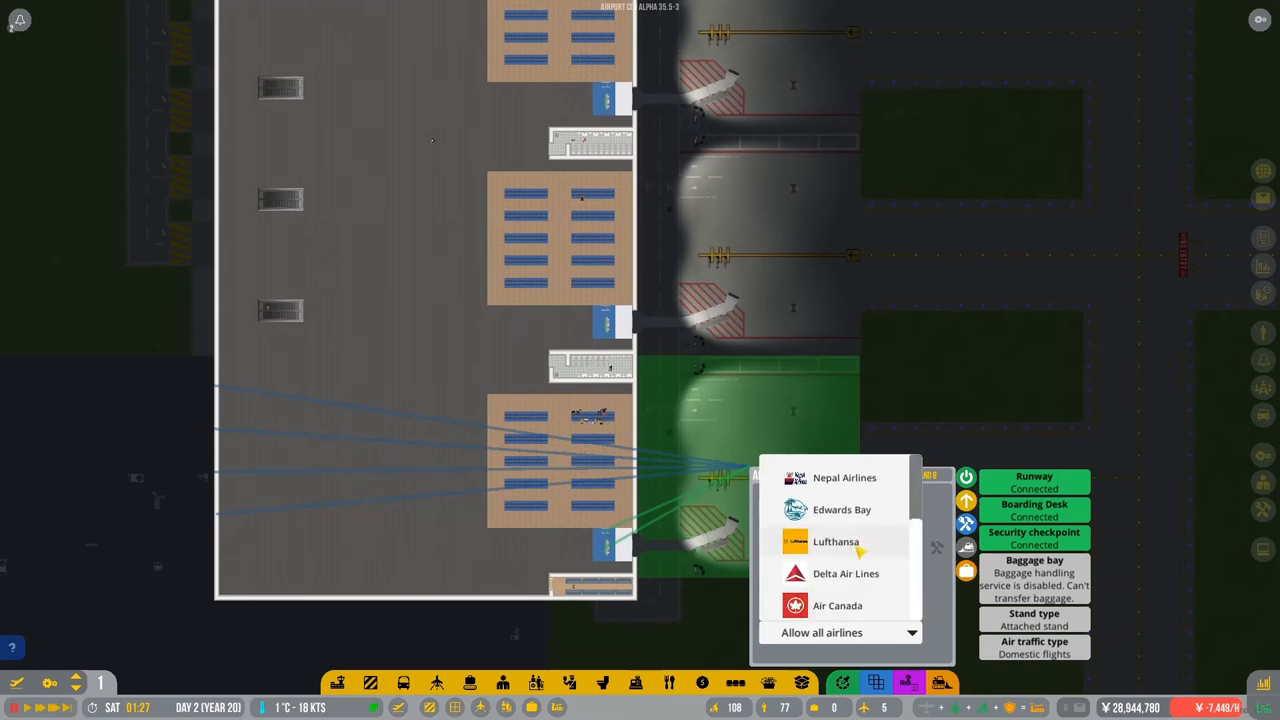
click(836, 540)
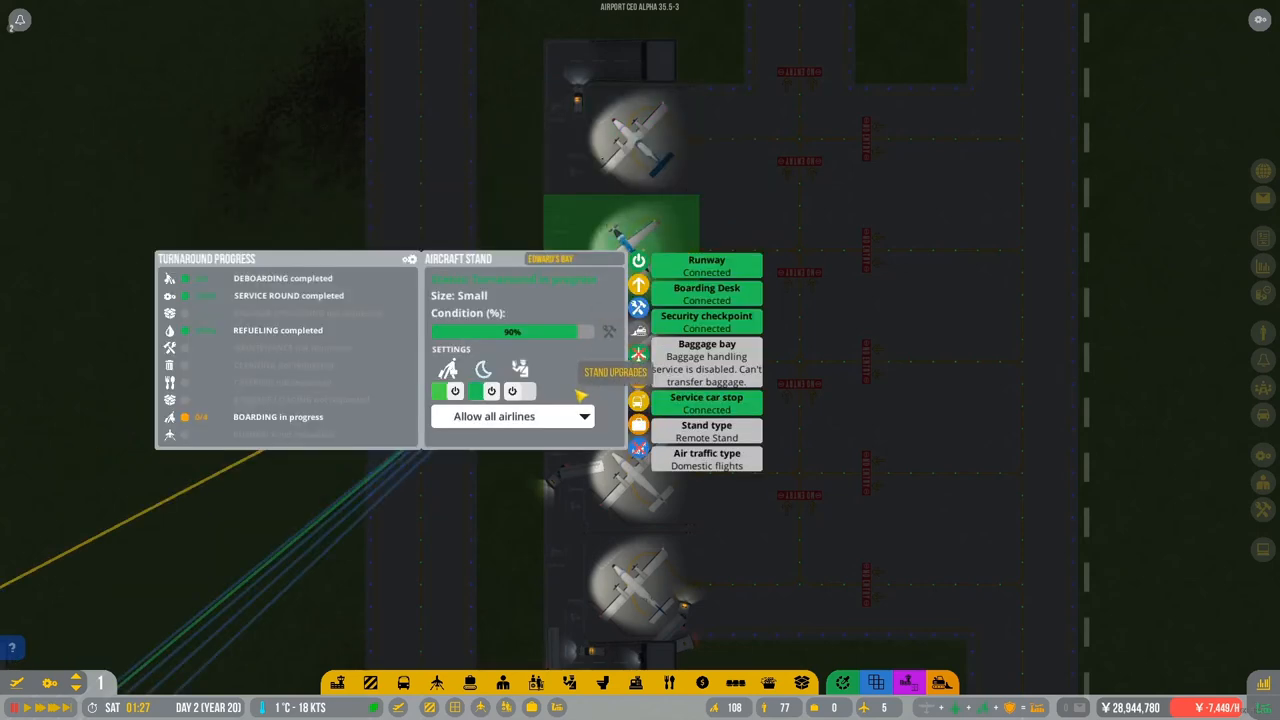
Restrict each small remote stand to Goose Wings flights.
click(512, 416)
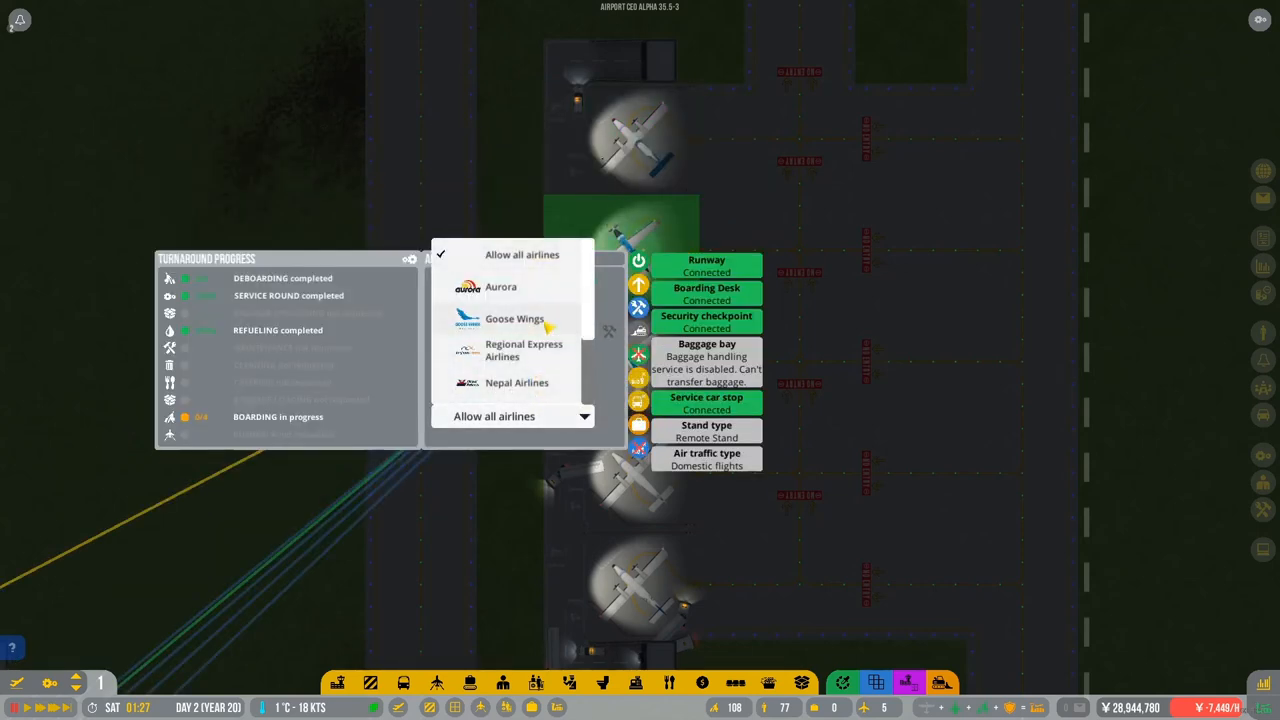
scroll(down, 3)
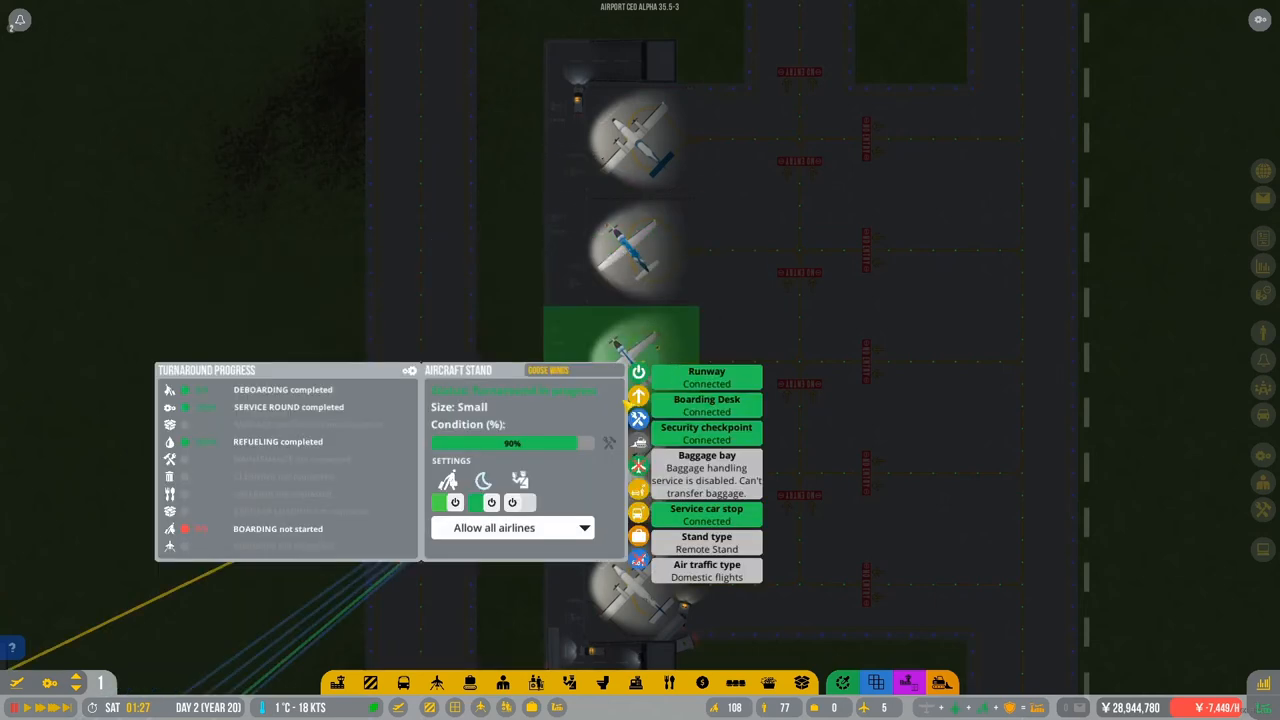
click(512, 528)
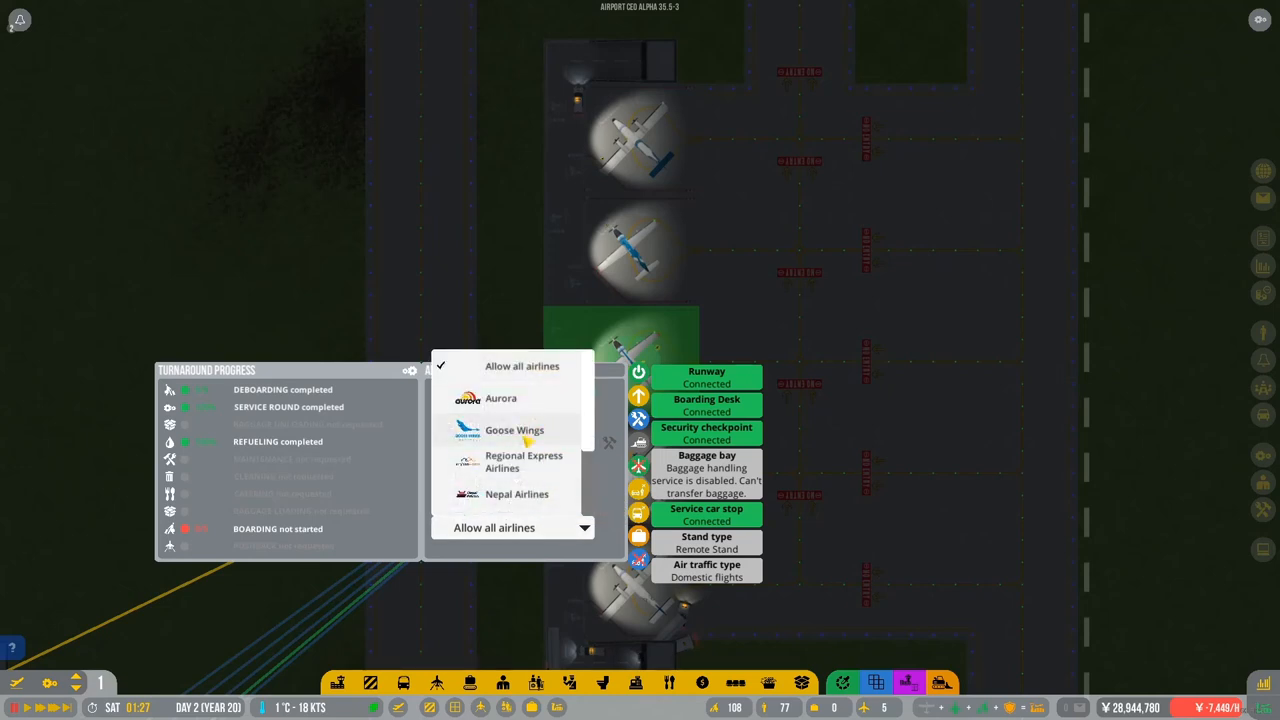
click(516, 492)
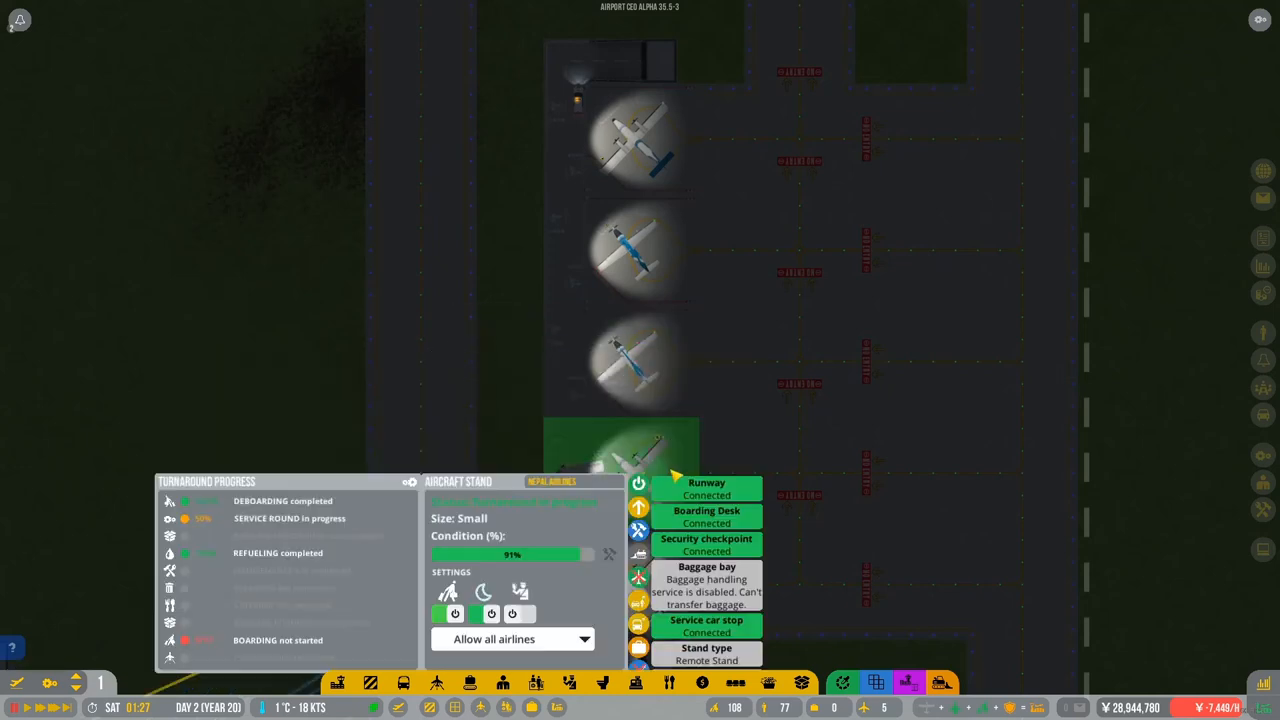
click(512, 638)
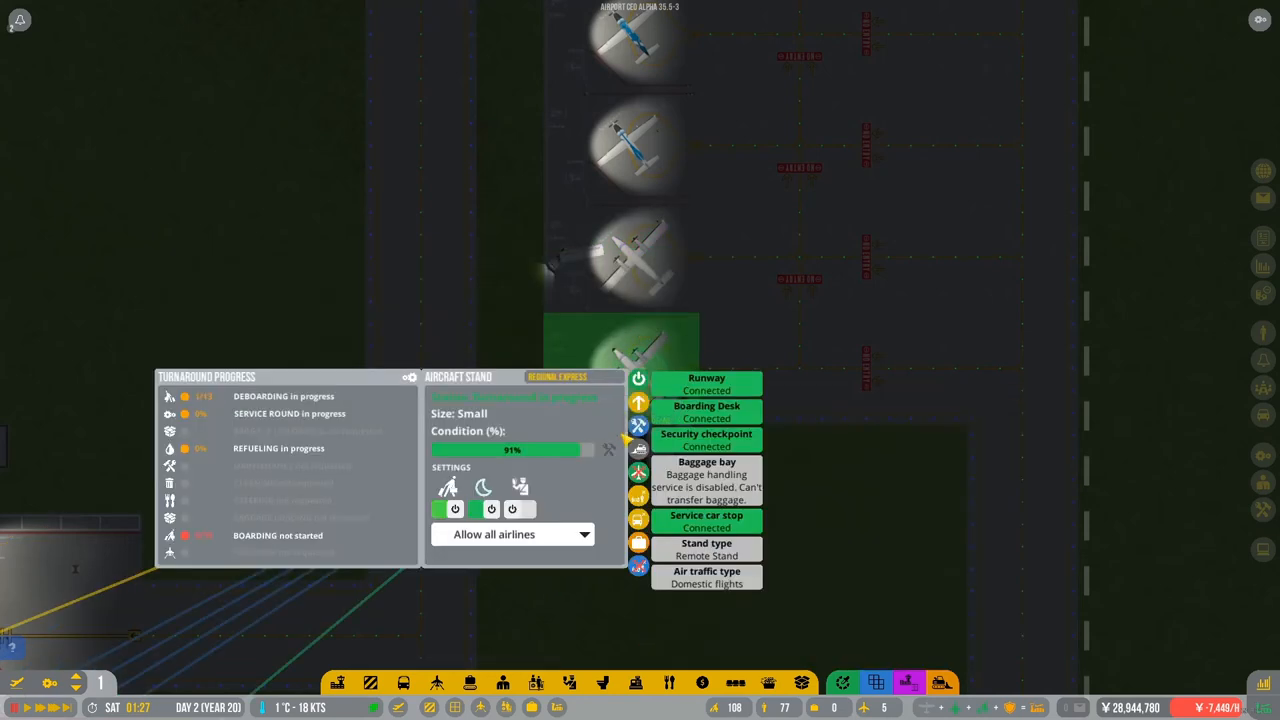
click(512, 534)
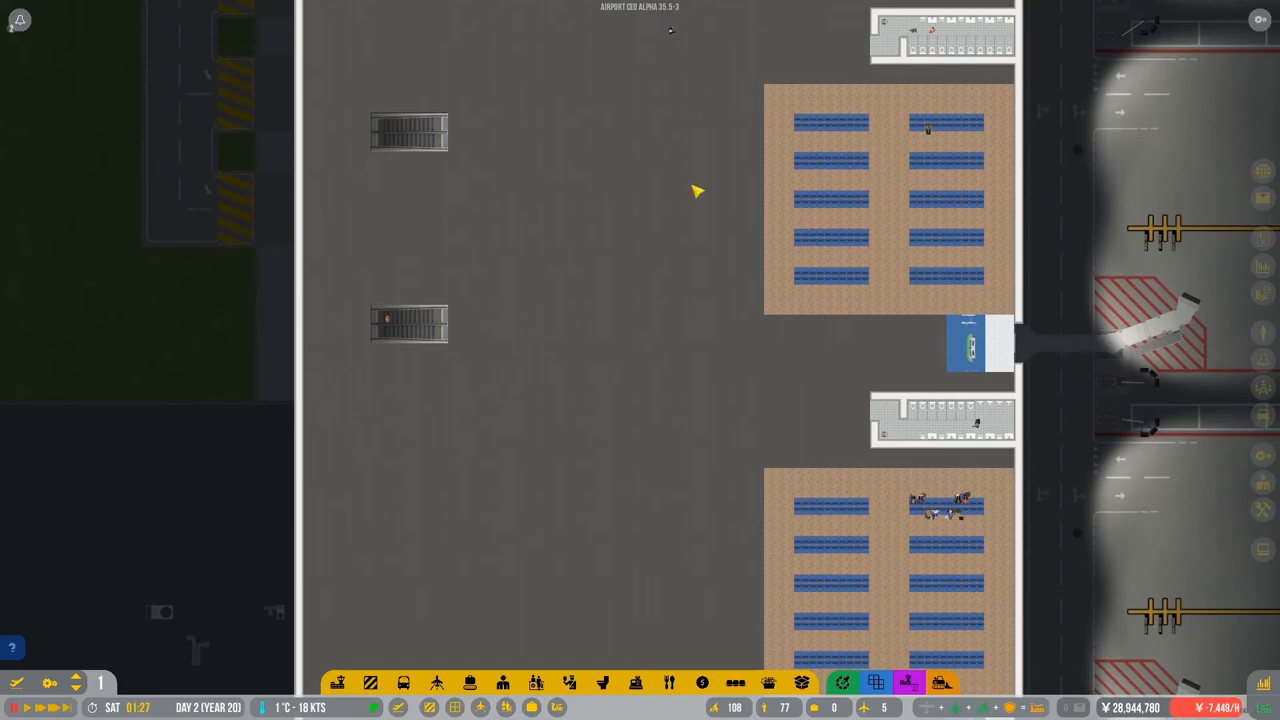
Scroll around the terminal before bringing up the Flight Planner.
scroll(down, 3)
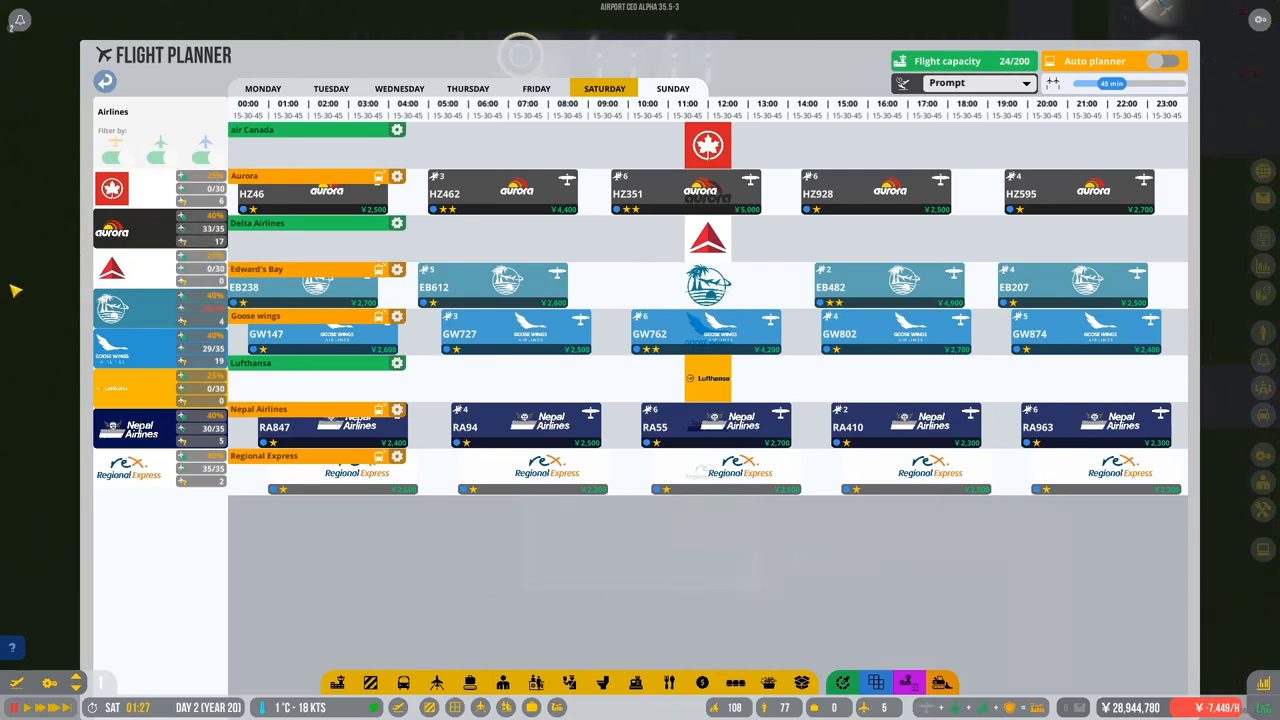
Place Air Canada flight AC947 in the timetable, bringing usage to 25 of 200 slots.
click(130, 188)
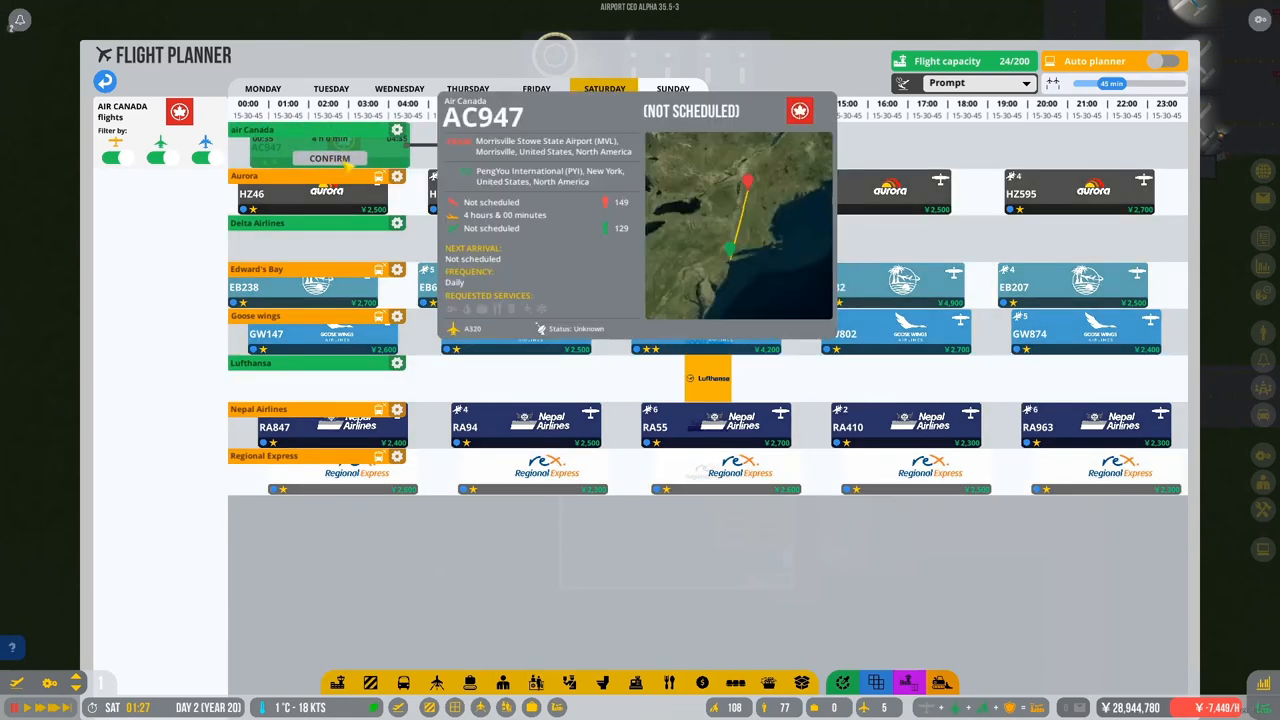
click(328, 158)
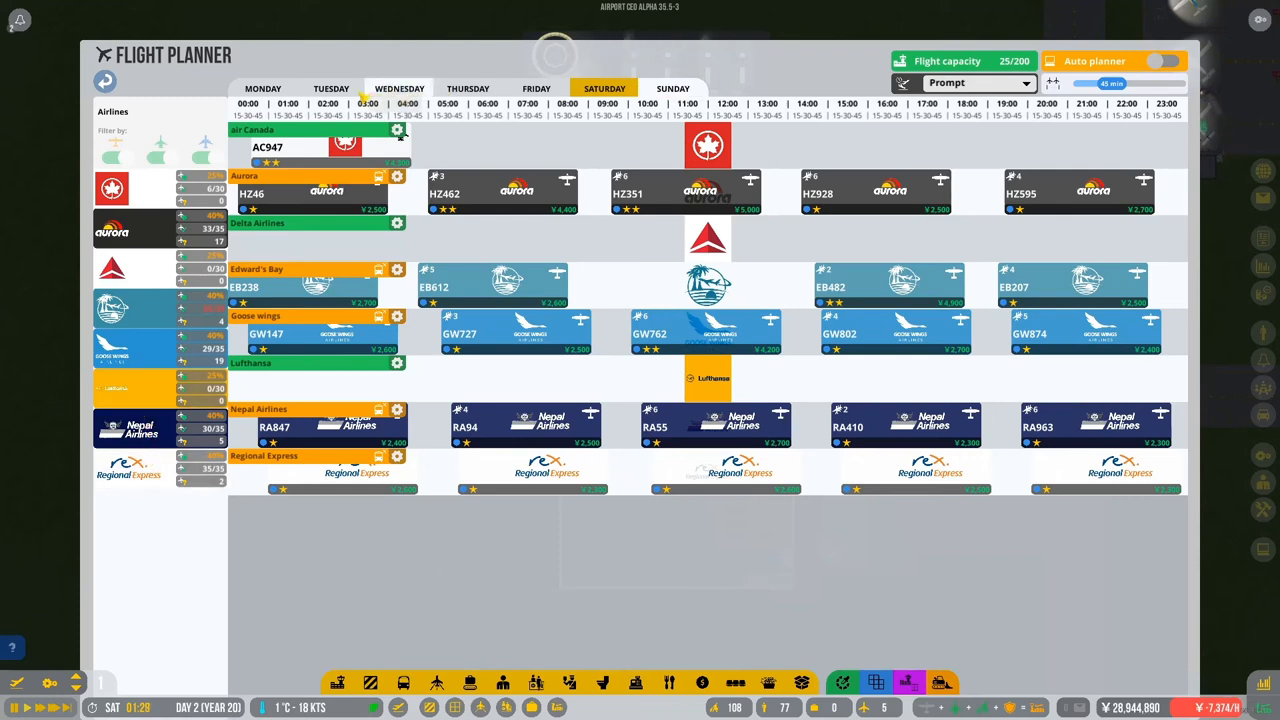
click(332, 88)
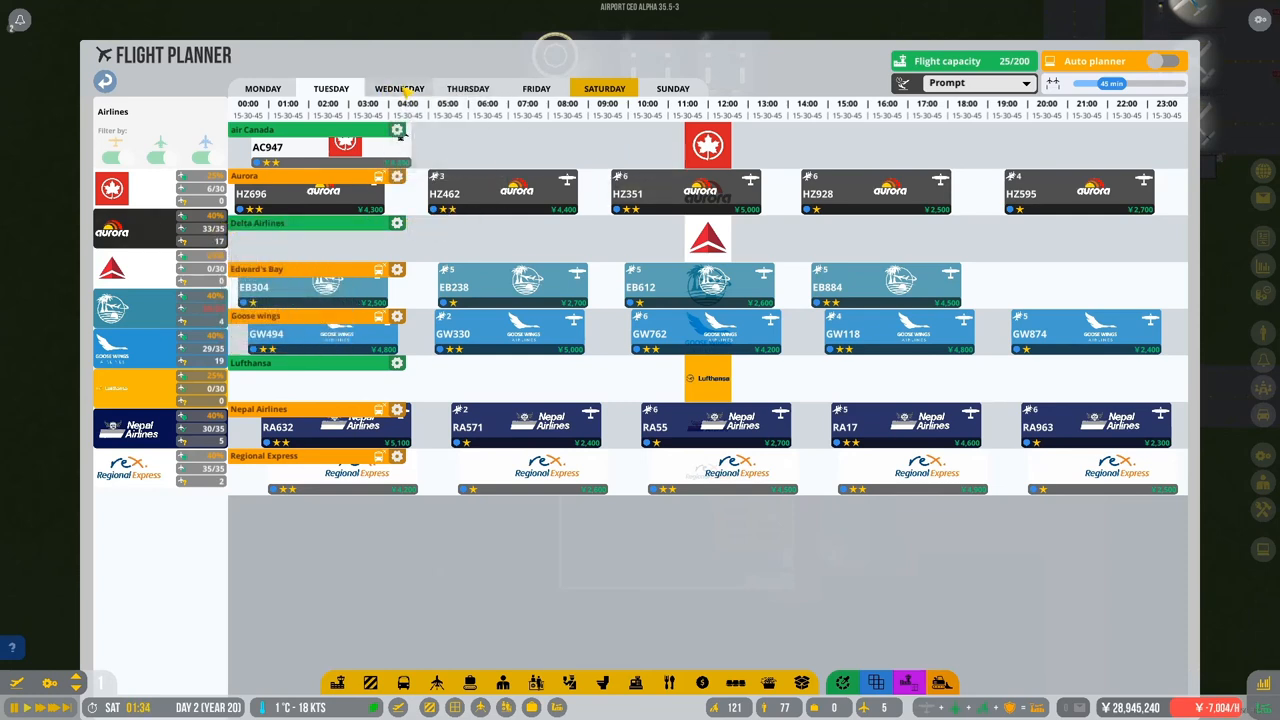
Show Thursday's schedule and list the available Air Canada flights.
click(400, 88)
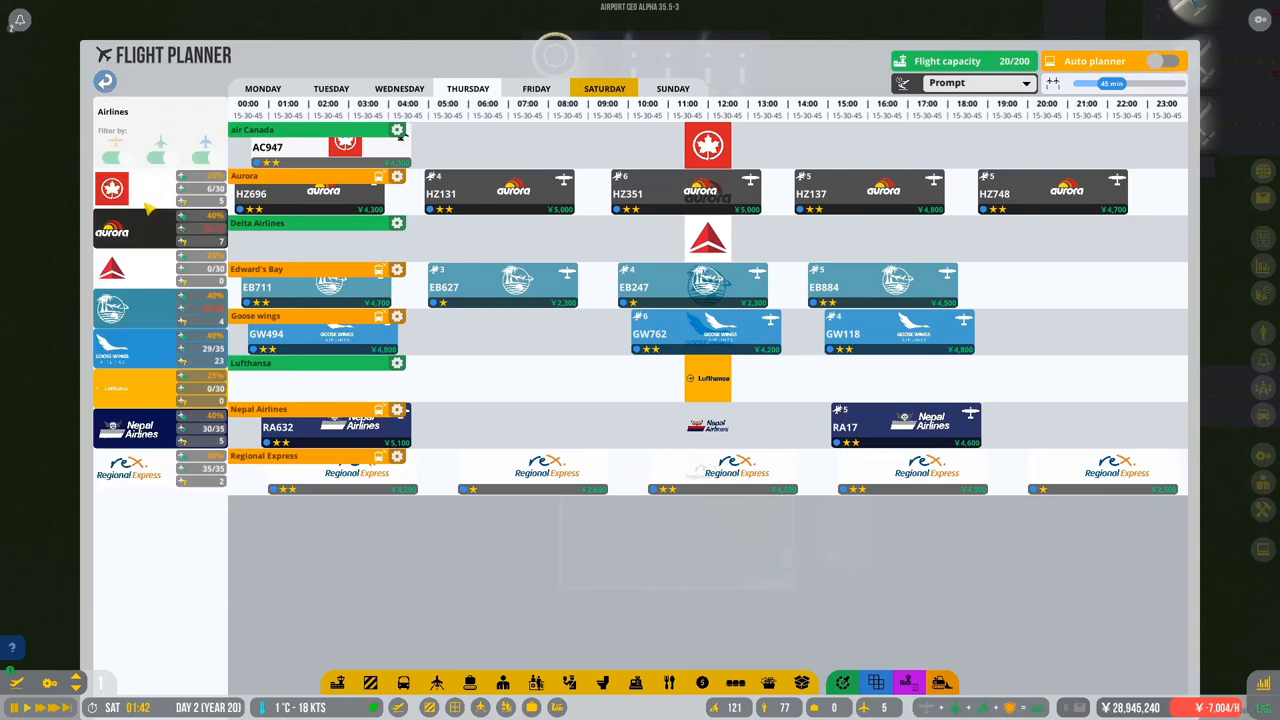
click(112, 188)
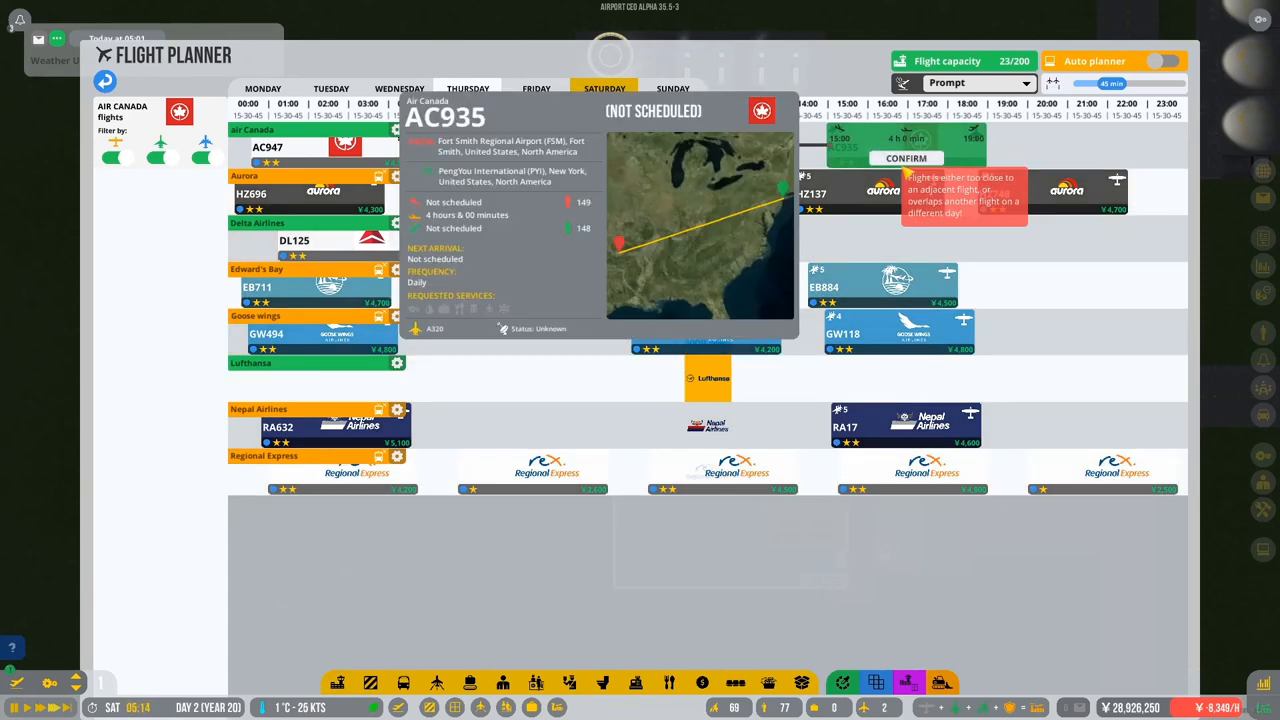
Confirm Air Canada flight AC935 and Lufthansa flight LH67, then close the planner.
click(906, 158)
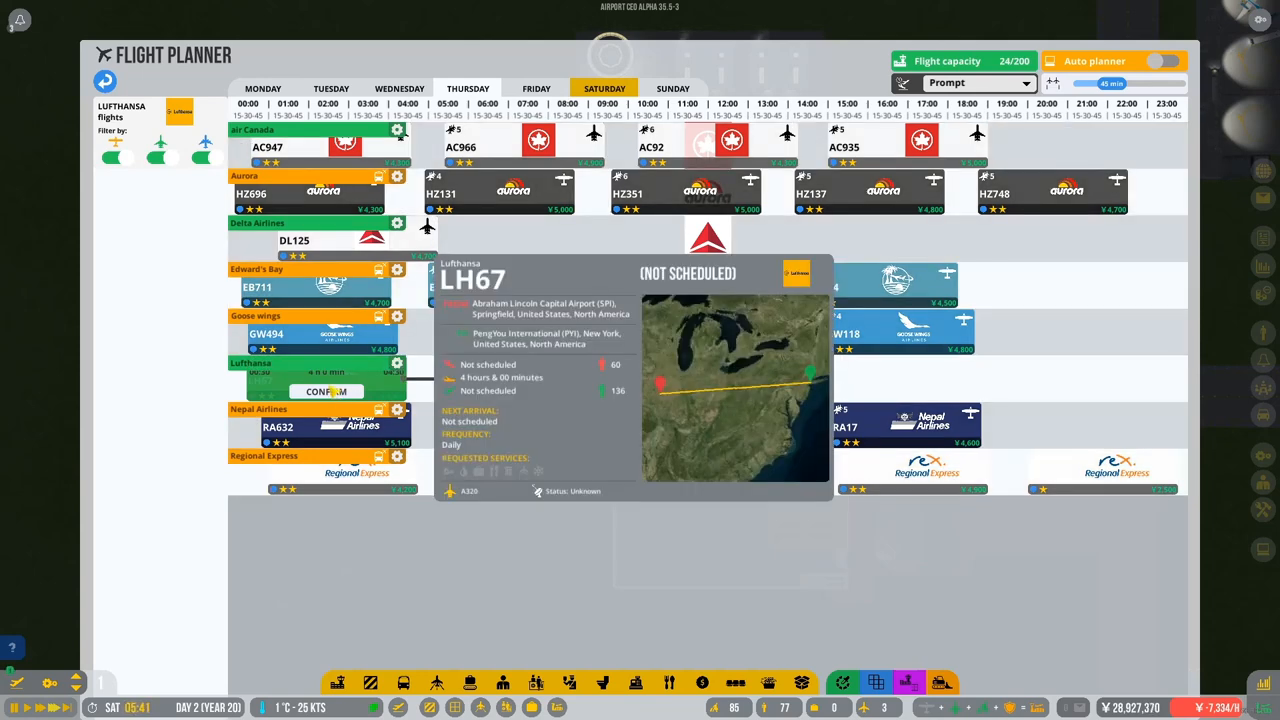
click(326, 390)
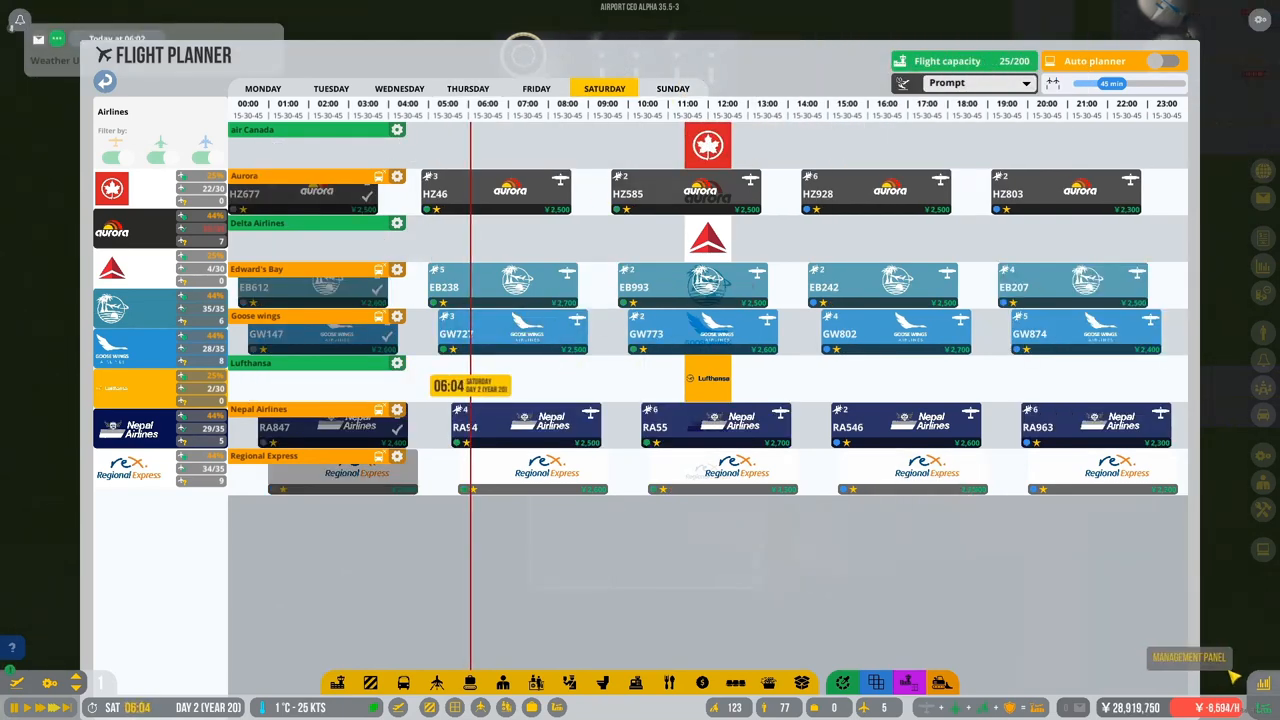
click(1188, 656)
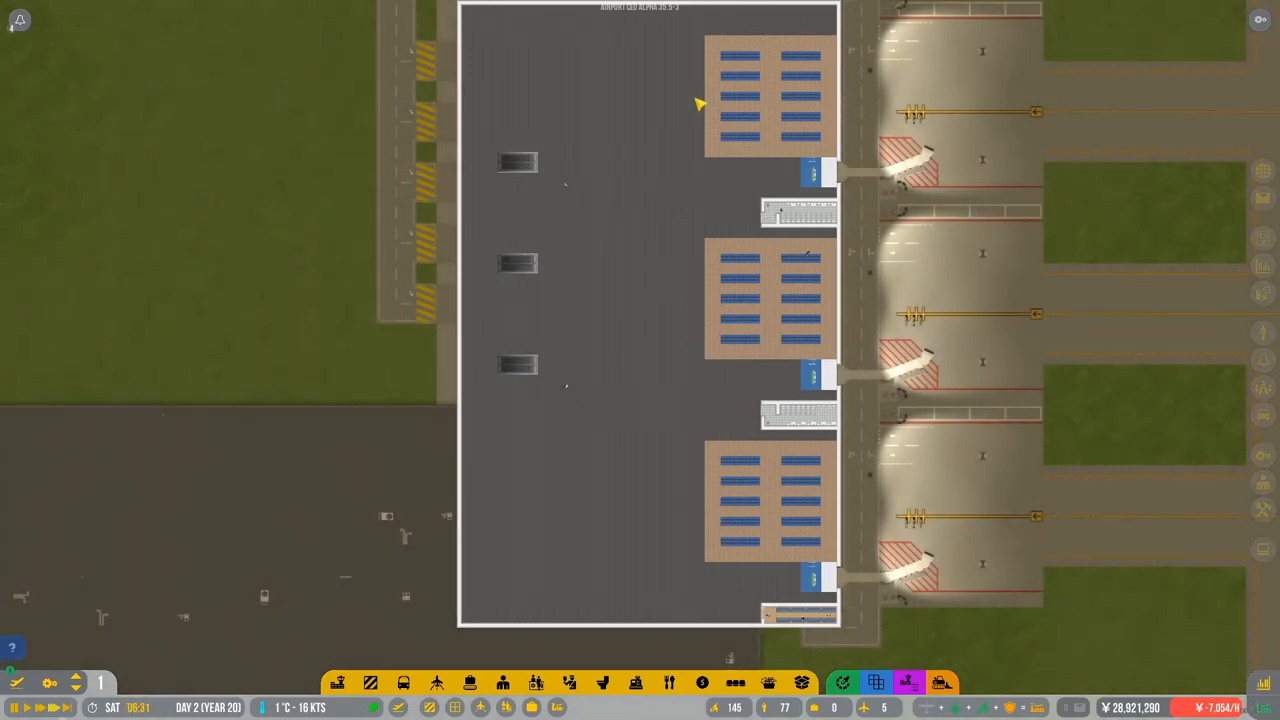
Zoom out to view the terminal with its three stands on the map.
scroll(down, 3)
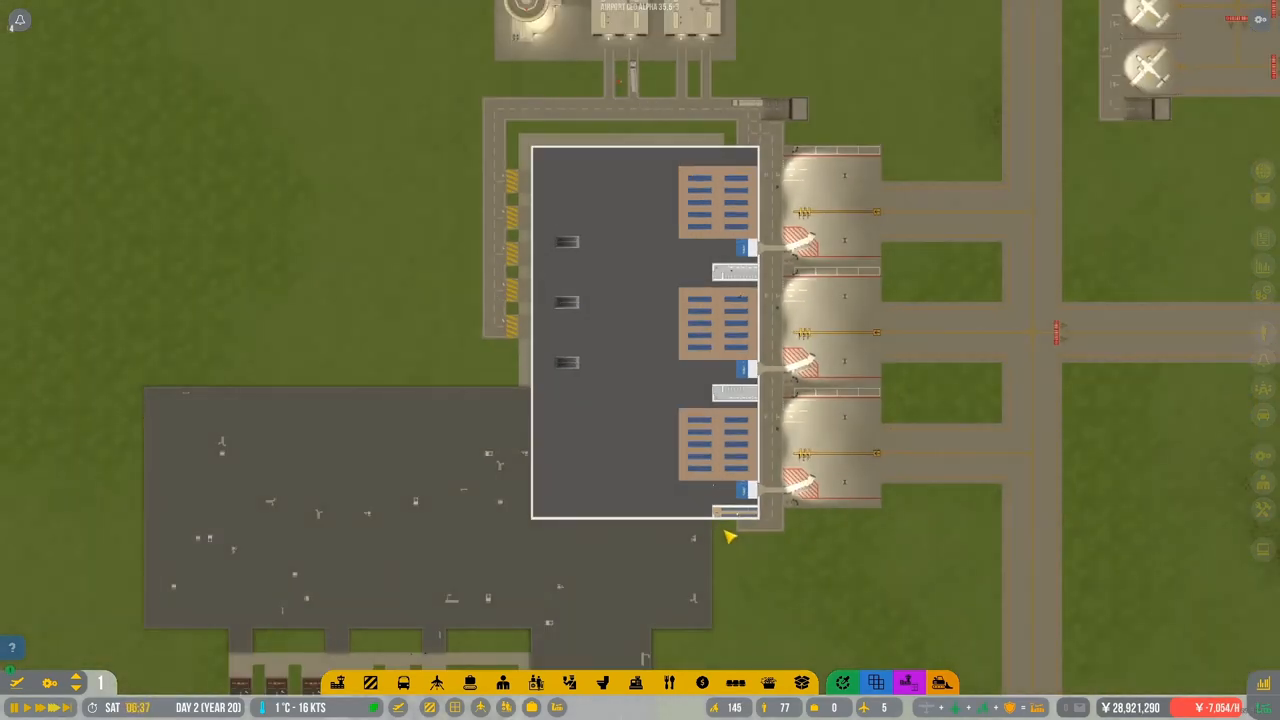